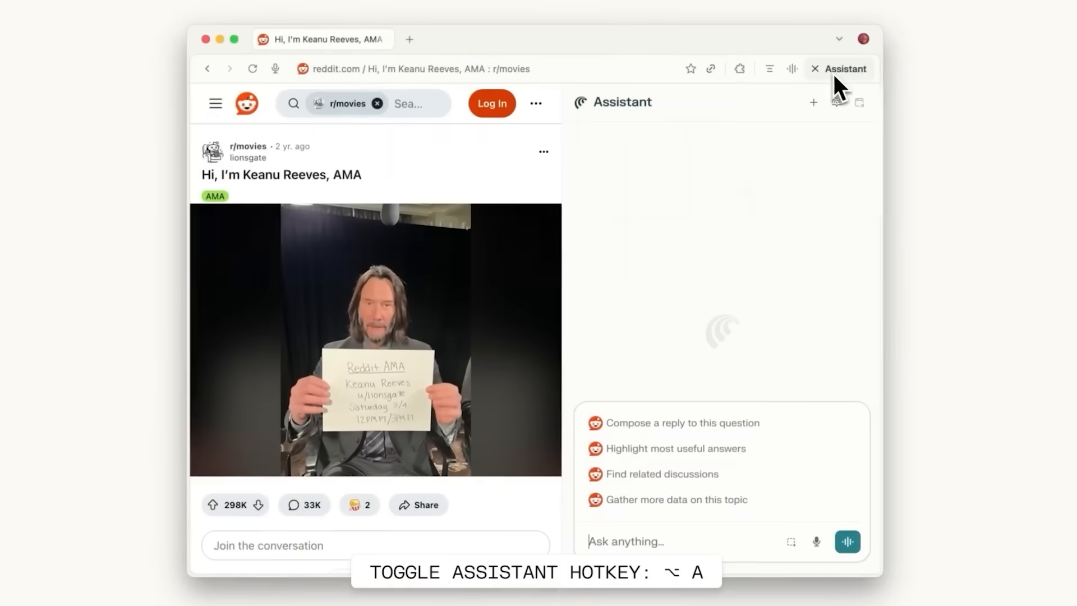
Ask the assistant to 'Summarize all the answers' in the Reddit AMA, then scroll the feed.
{"action": "type", "text": "Summarize all the answers"}
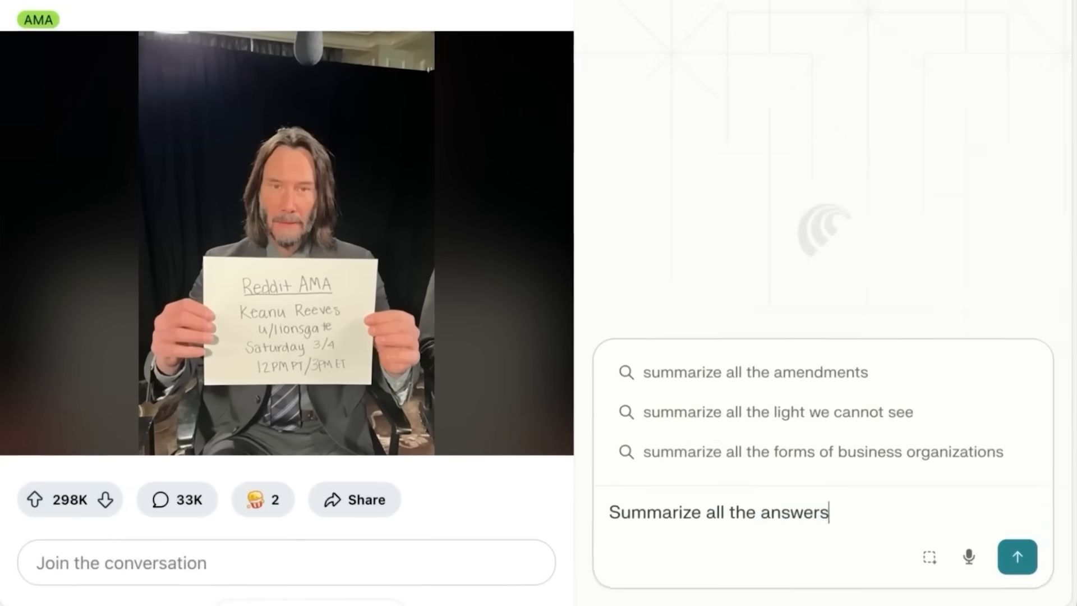
{"action": "left_click", "coordinate": [1017, 557]}
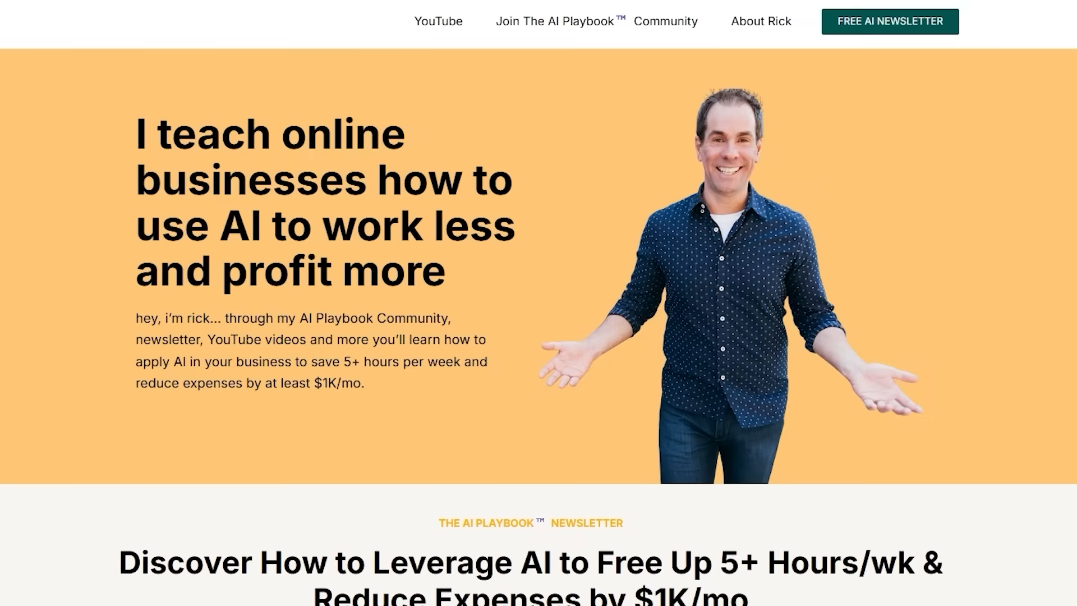
{"action": "scroll", "scroll_direction": "down", "scroll_amount": 3}
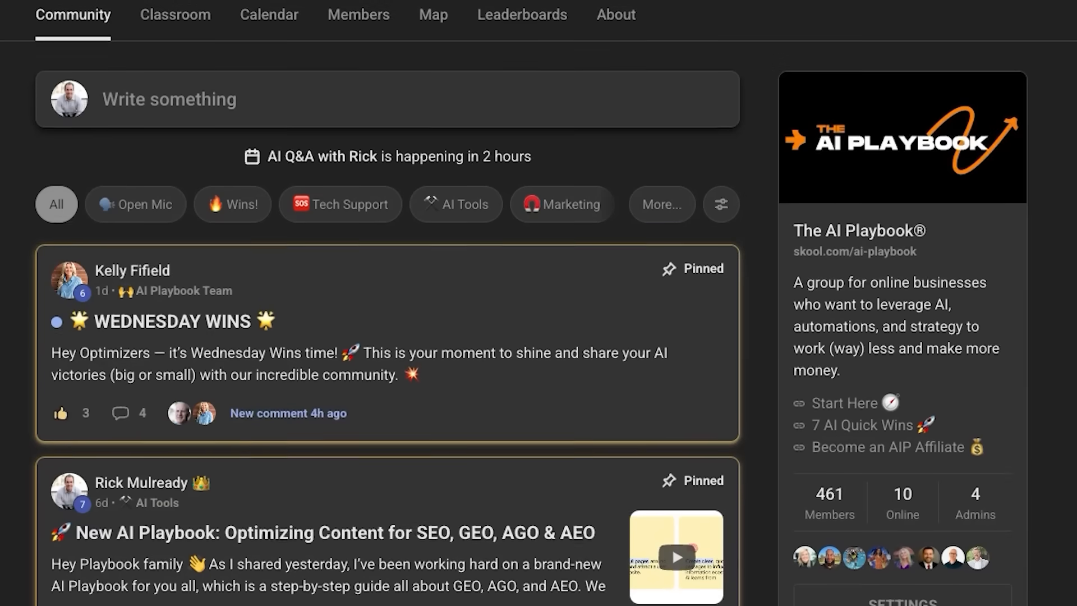
{"action": "scroll", "scroll_direction": "down", "scroll_amount": 3}
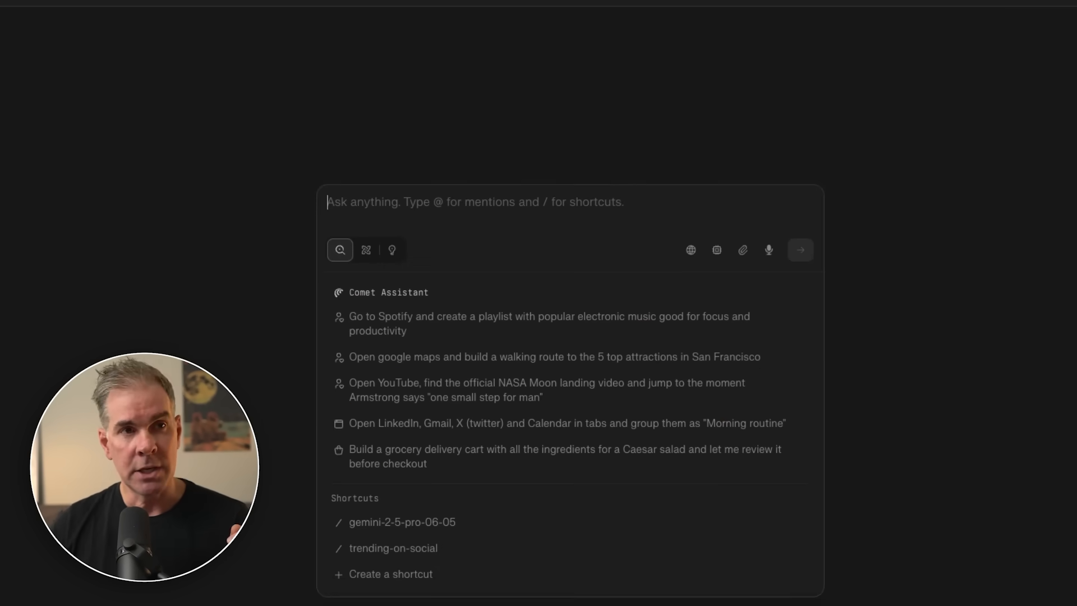
Open a new tab, then switch to the Gmail inbox showing the customer avatar email.
{"action": "left_click", "coordinate": [1046, 49]}
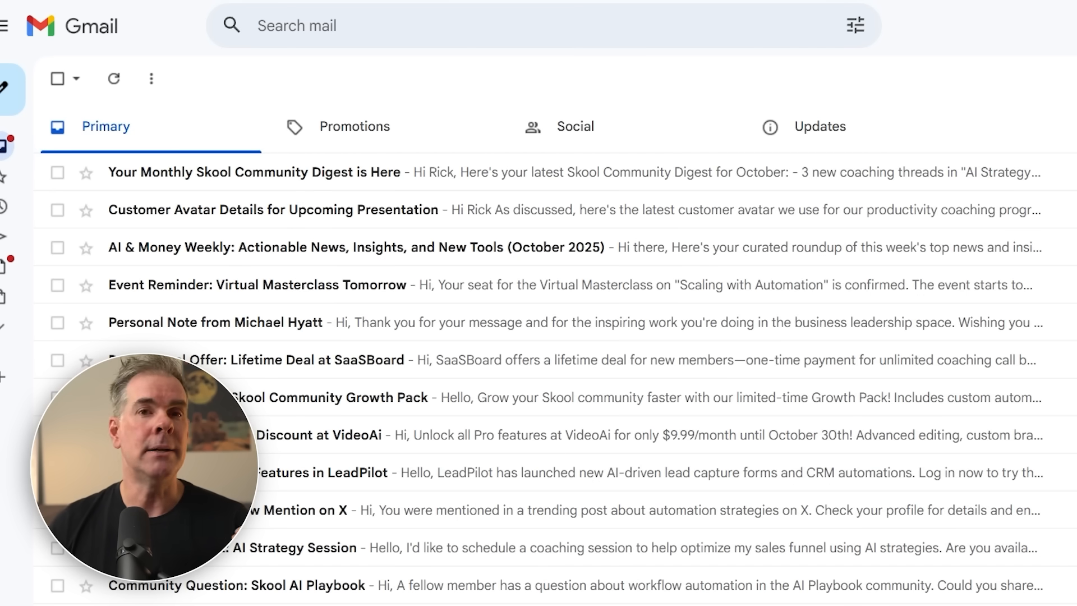
{"action": "left_click", "coordinate": [274, 209]}
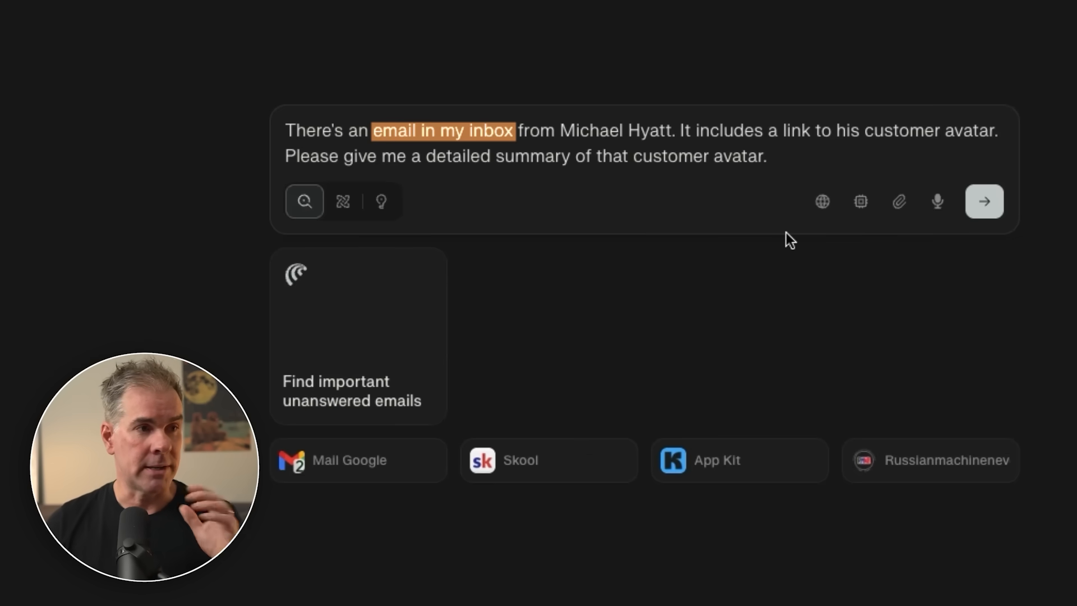
{"action": "mouse_move", "coordinate": [784, 232]}
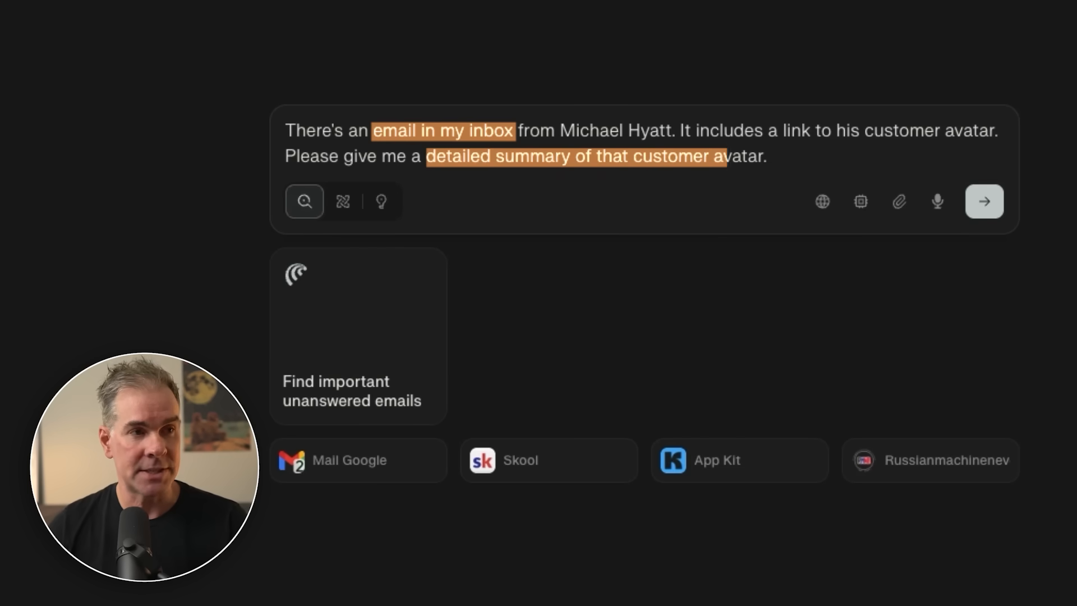
Send the customer avatar request and scroll through the Michael Hyatt avatar summary.
{"action": "left_click", "coordinate": [983, 202]}
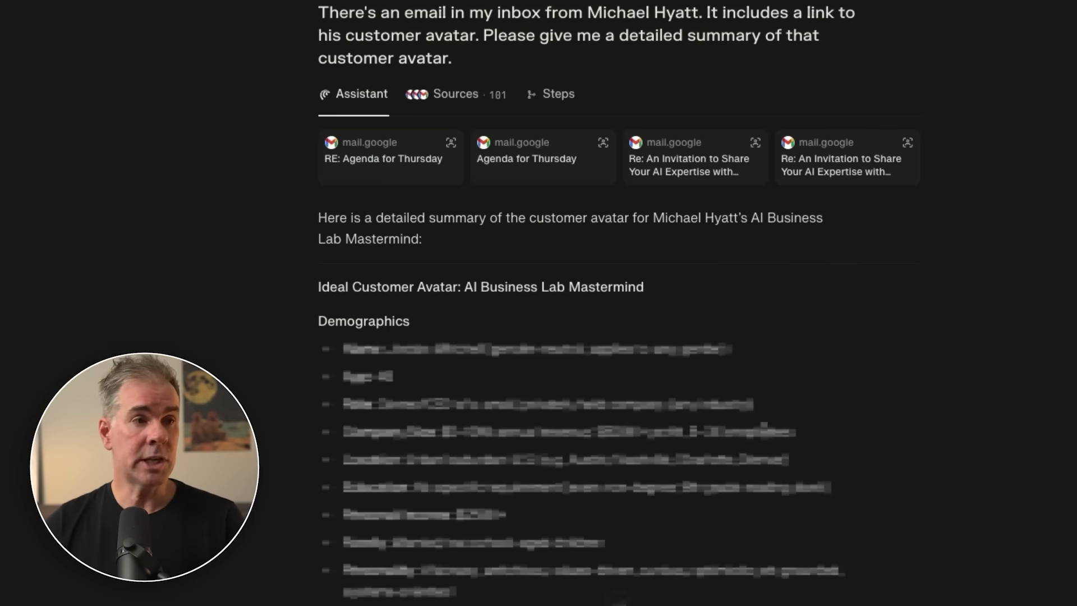
{"action": "scroll", "scroll_direction": "down", "scroll_amount": 3}
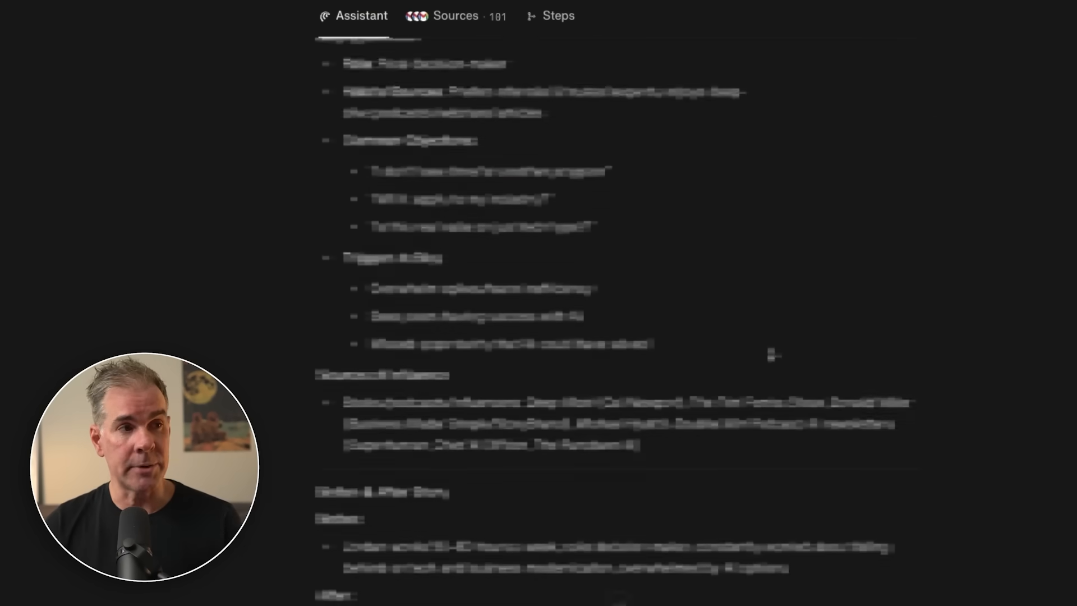
{"action": "scroll", "scroll_direction": "down", "scroll_amount": 3}
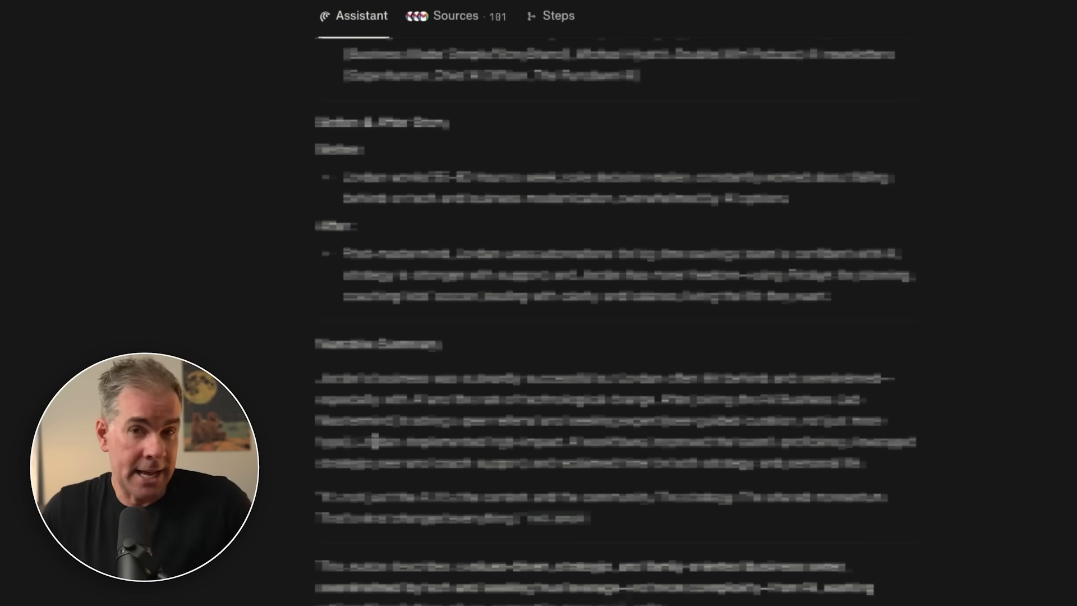
{"action": "scroll", "scroll_direction": "up", "scroll_amount": 3}
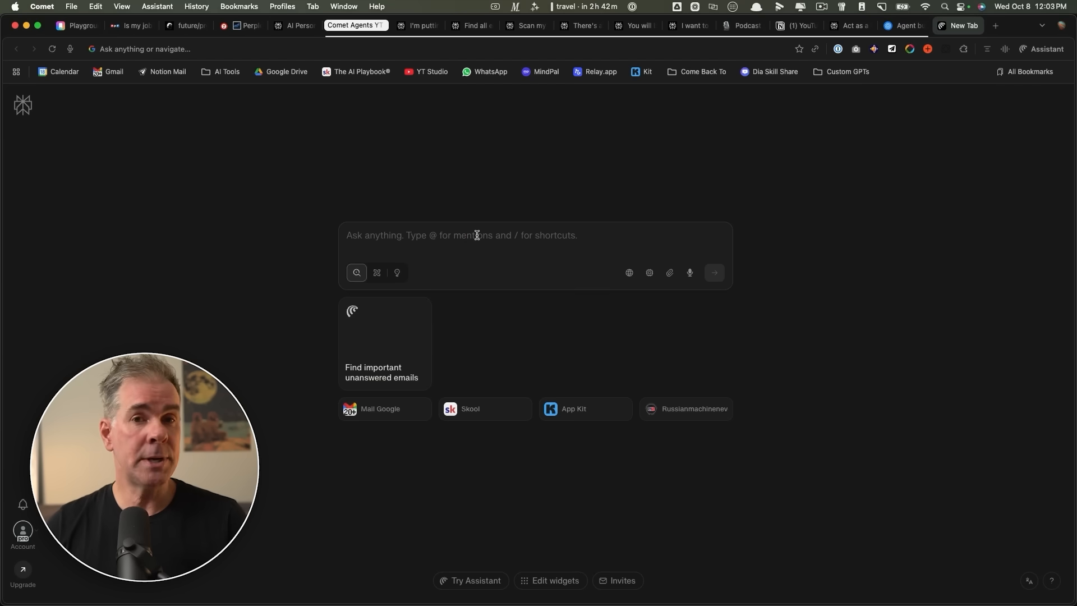
Reveal the Comet Assistant suggestions and scroll to shortcuts like teach-me-comet and o3.
{"action": "left_click", "coordinate": [477, 235]}
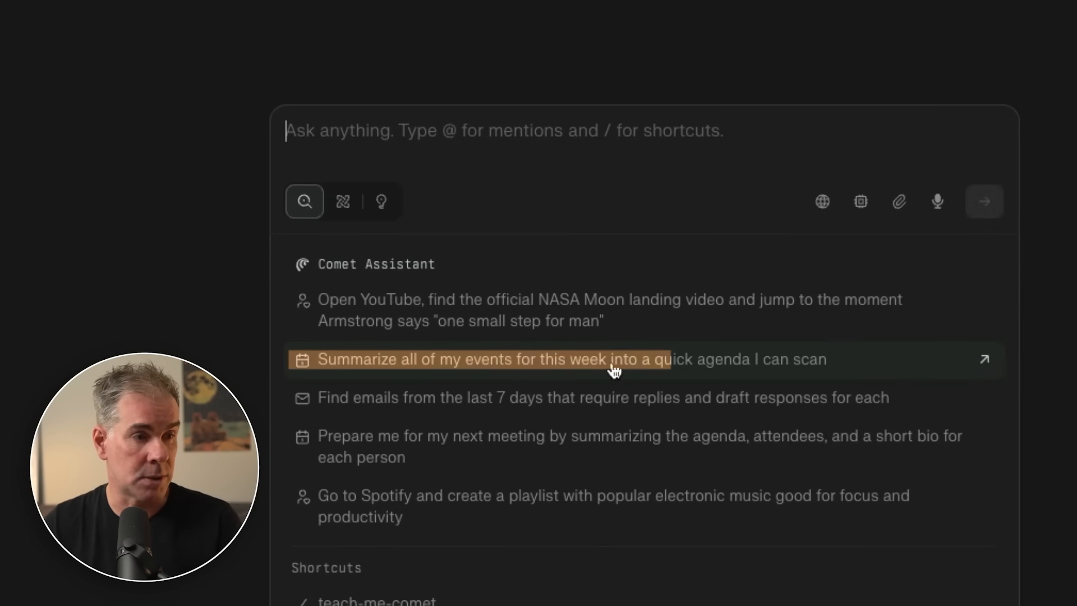
{"action": "mouse_move", "coordinate": [793, 370]}
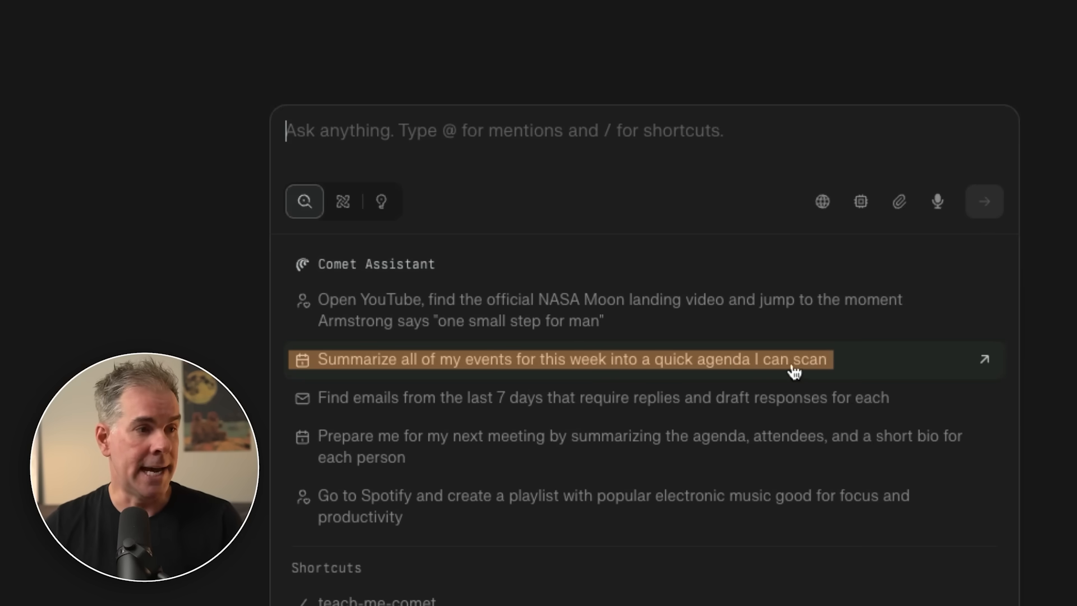
{"action": "mouse_move", "coordinate": [623, 439]}
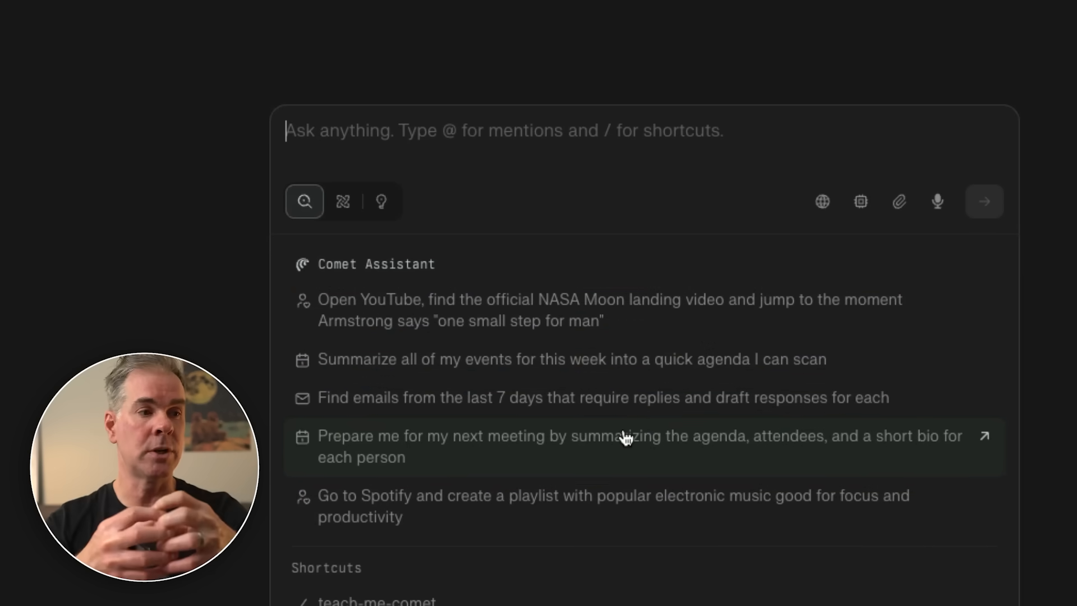
{"action": "scroll", "scroll_direction": "down", "scroll_amount": 3}
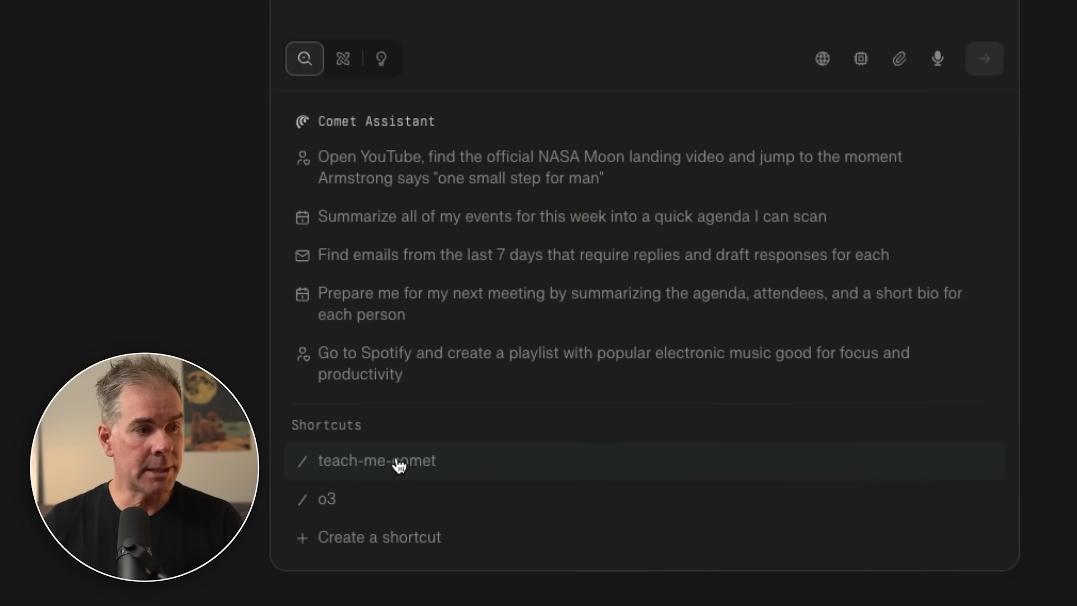
Open a blank shortcut form and review its Advanced options: Search mode, Best model, Web sources.
{"action": "left_click", "coordinate": [379, 537]}
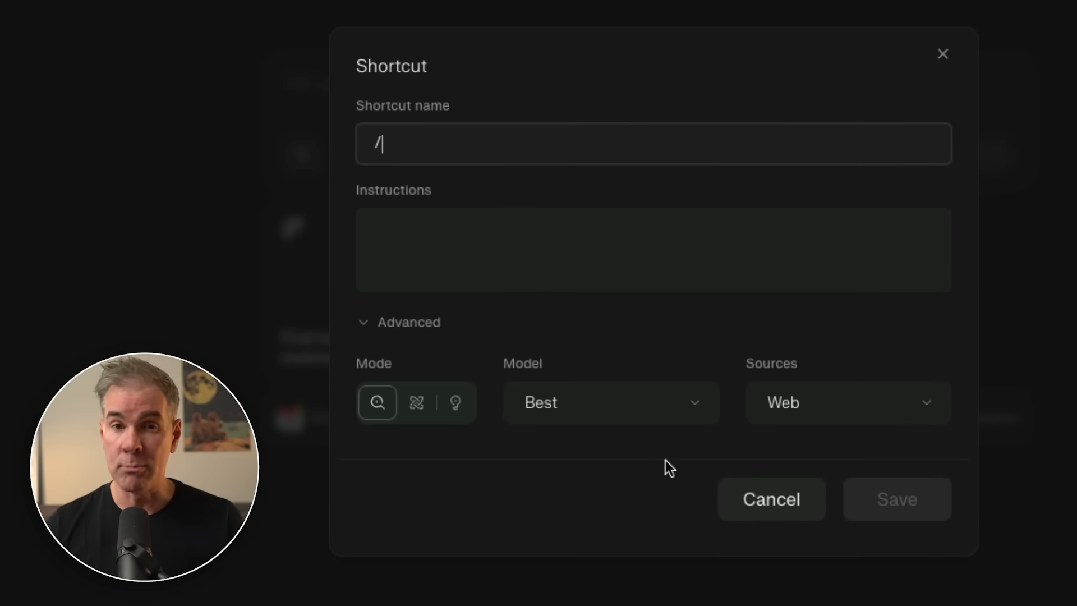
{"action": "mouse_move", "coordinate": [550, 508]}
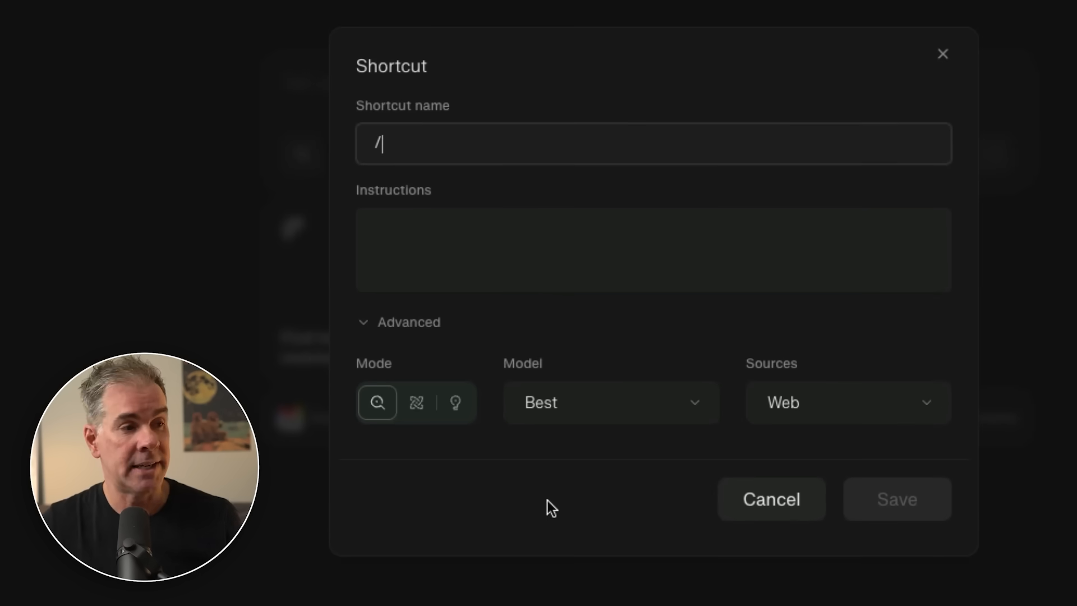
{"action": "mouse_move", "coordinate": [368, 144]}
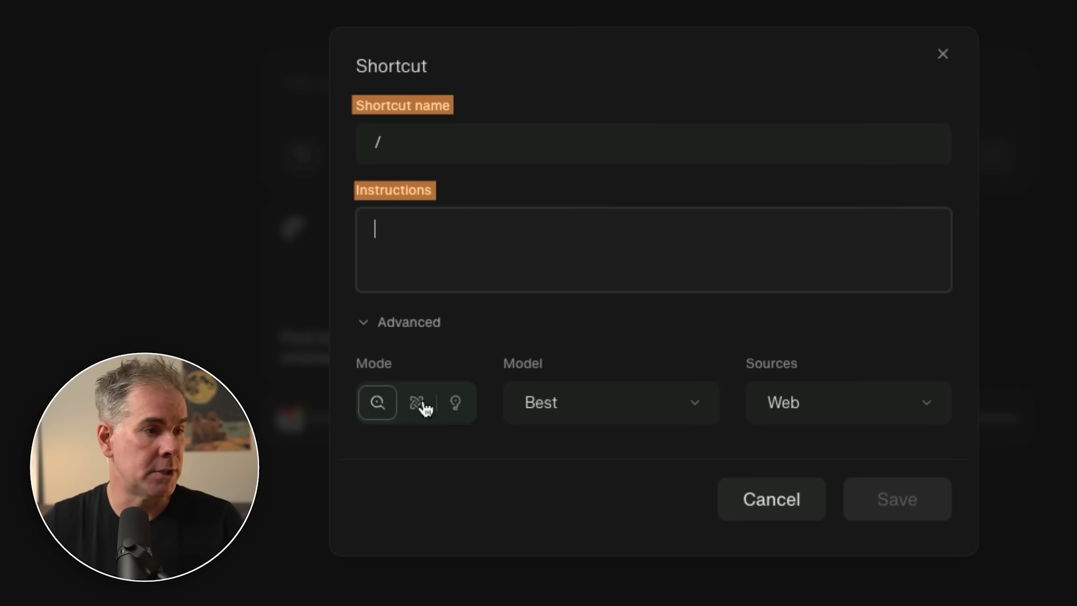
{"action": "left_click", "coordinate": [610, 403]}
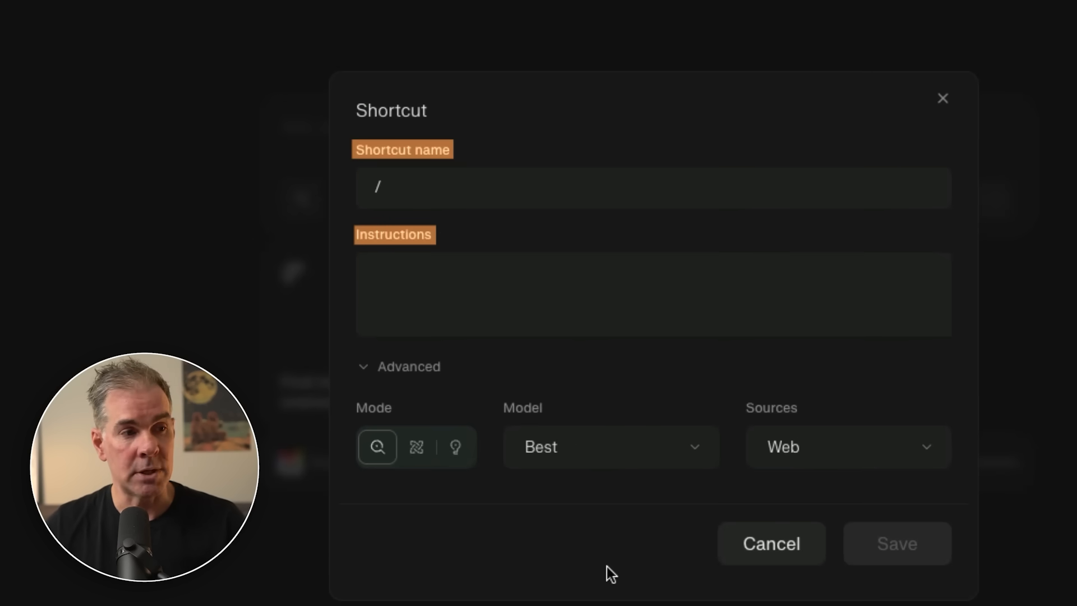
{"action": "mouse_move", "coordinate": [957, 601]}
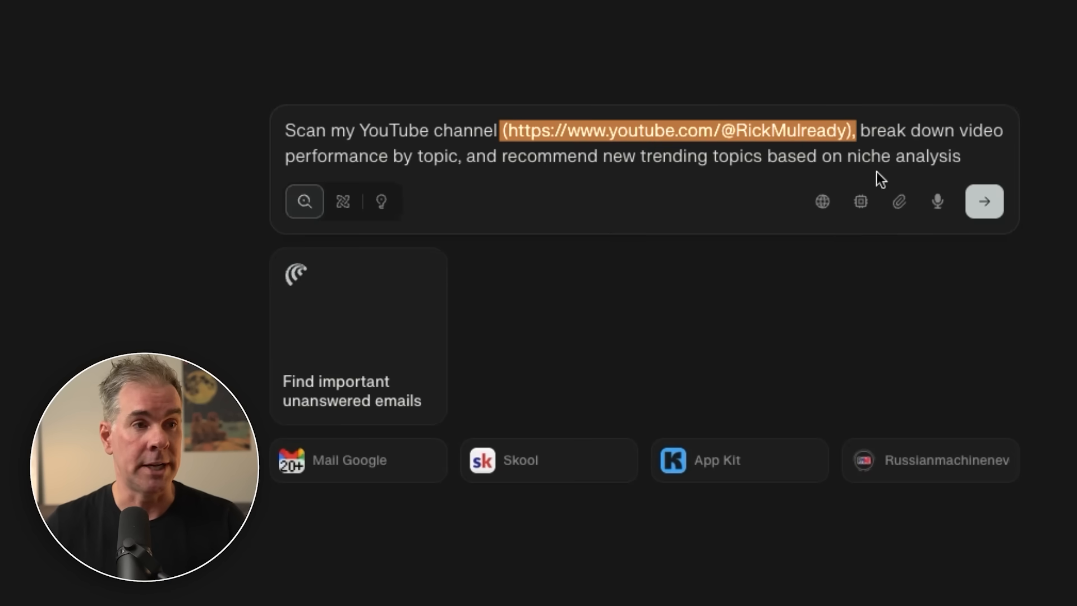
{"action": "mouse_move", "coordinate": [693, 245]}
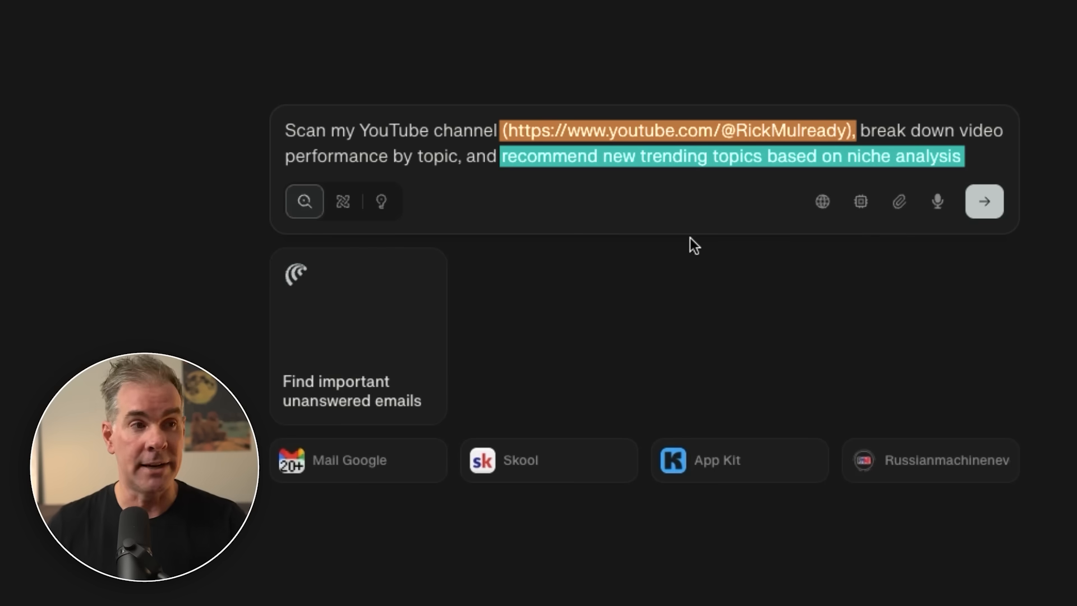
Submit the YouTube channel trending-topics prompt and scroll through the per-topic video counts.
{"action": "left_click", "coordinate": [983, 201]}
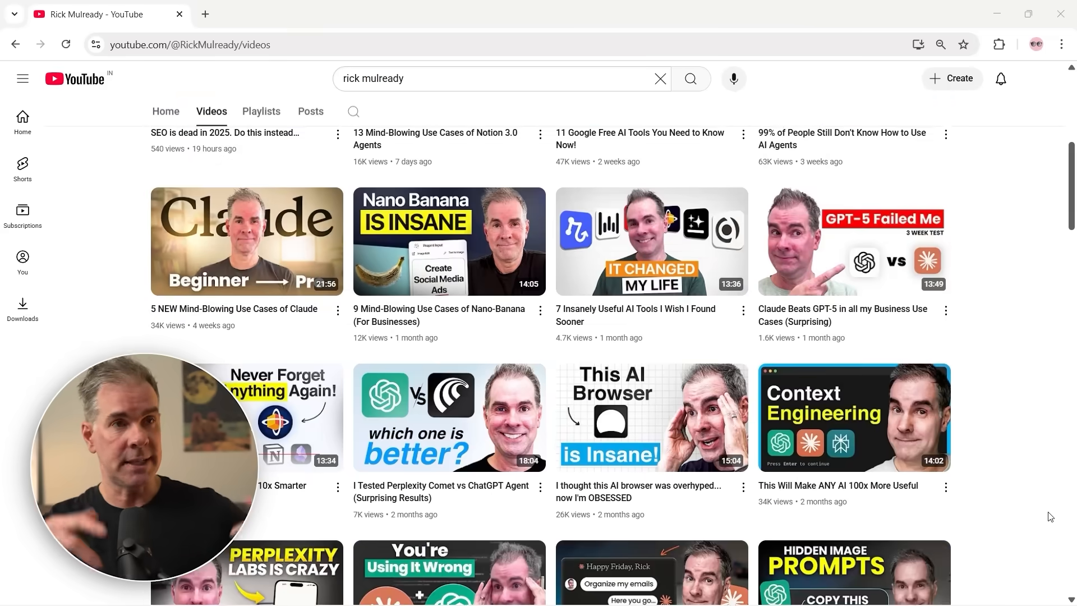
{"action": "scroll", "scroll_direction": "down", "scroll_amount": 3}
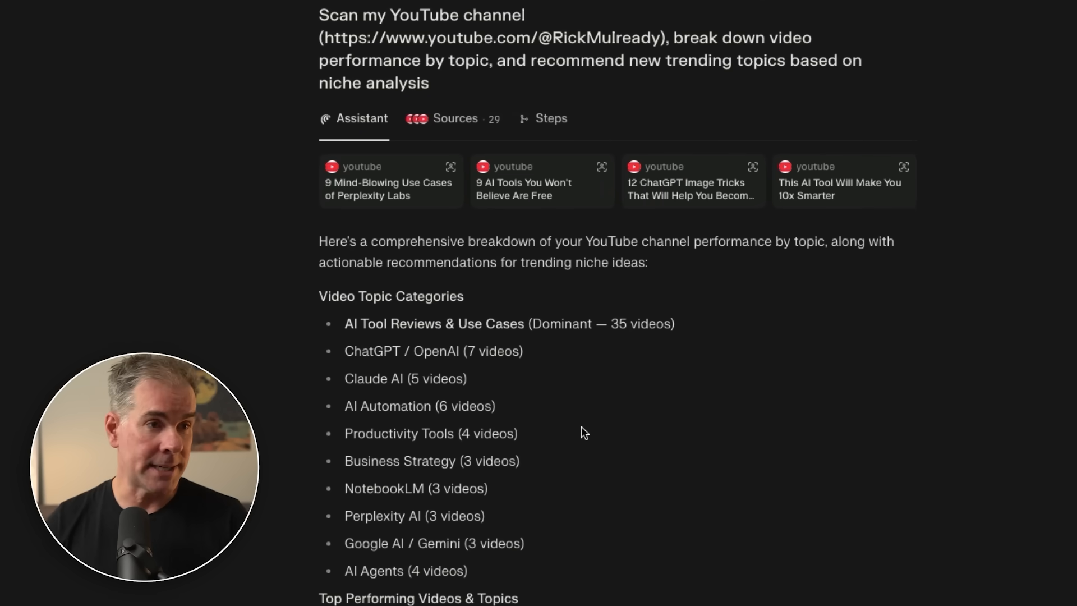
{"action": "scroll", "scroll_direction": "down", "scroll_amount": 3}
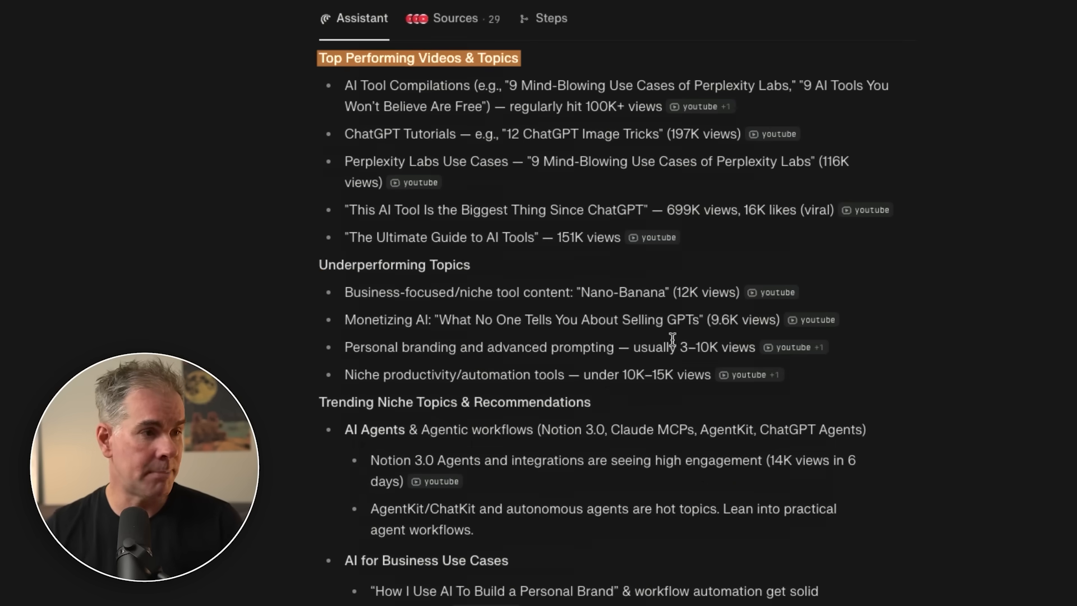
{"action": "scroll", "scroll_direction": "down", "scroll_amount": 3}
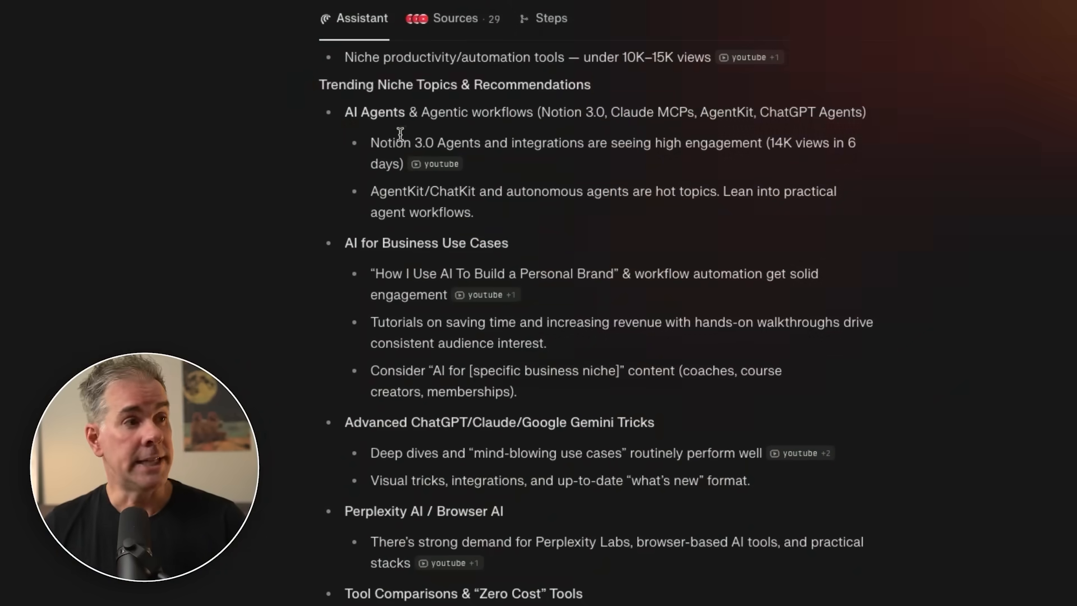
{"action": "double_click", "coordinate": [453, 85]}
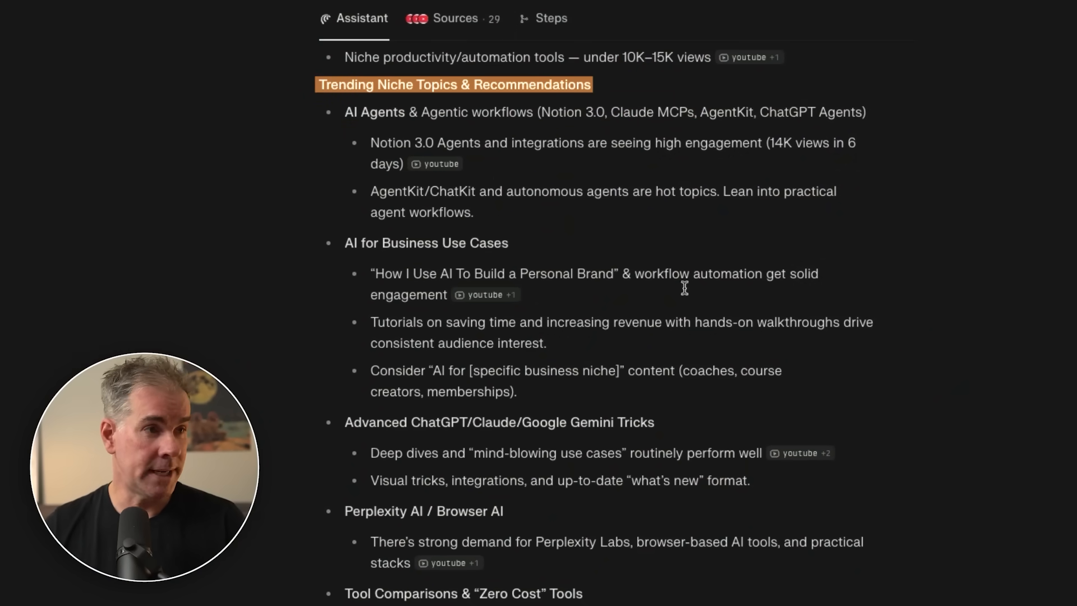
{"action": "mouse_move", "coordinate": [770, 384]}
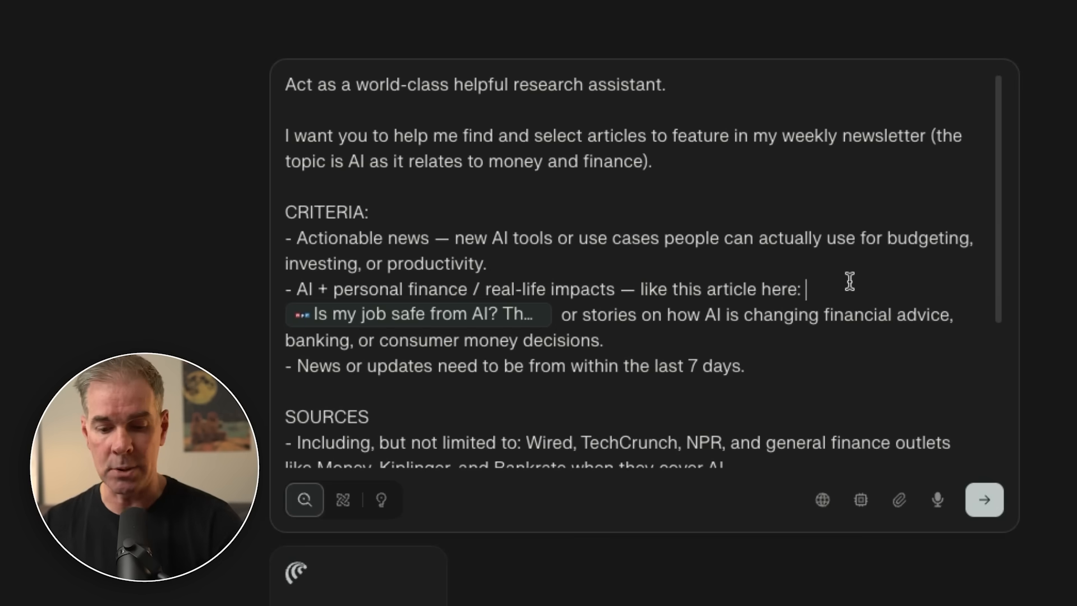
Send the AI-finance newsletter research prompt and watch it review AI-newsletter emails.
{"action": "type", "text": "@"}
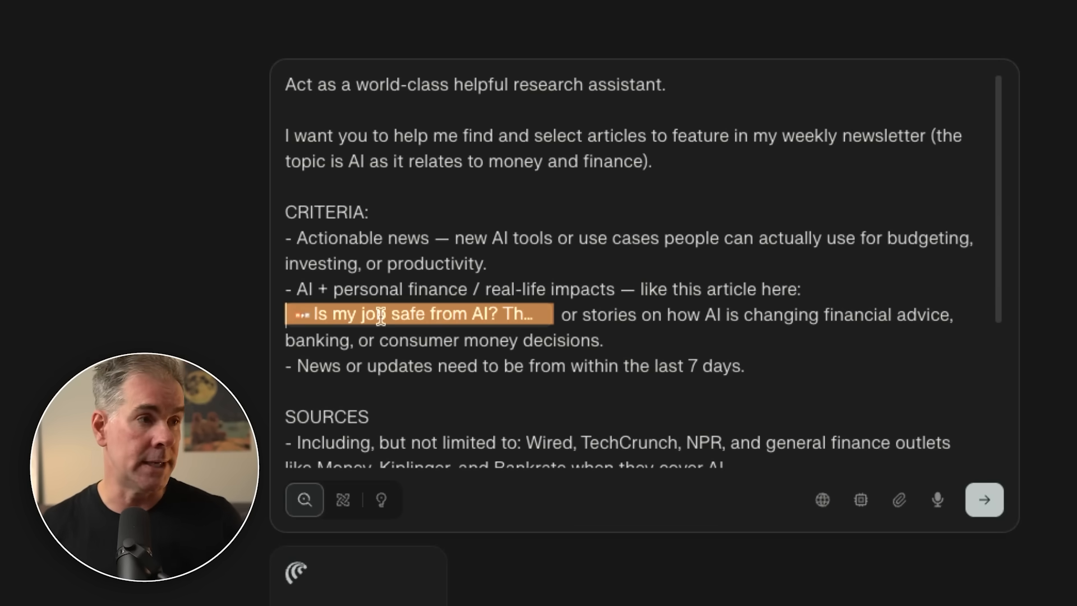
{"action": "scroll", "scroll_direction": "down", "scroll_amount": 3}
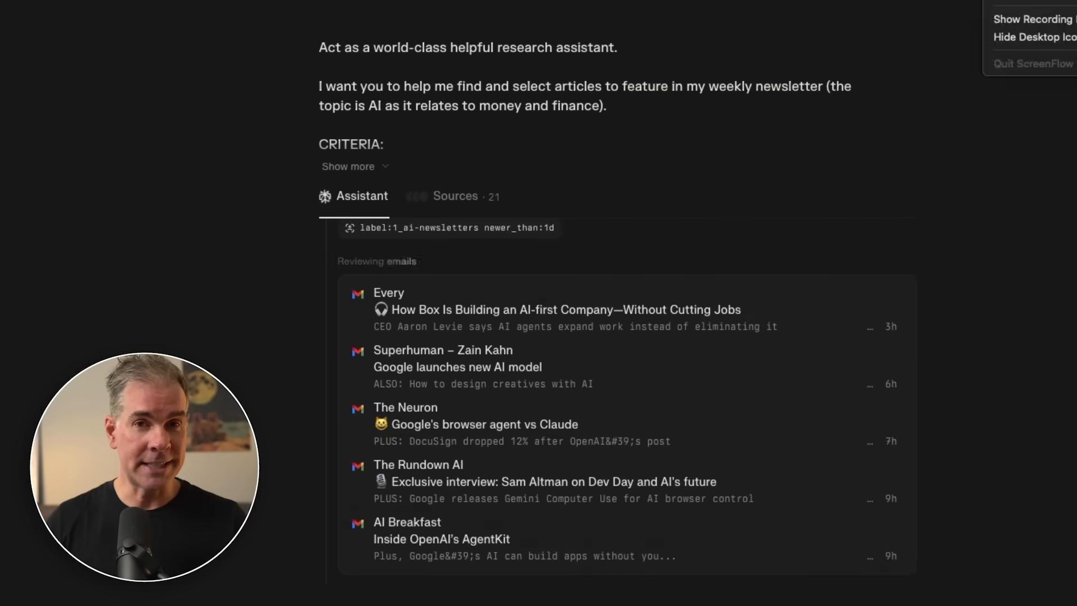
Scroll through the shortlist of AI-finance articles from Wired, Kiplinger and Bankrate.
{"action": "scroll", "scroll_direction": "down", "scroll_amount": 3}
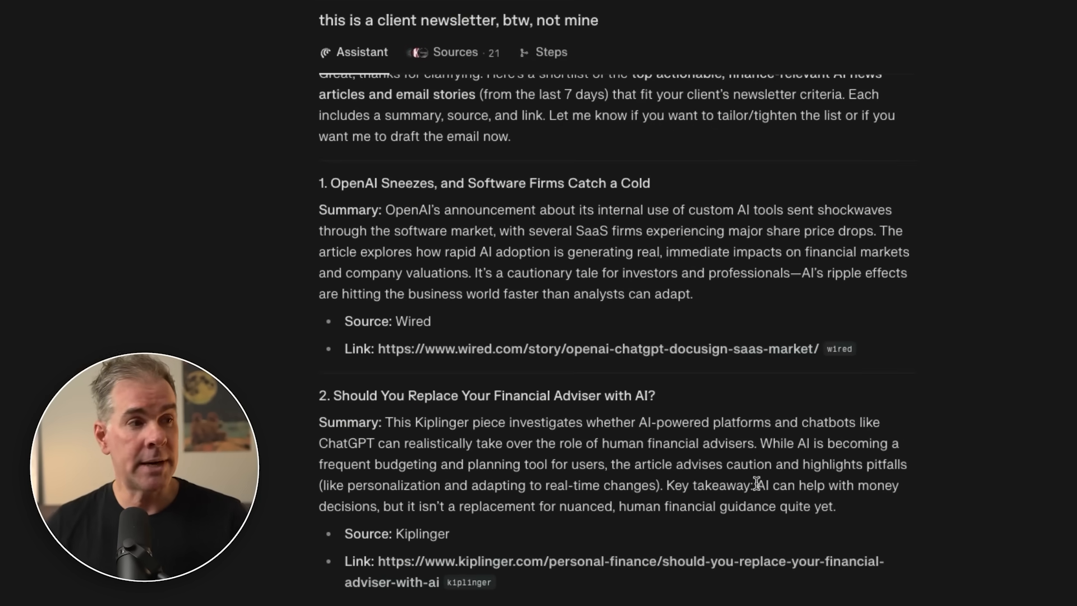
{"action": "scroll", "scroll_direction": "down", "scroll_amount": 3}
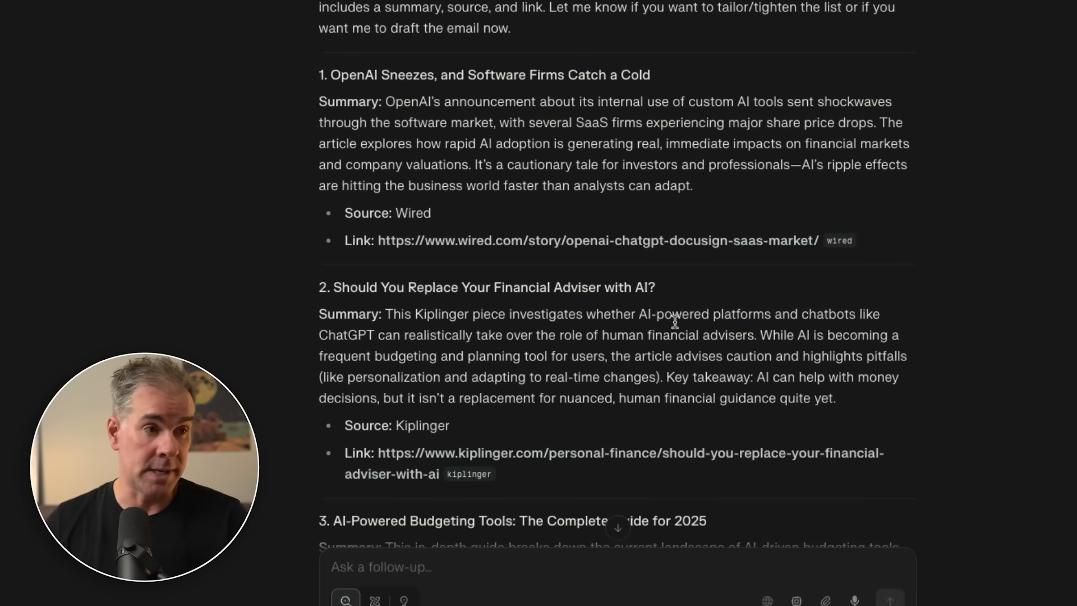
{"action": "scroll", "scroll_direction": "down", "scroll_amount": 3}
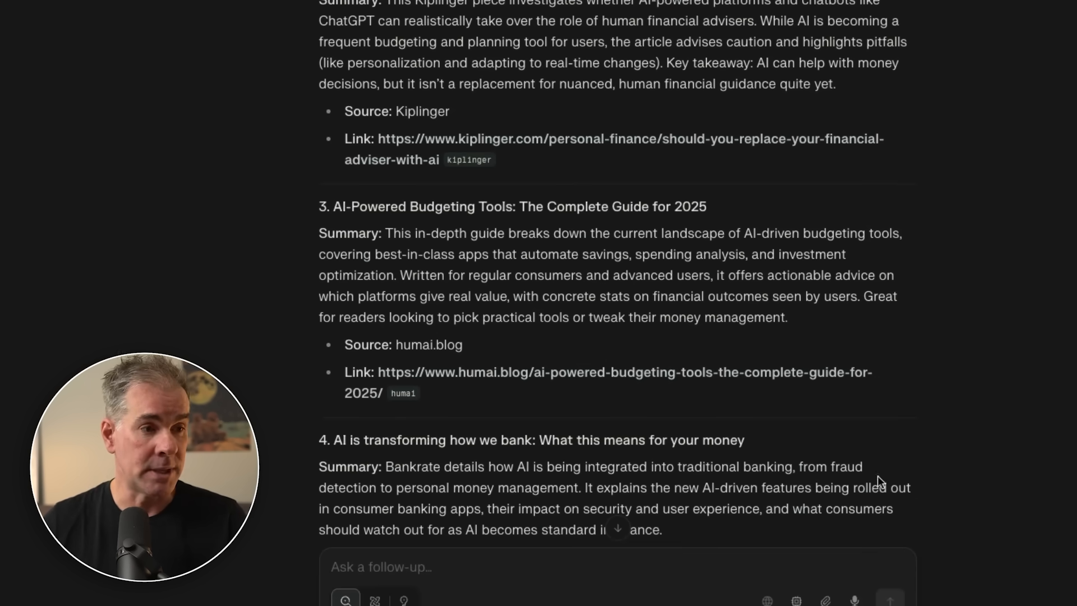
{"action": "scroll", "scroll_direction": "down", "scroll_amount": 3}
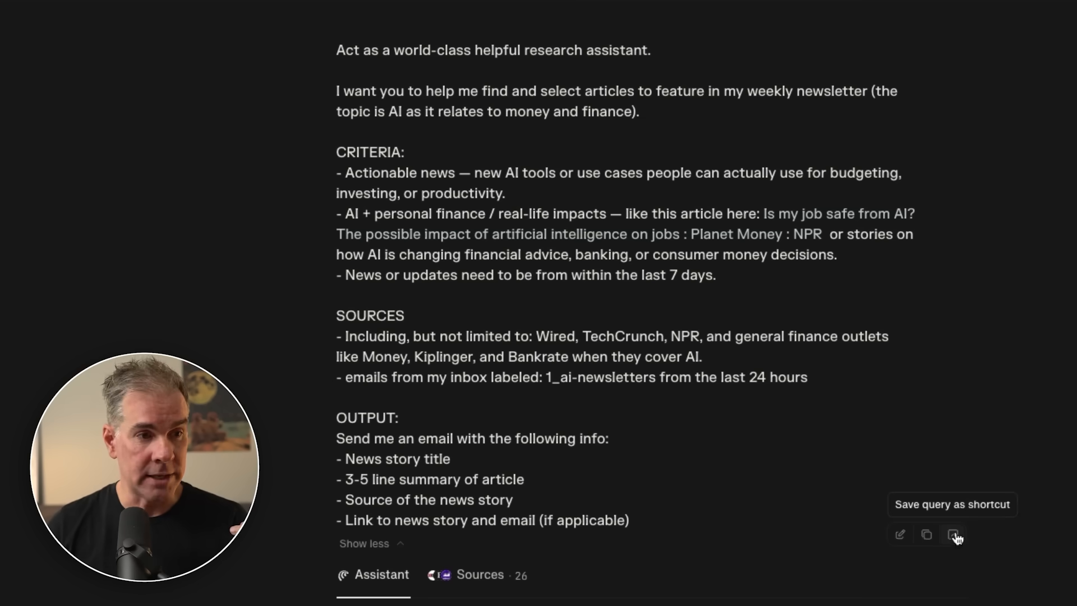
Save the newsletter prompt as a shortcut and scroll through its instructions.
{"action": "left_click", "coordinate": [954, 534]}
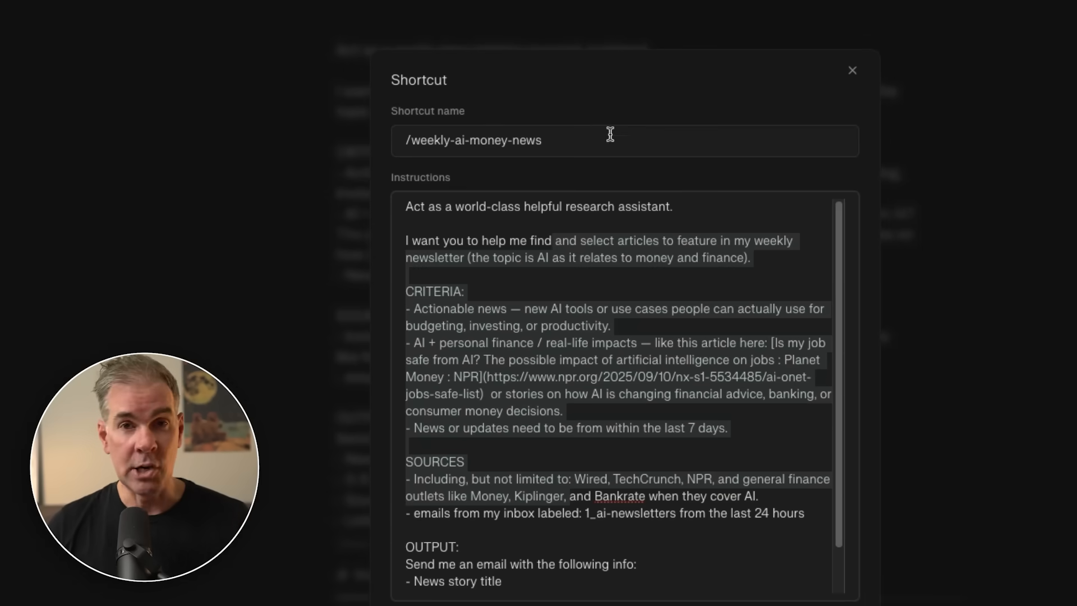
{"action": "scroll", "scroll_direction": "down", "scroll_amount": 3}
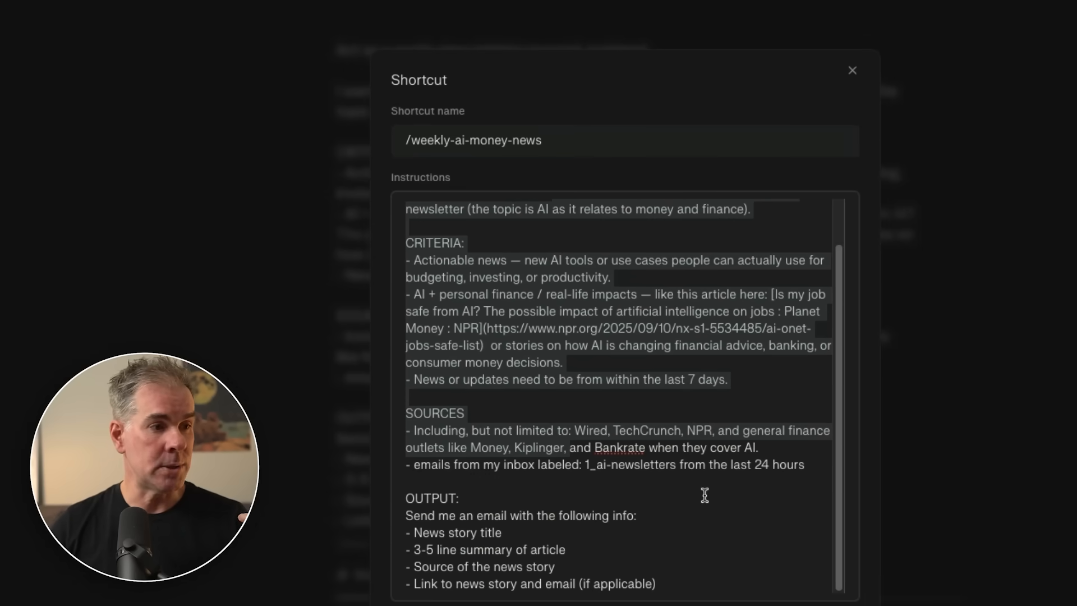
{"action": "scroll", "scroll_direction": "down", "scroll_amount": 3}
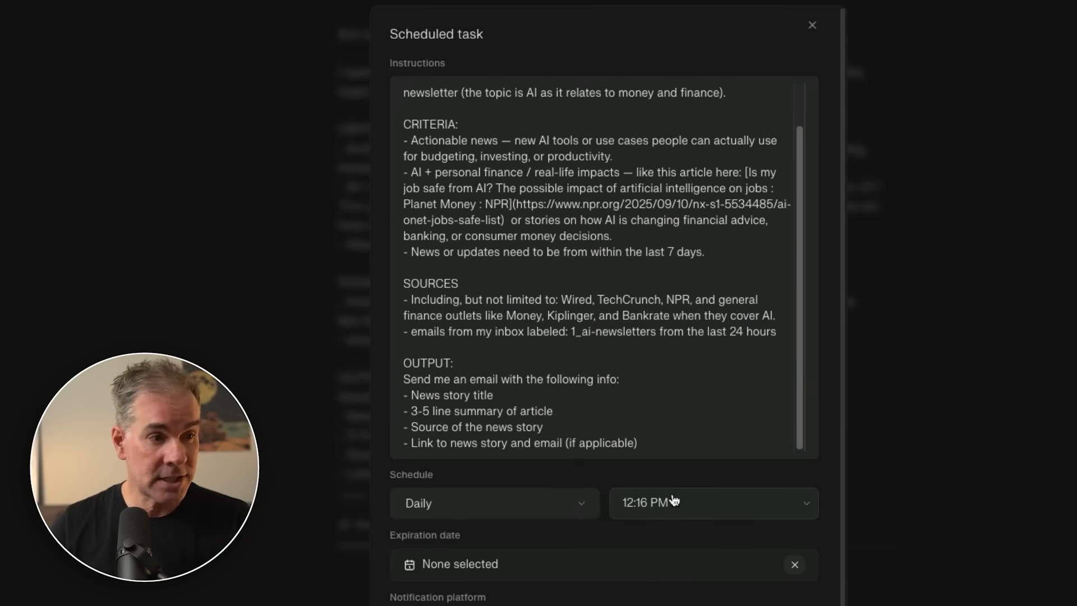
{"action": "mouse_move", "coordinate": [732, 483]}
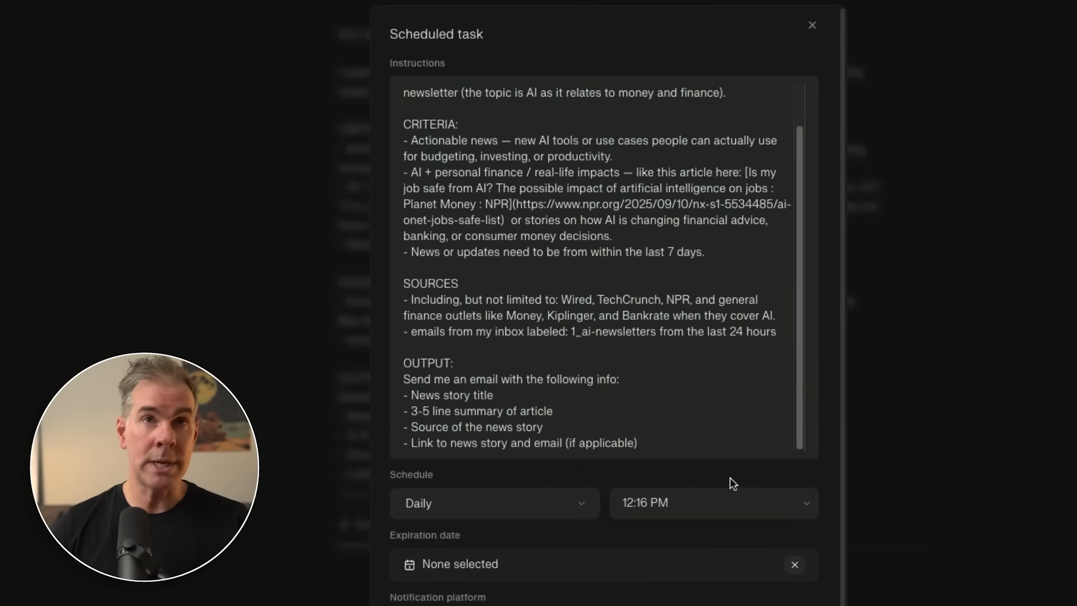
{"action": "mouse_move", "coordinate": [554, 510]}
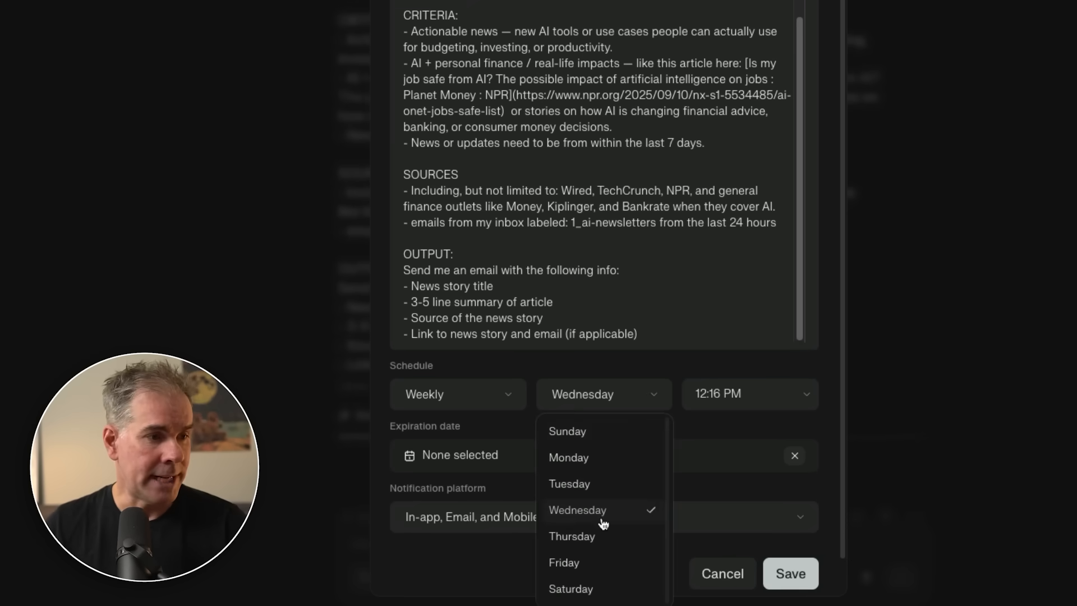
Pick Friday as the weekly run day for the newsletter task.
{"action": "left_click", "coordinate": [563, 562]}
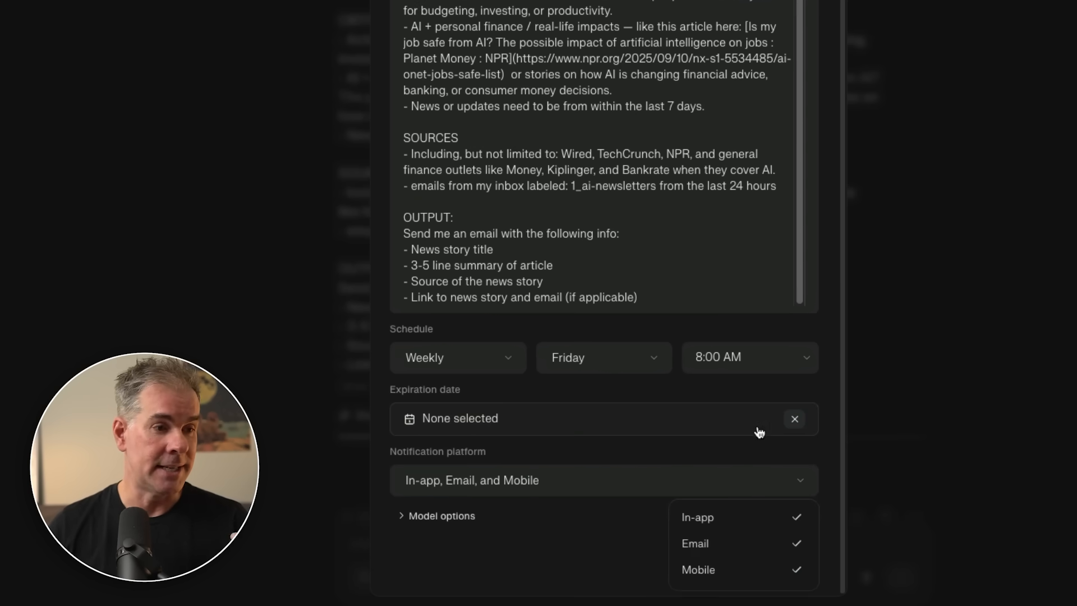
{"action": "mouse_move", "coordinate": [554, 574]}
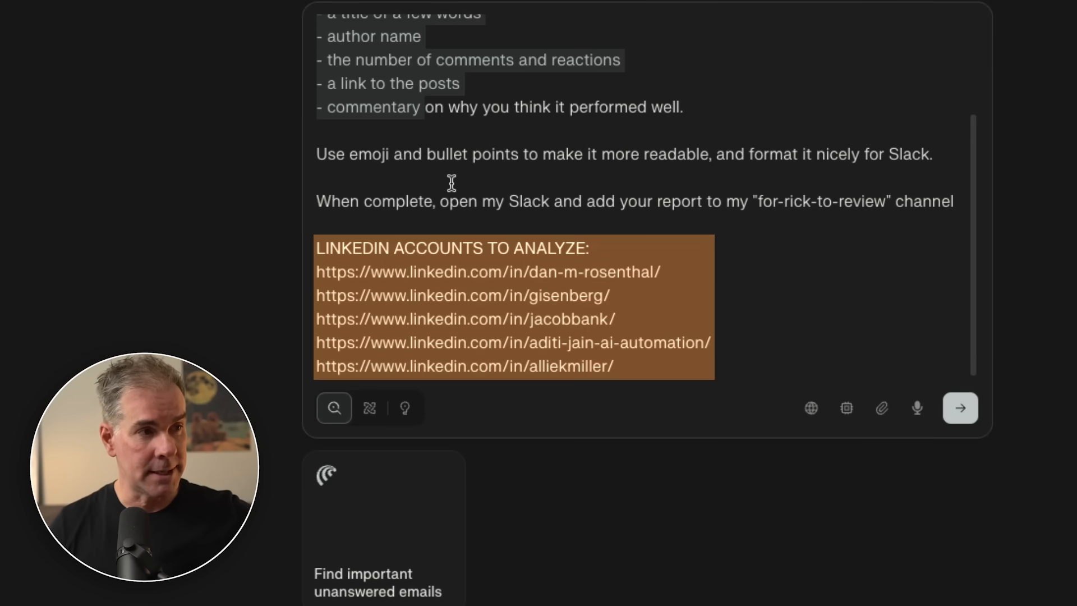
Review the pasted prompt requesting a Slack report on five LinkedIn accounts' top posts.
{"action": "left_click", "coordinate": [673, 211]}
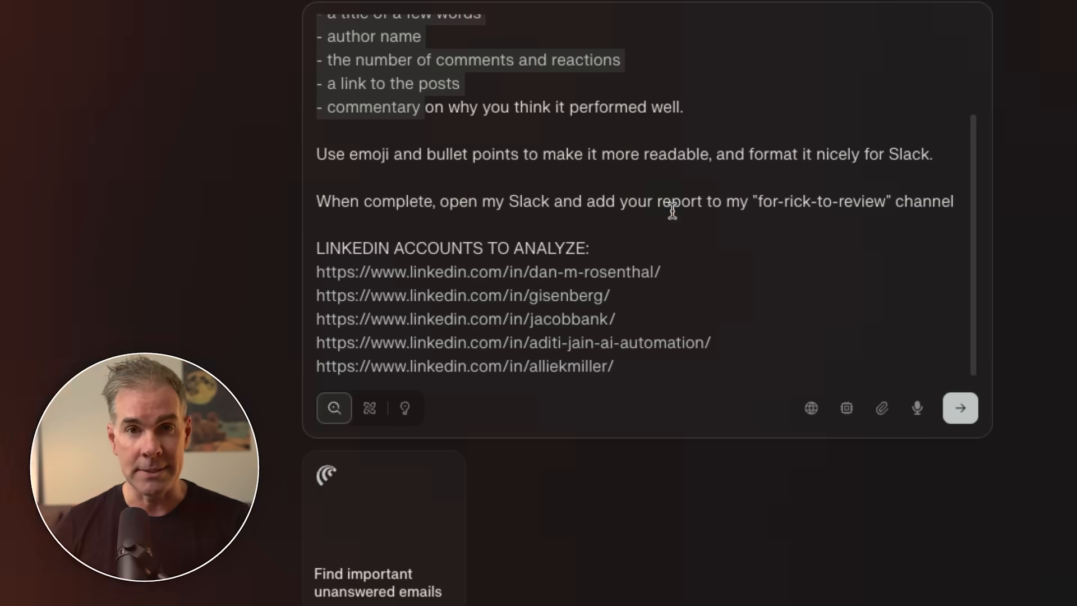
{"action": "scroll", "scroll_direction": "up", "scroll_amount": 3}
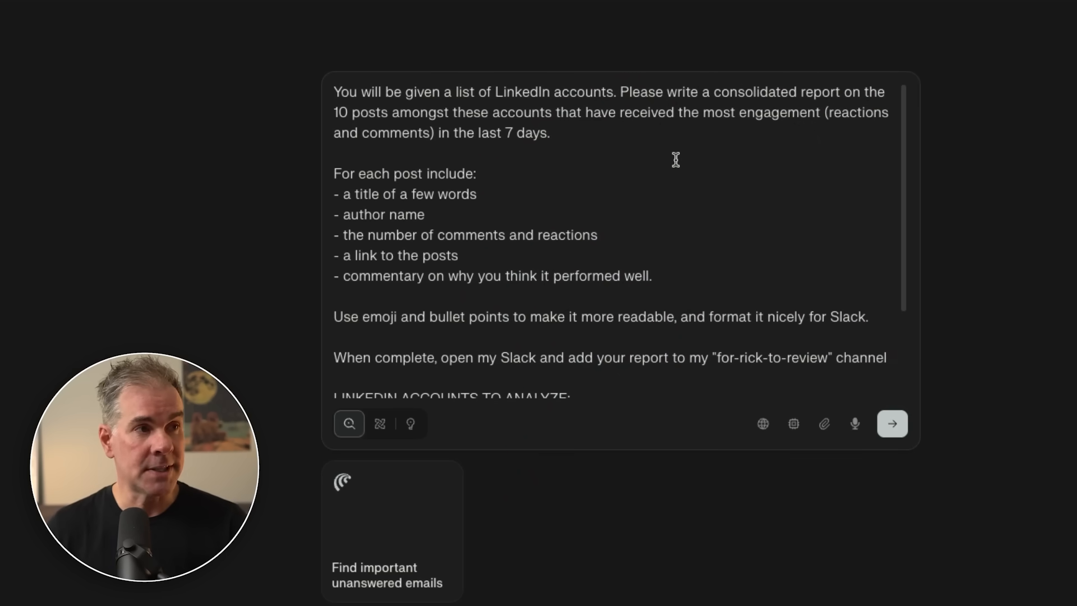
{"action": "mouse_move", "coordinate": [165, 231]}
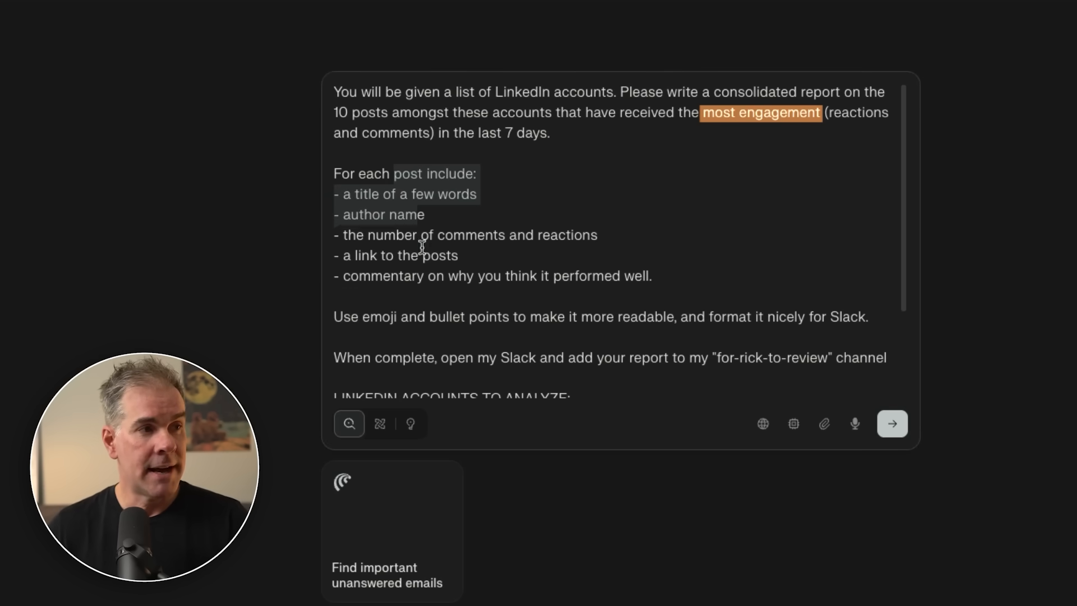
{"action": "scroll", "scroll_direction": "down", "scroll_amount": 3}
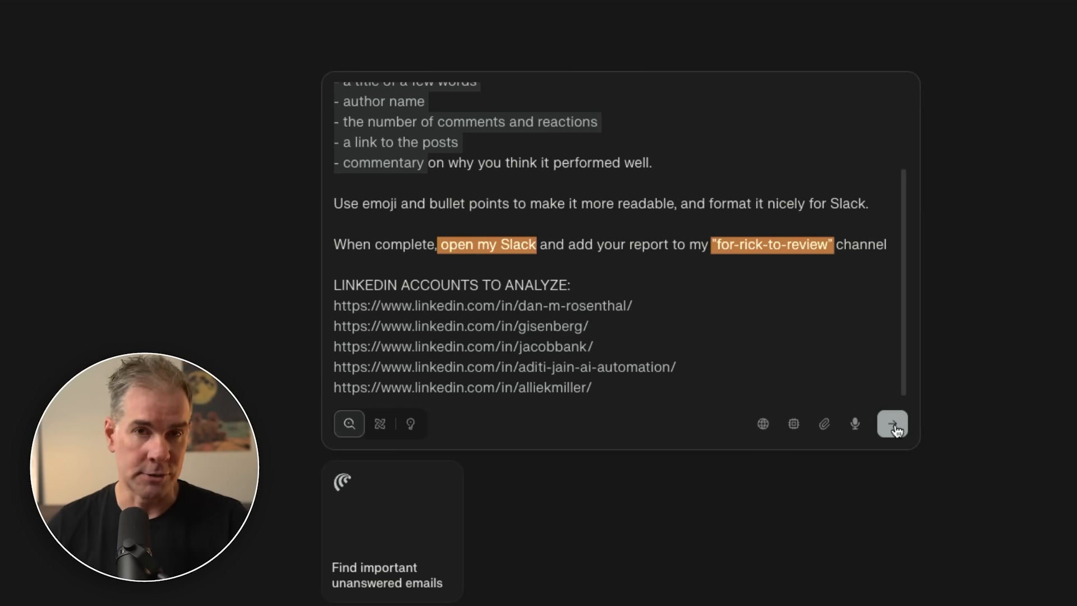
Submit the LinkedIn engagement report request to the assistant.
{"action": "left_click", "coordinate": [891, 423]}
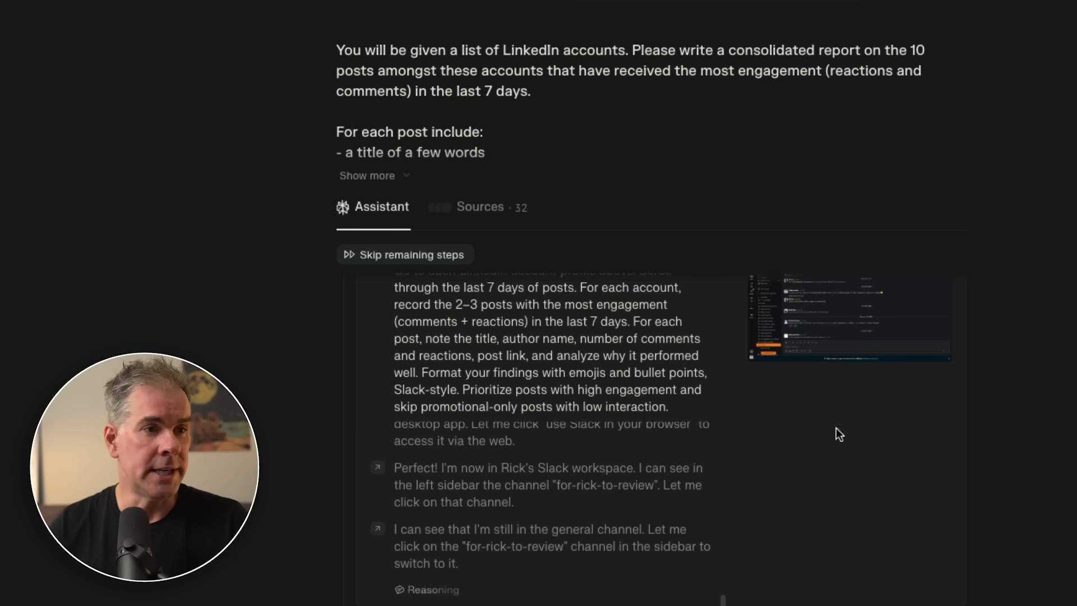
{"action": "mouse_move", "coordinate": [1036, 525]}
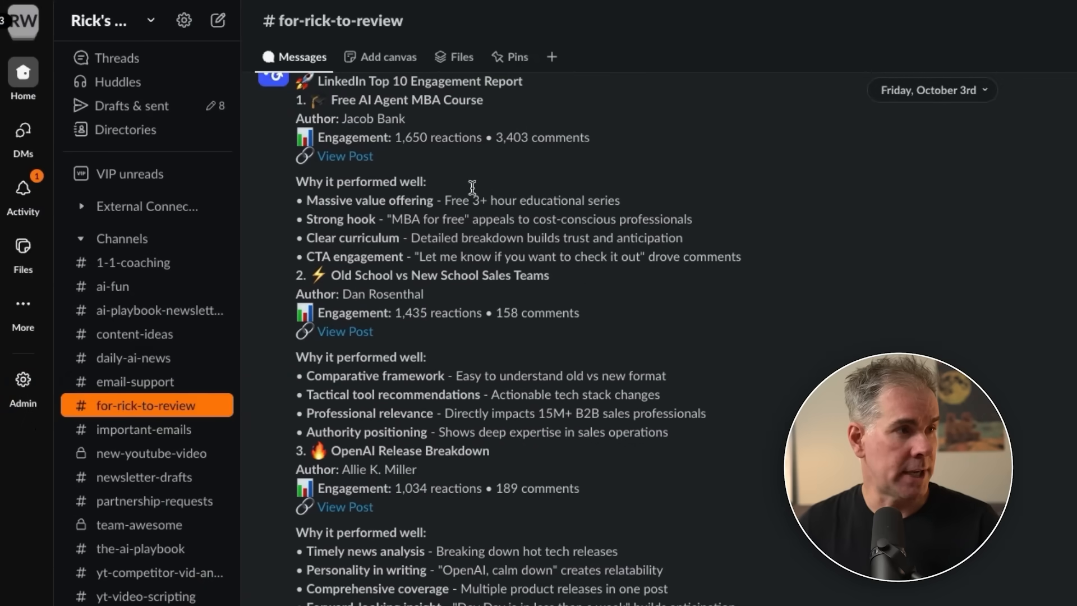
Scroll through the LinkedIn Top 10 Engagement Report in the for-rick-to-review channel.
{"action": "scroll", "scroll_direction": "down", "scroll_amount": 3}
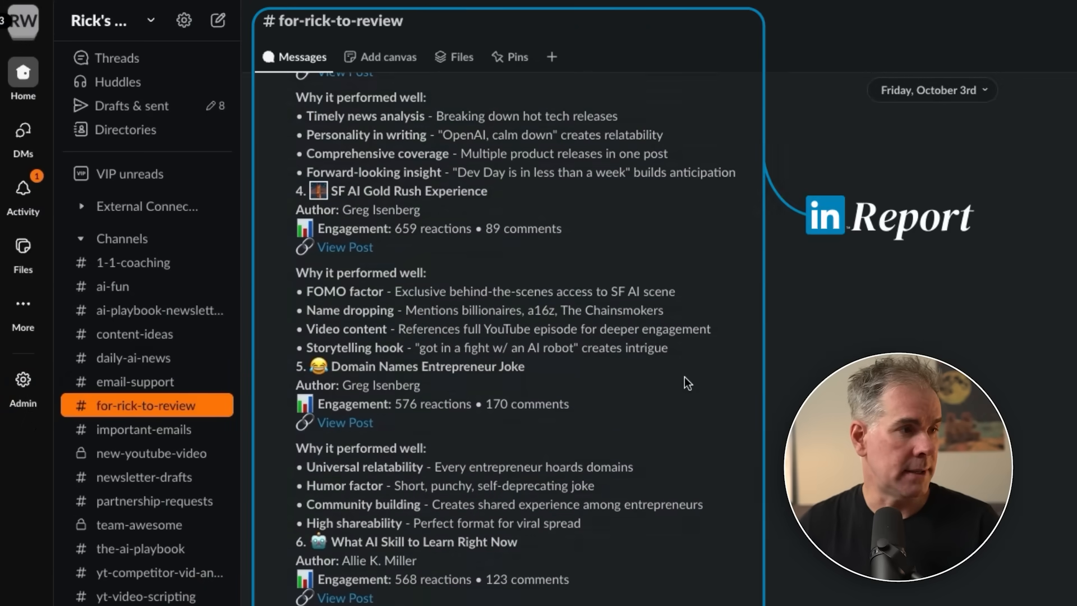
{"action": "scroll", "scroll_direction": "down", "scroll_amount": 3}
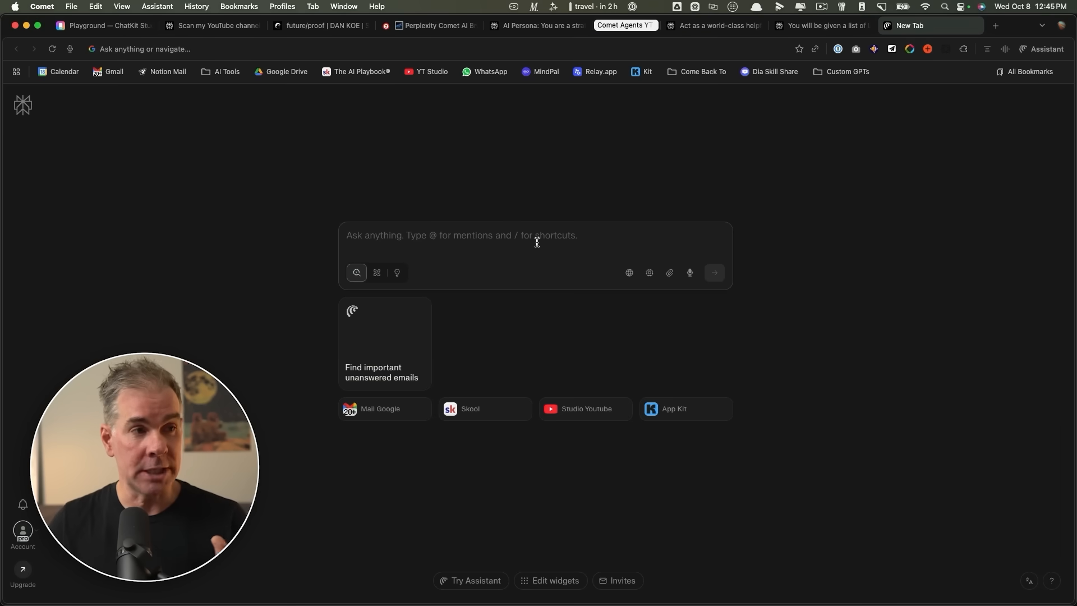
Run /trending-on-social with an added question about this week's top AI applications.
{"action": "type", "text": "/"}
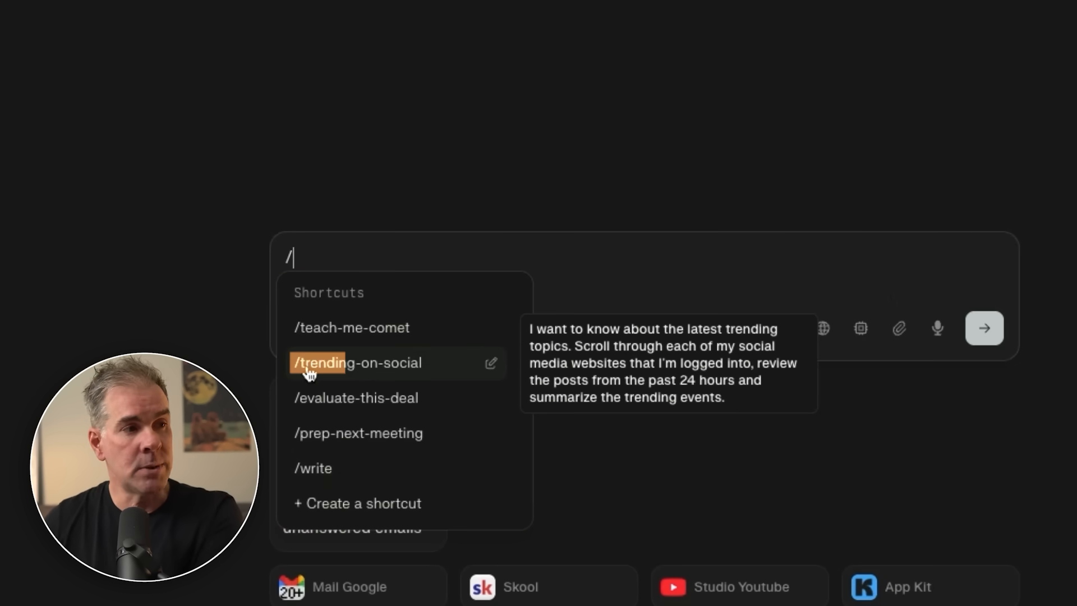
{"action": "left_click", "coordinate": [355, 363]}
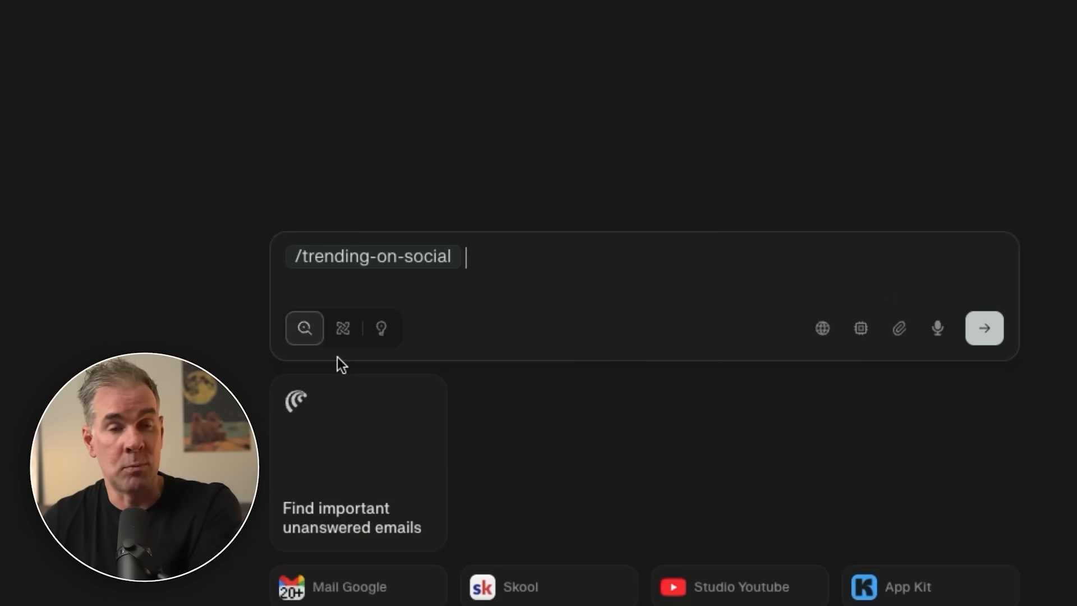
{"action": "mouse_move", "coordinate": [300, 130]}
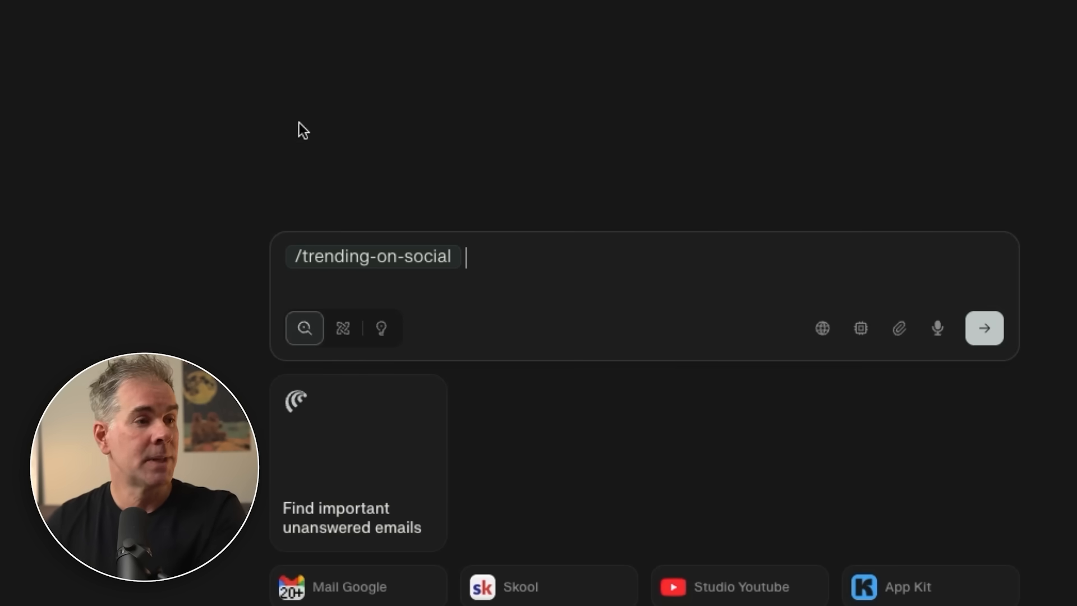
{"action": "mouse_move", "coordinate": [712, 236]}
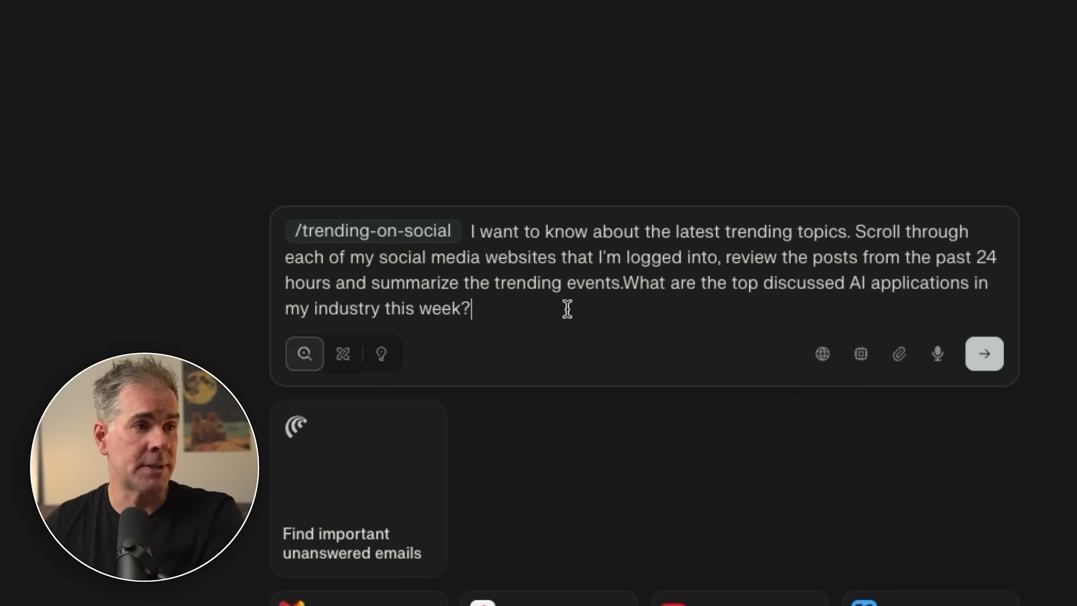
{"action": "left_click", "coordinate": [983, 354]}
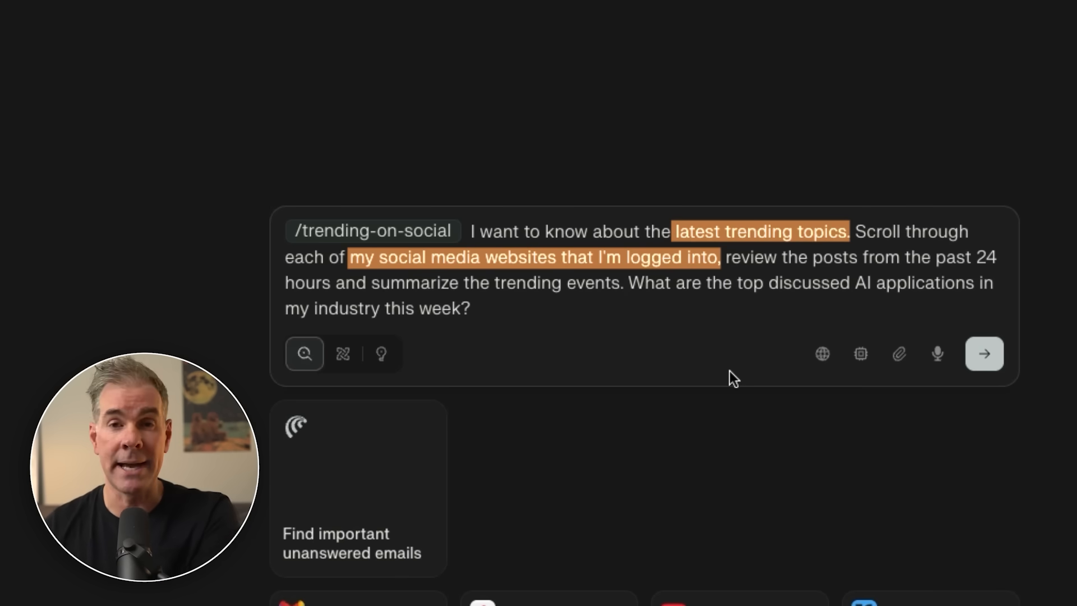
{"action": "left_click", "coordinate": [984, 354]}
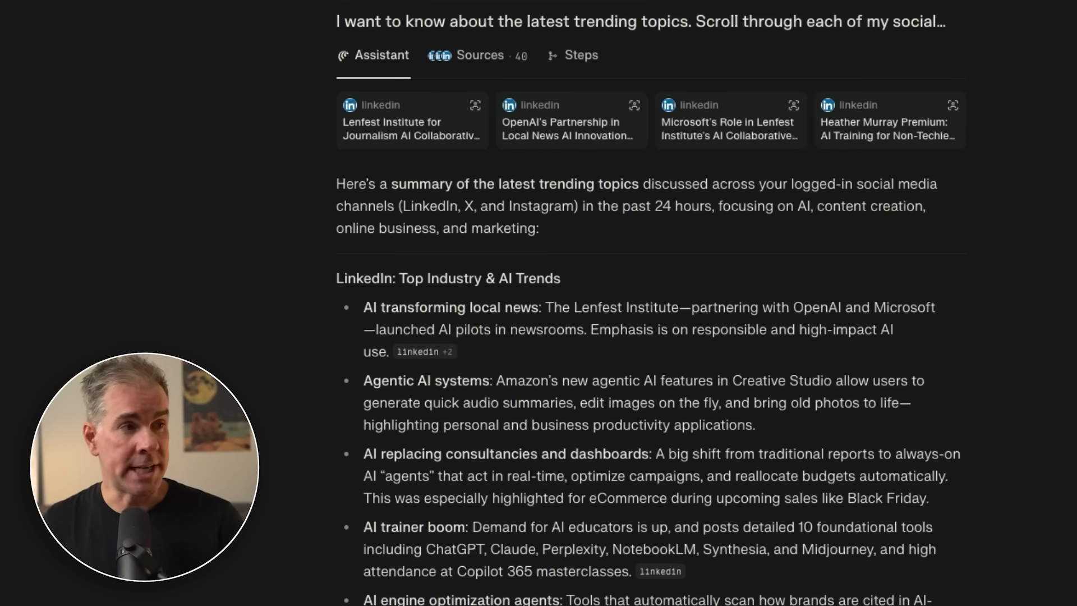
{"action": "mouse_move", "coordinate": [584, 355]}
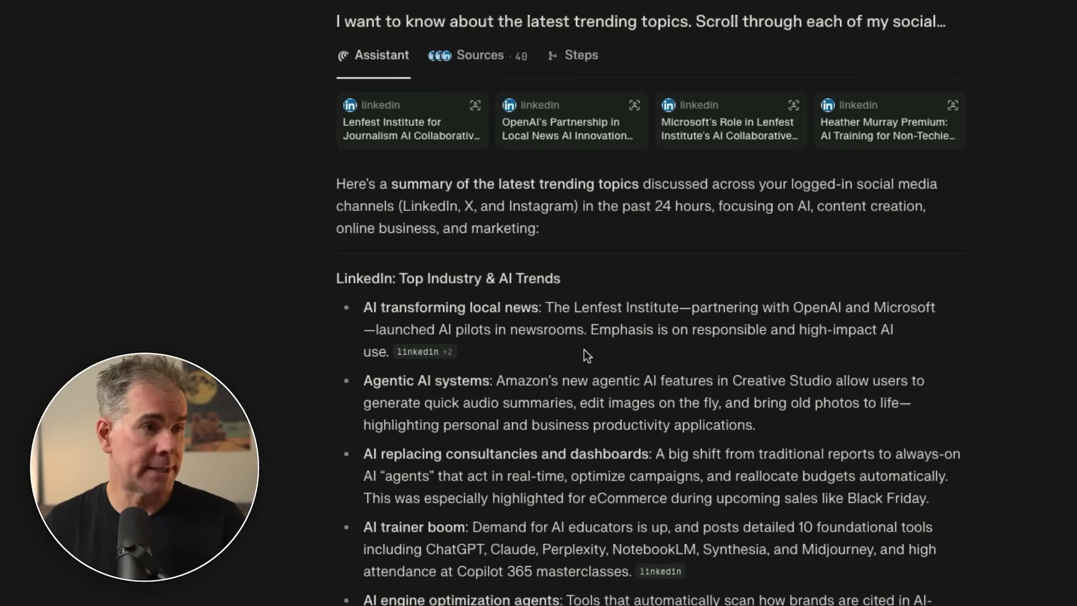
Scroll through the trending-topics summary down to its AI applications table.
{"action": "scroll", "scroll_direction": "down", "scroll_amount": 3}
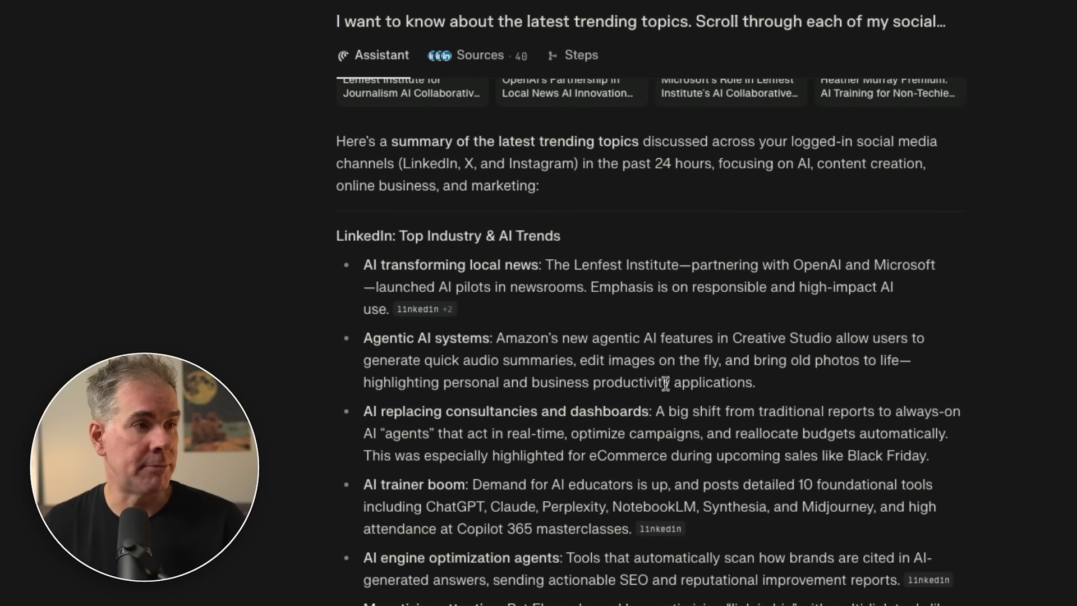
{"action": "scroll", "scroll_direction": "down", "scroll_amount": 3}
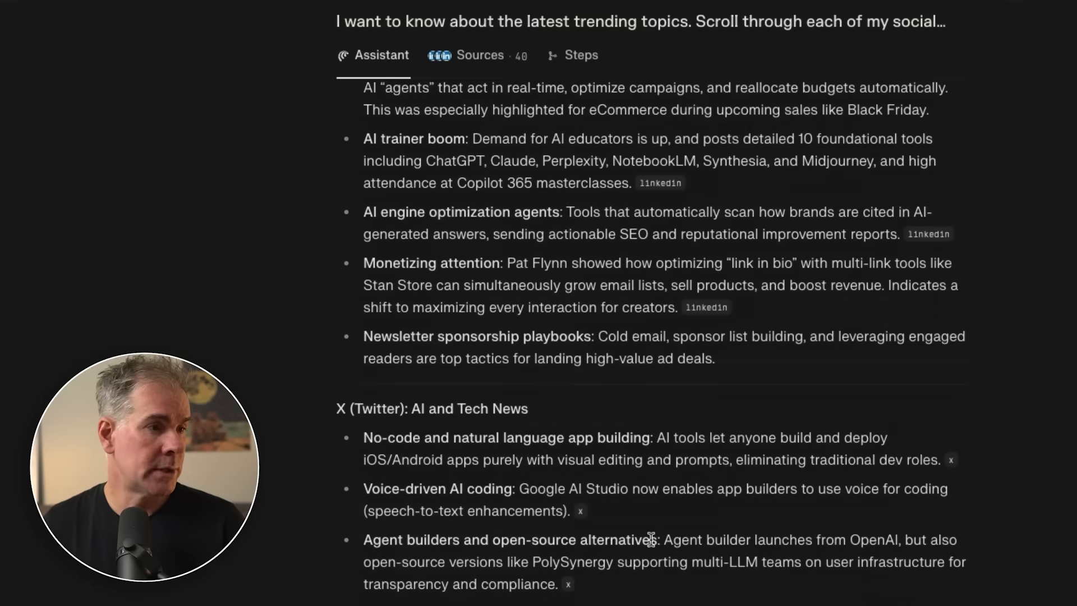
{"action": "scroll", "scroll_direction": "down", "scroll_amount": 3}
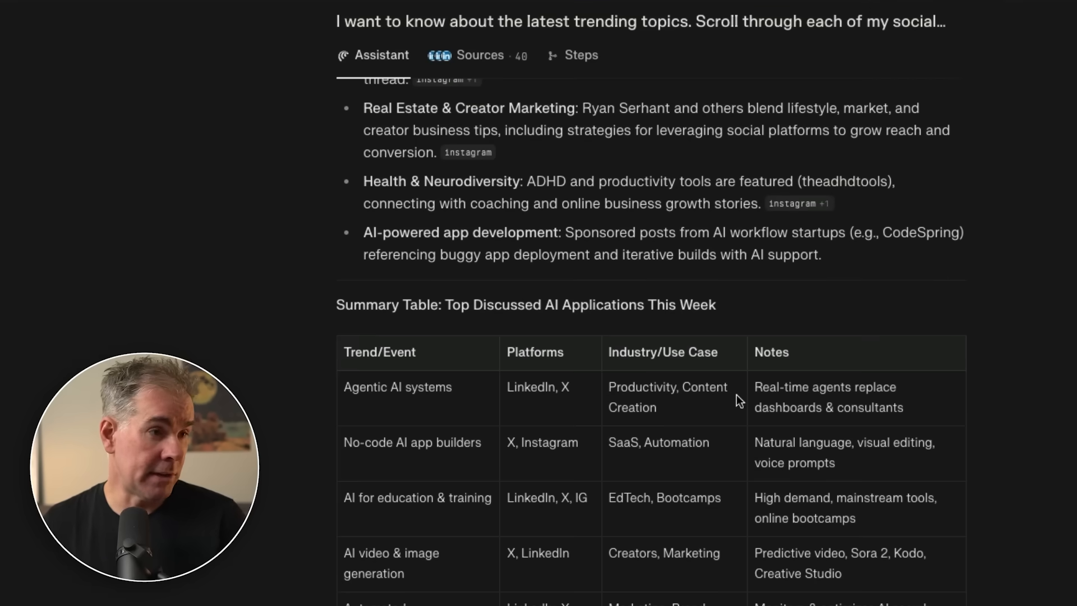
{"action": "scroll", "scroll_direction": "down", "scroll_amount": 3}
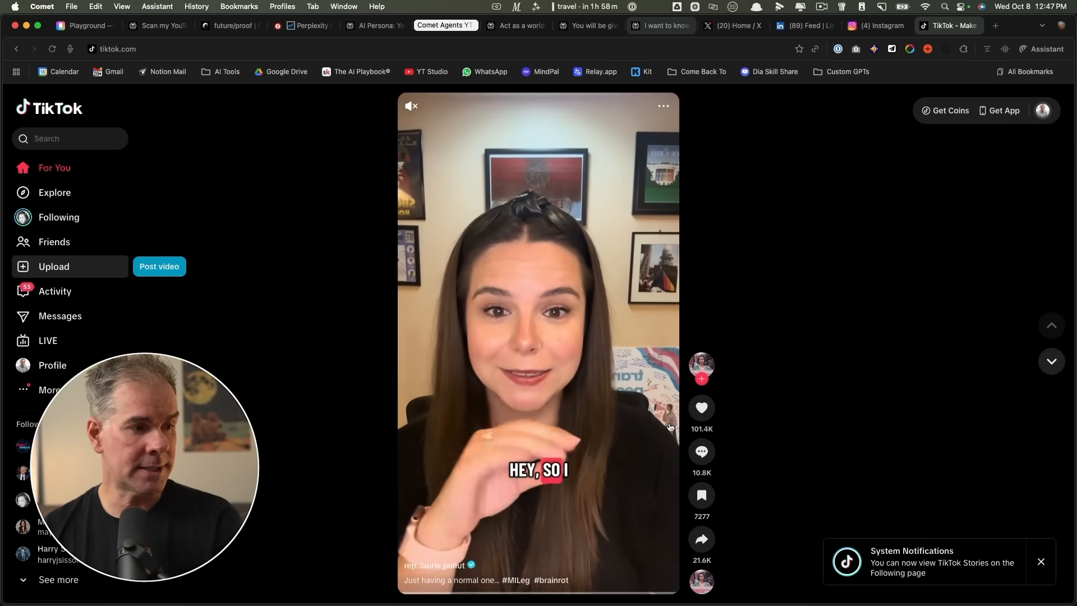
Ask a follow-up to add TikTok to the report and review the results.
{"action": "left_click", "coordinate": [658, 25]}
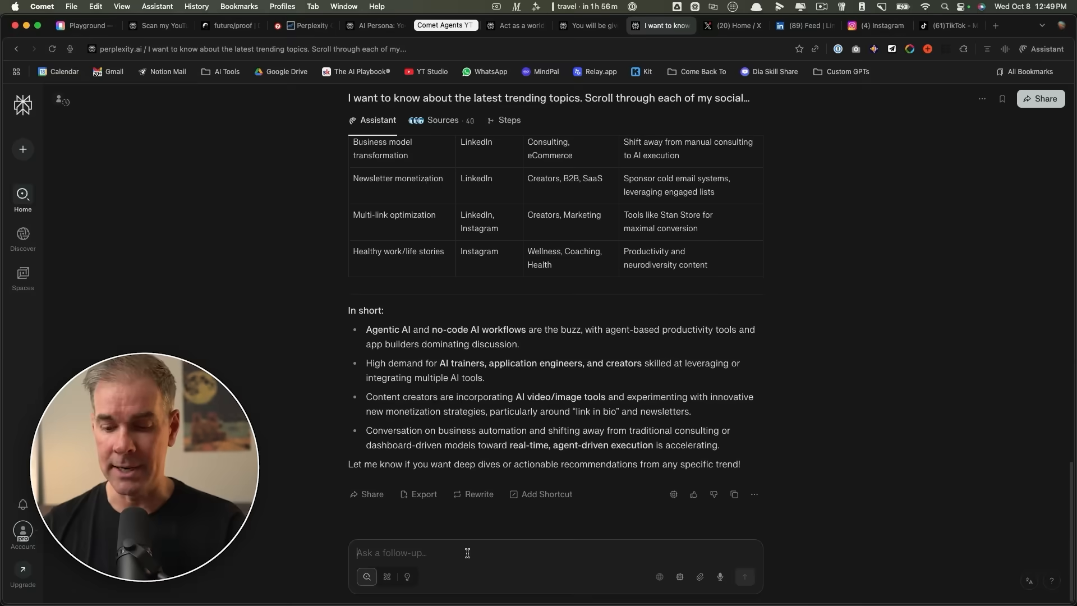
{"action": "type", "text": "let's add TikTok to thi"}
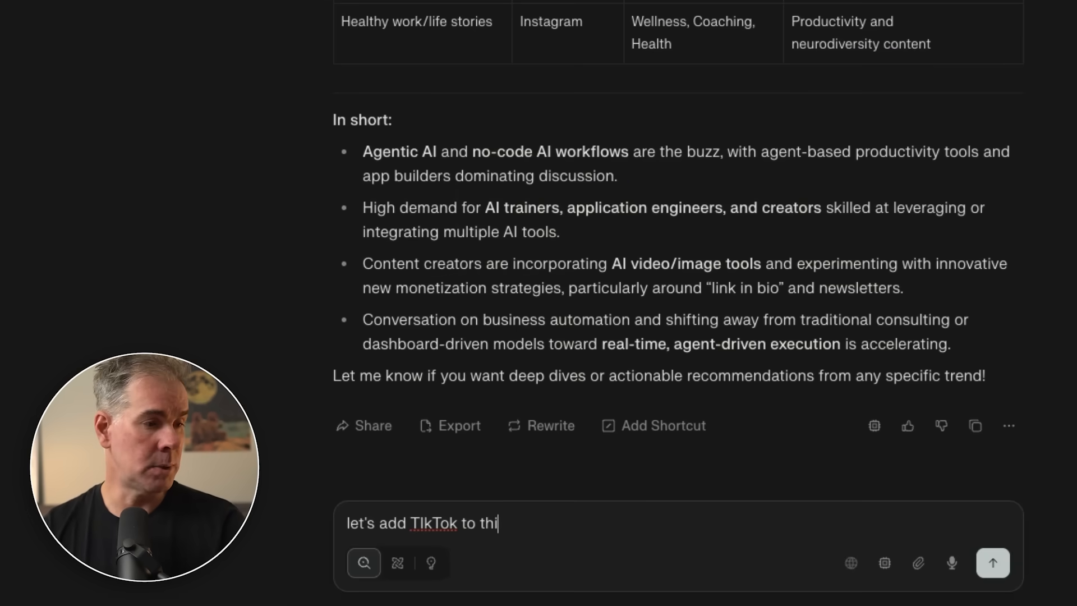
{"action": "type", "text": "s report. I've j"}
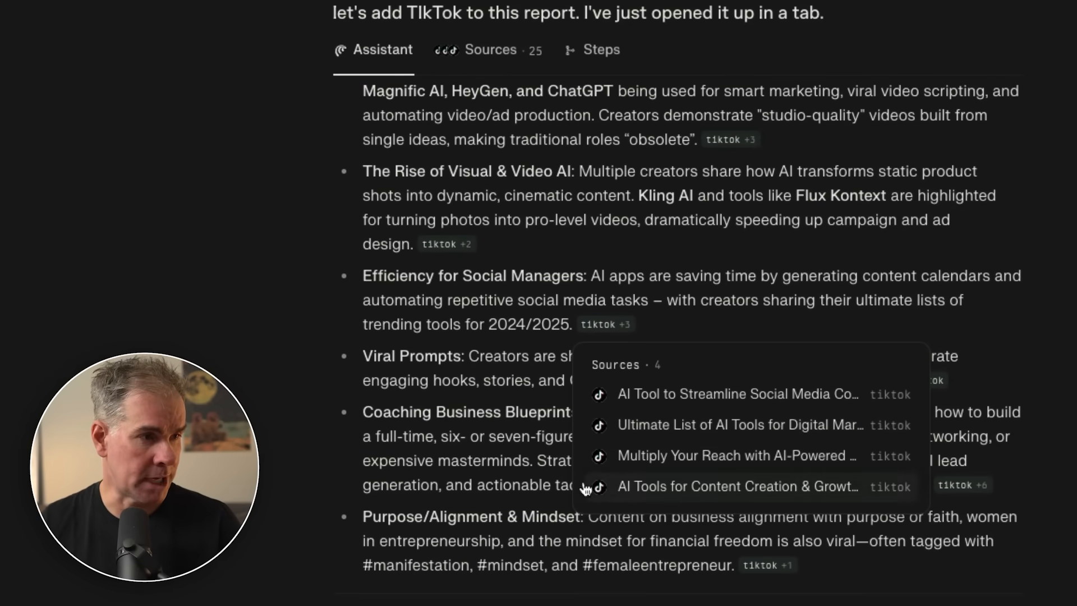
{"action": "scroll", "scroll_direction": "down", "scroll_amount": 3}
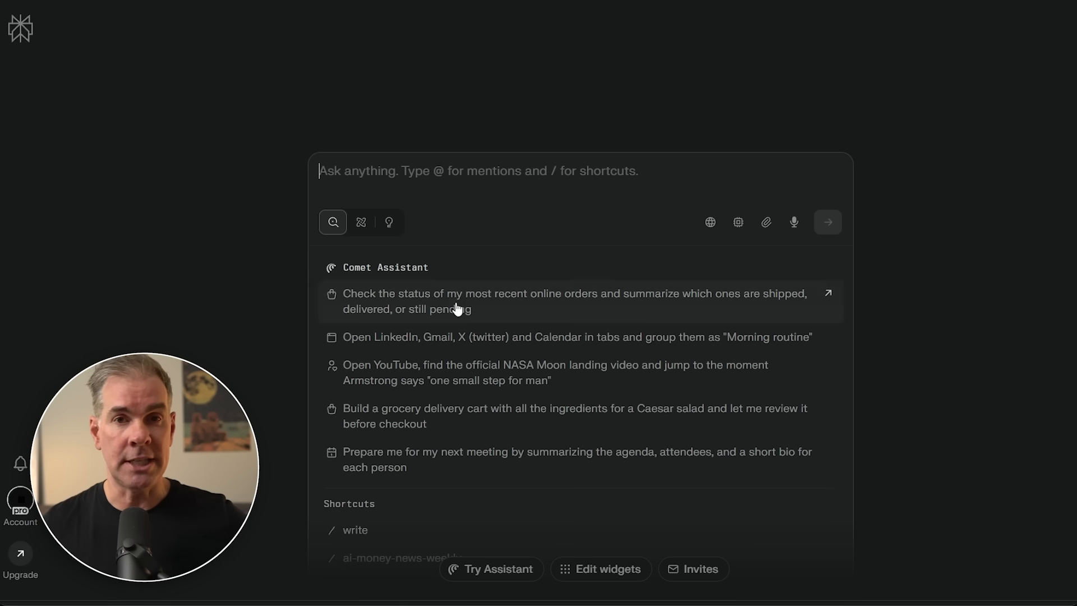
{"action": "mouse_move", "coordinate": [518, 368]}
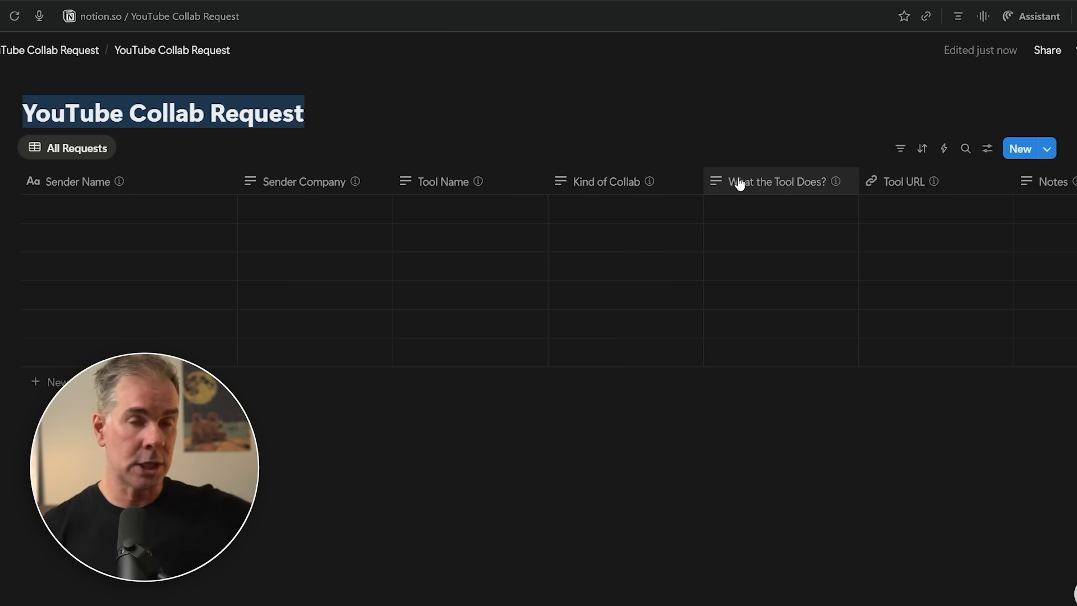
{"action": "mouse_move", "coordinate": [1052, 190]}
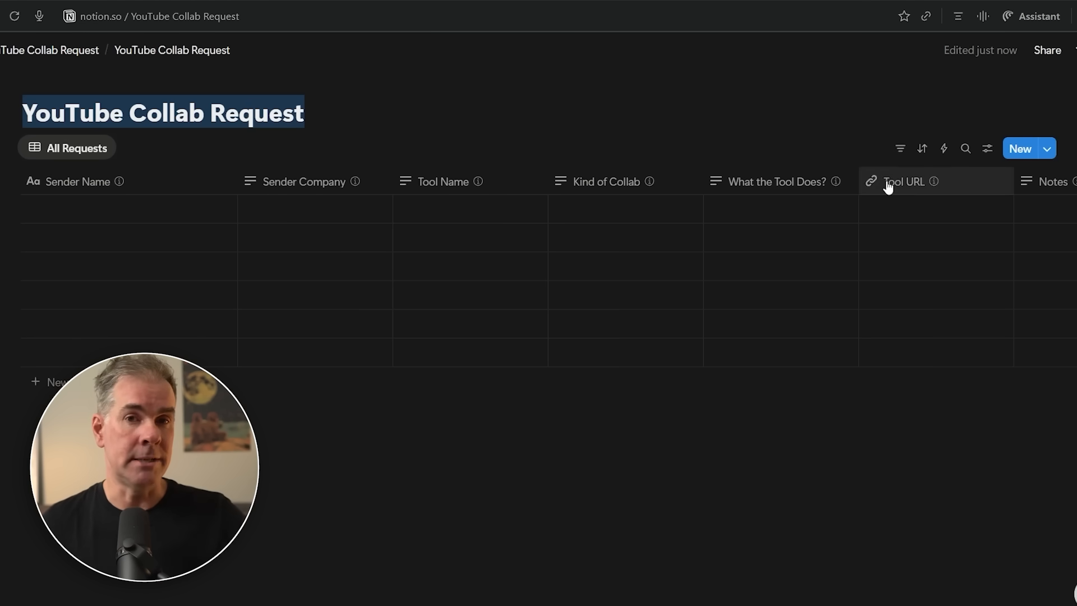
Review the empty YouTube Collab Request table and draft the extraction prompt.
{"action": "left_click", "coordinate": [1036, 16]}
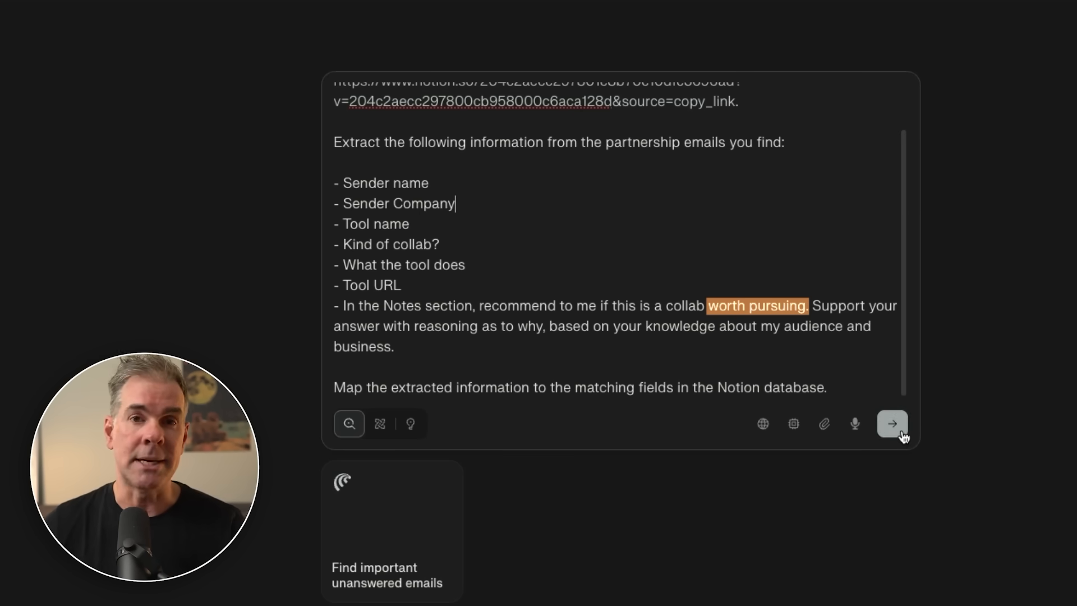
Send the partnership-email extraction prompt and switch to the Notion table.
{"action": "left_click", "coordinate": [891, 423]}
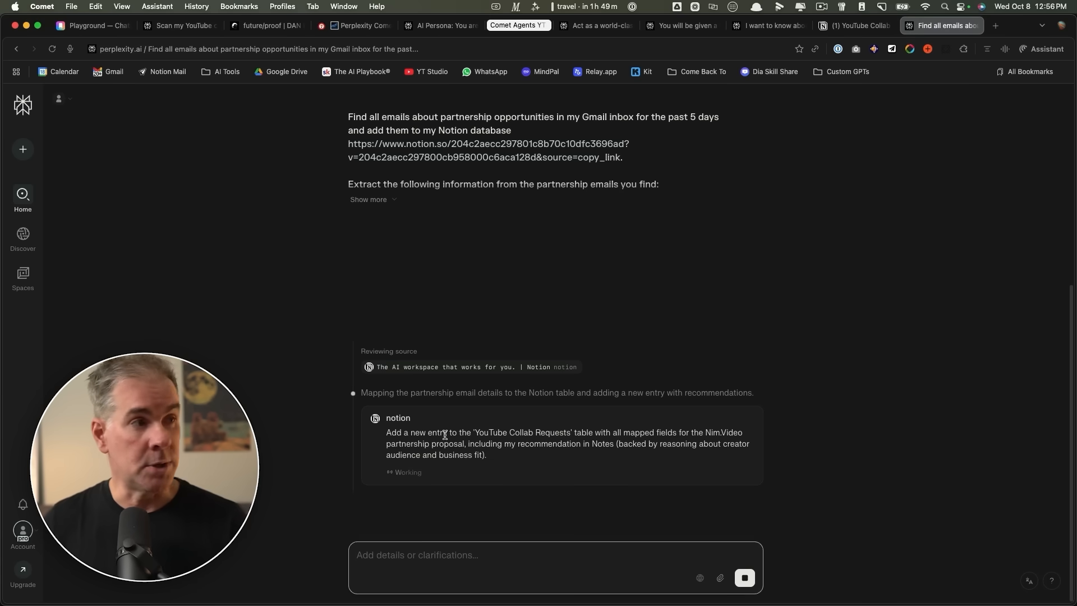
{"action": "left_click", "coordinate": [854, 25]}
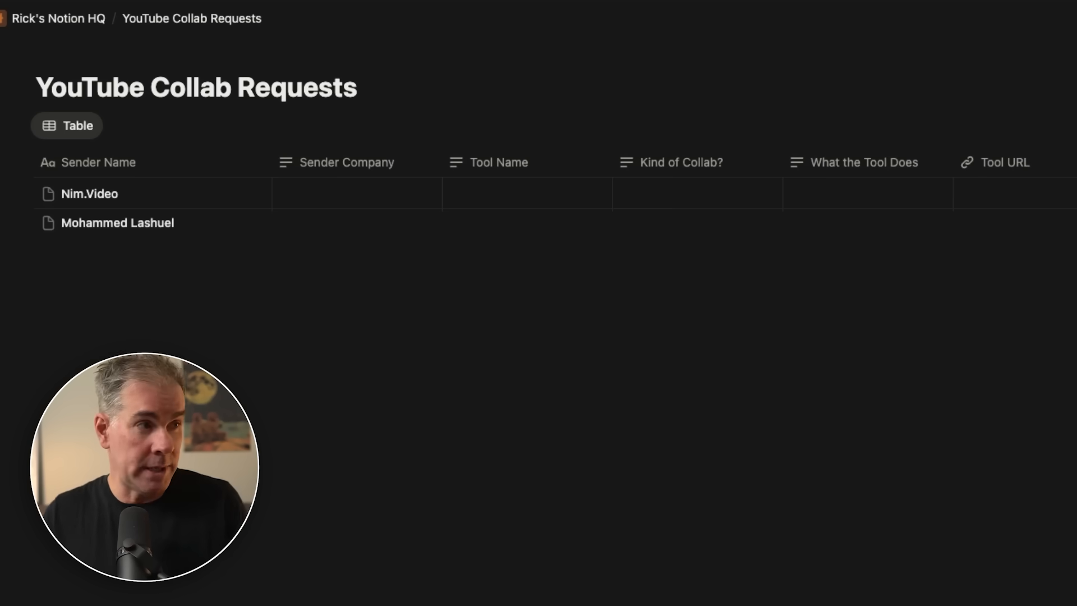
Scroll the table right and open the Nim.Video row's recommendation note.
{"action": "scroll", "scroll_direction": "right", "scroll_amount": 3}
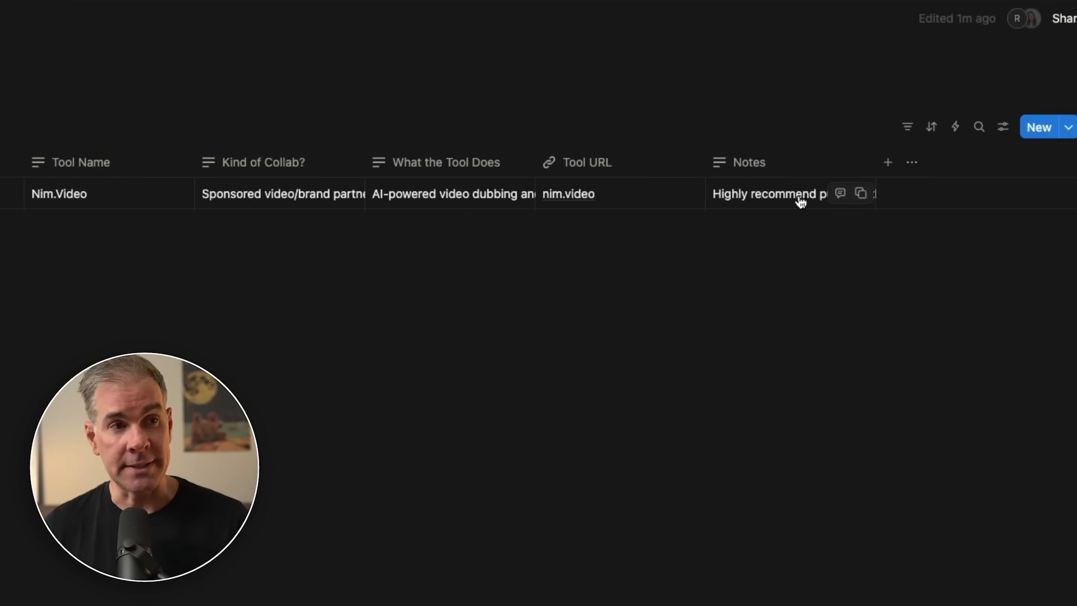
{"action": "left_click", "coordinate": [769, 193]}
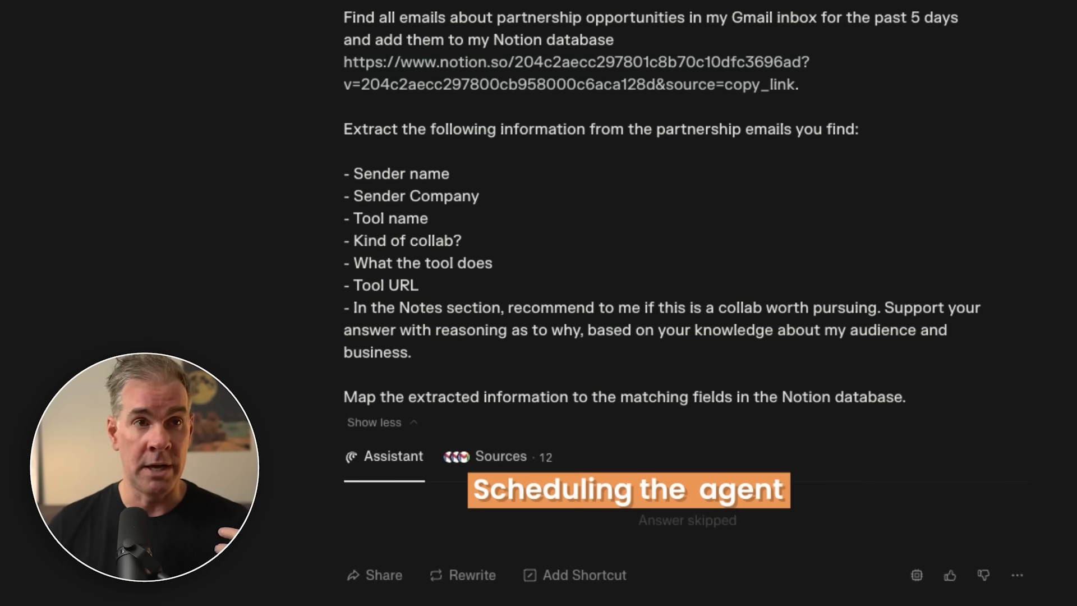
Create a scheduled task from the thread and open its run-time options.
{"action": "left_click", "coordinate": [945, 56]}
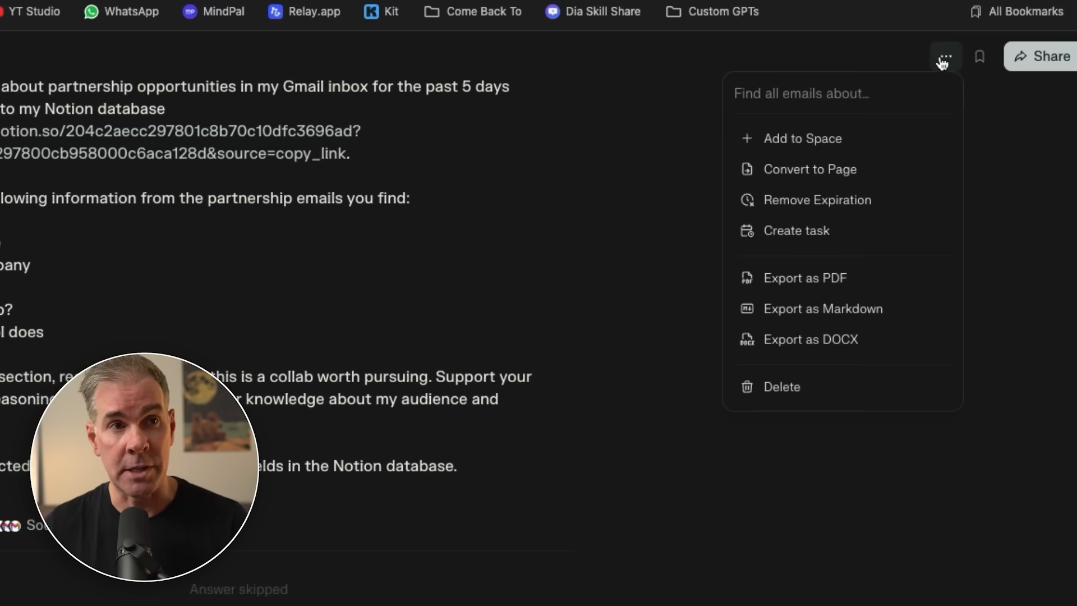
{"action": "mouse_move", "coordinate": [795, 230]}
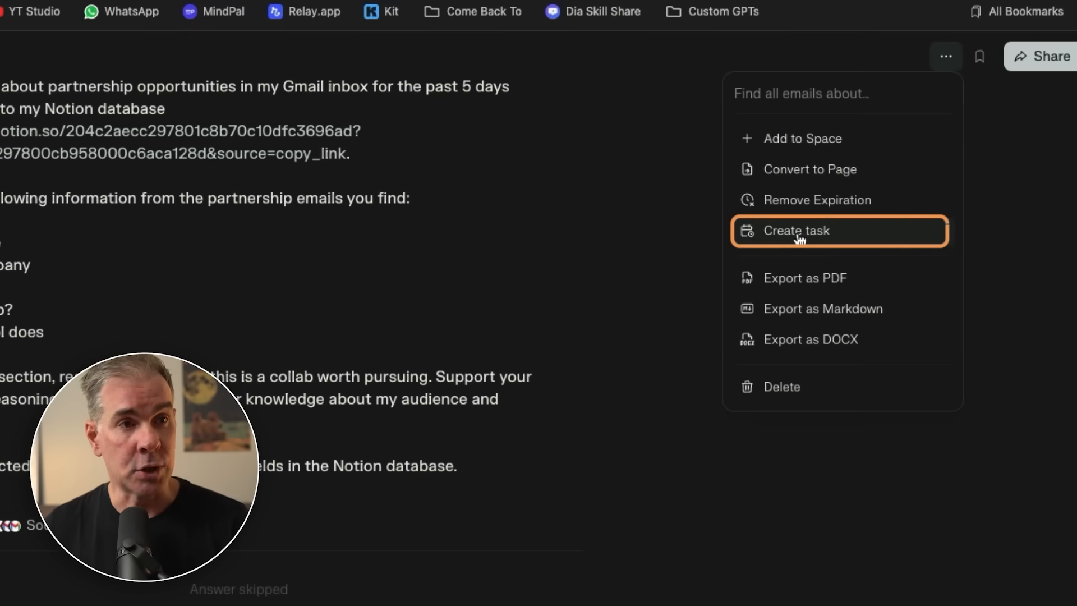
{"action": "left_click", "coordinate": [796, 230]}
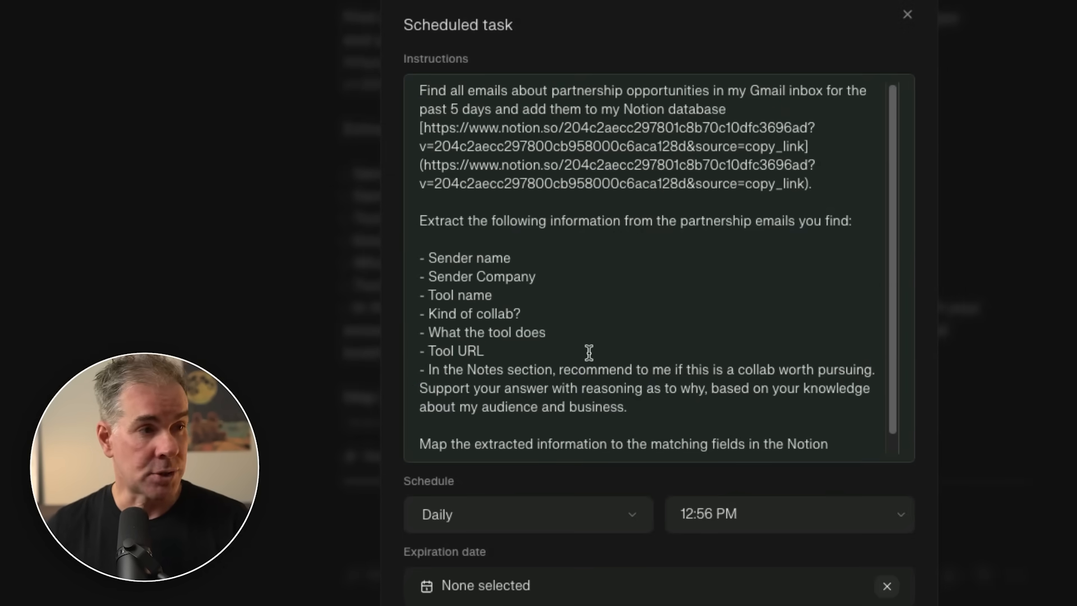
{"action": "scroll", "scroll_direction": "down", "scroll_amount": 3}
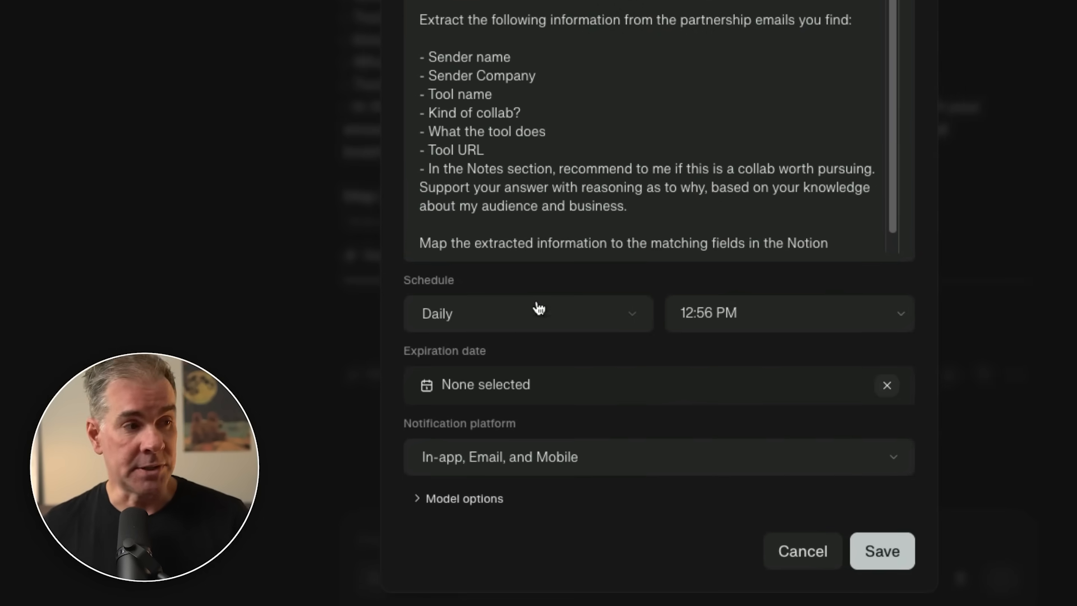
{"action": "left_click", "coordinate": [783, 313]}
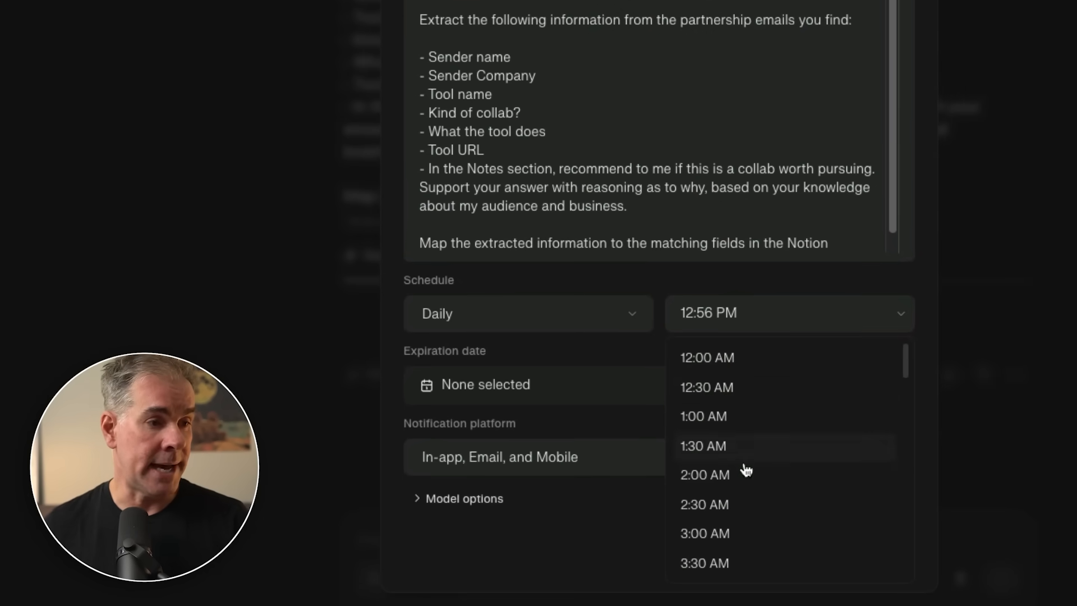
Set the task to run daily at 10:00 AM and save it.
{"action": "scroll", "scroll_direction": "down", "scroll_amount": 3}
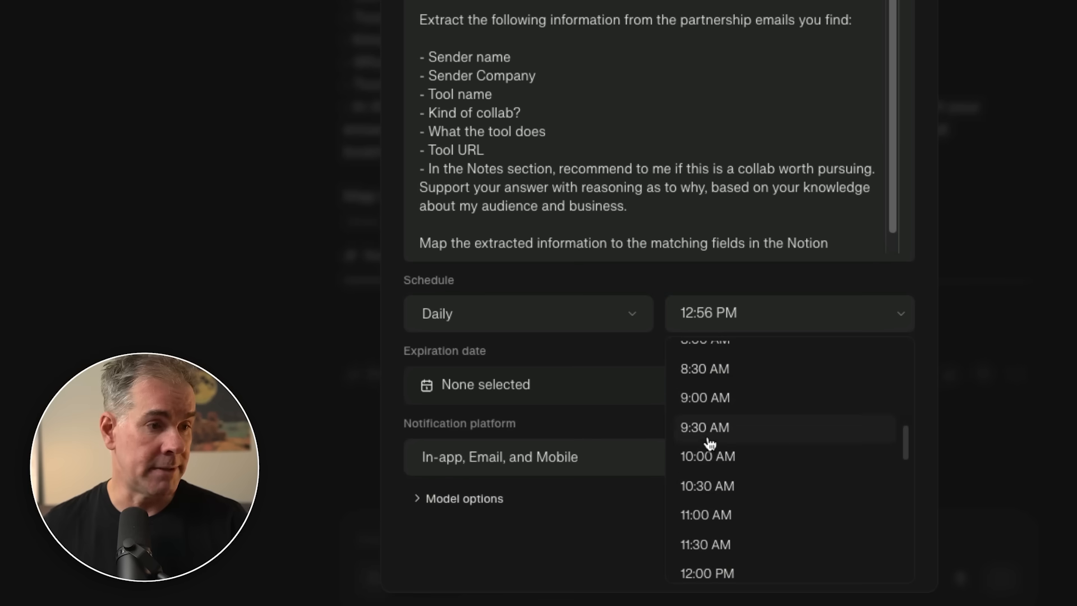
{"action": "left_click", "coordinate": [707, 455]}
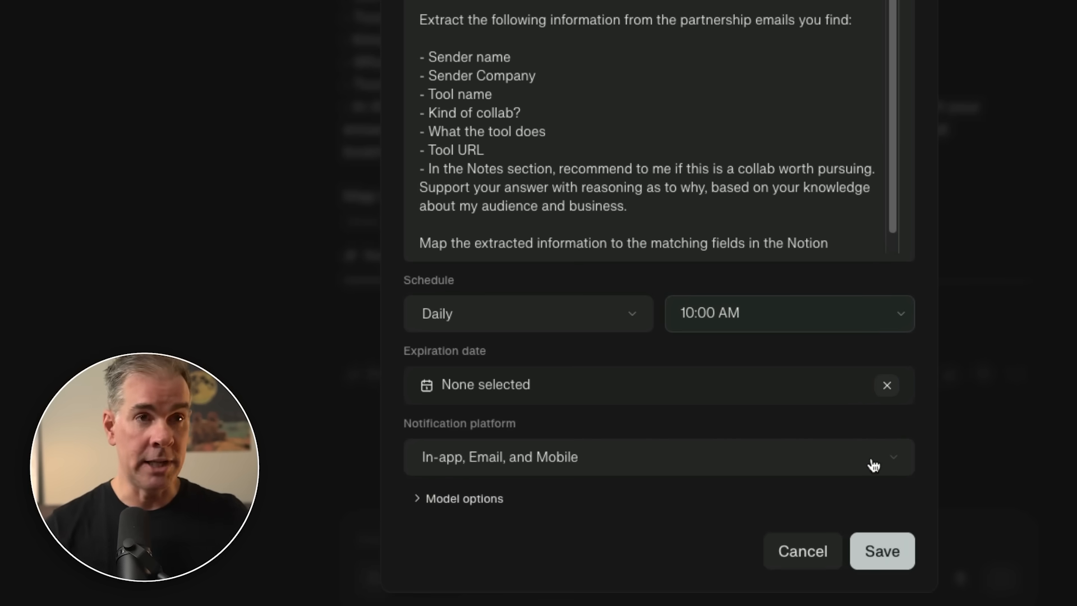
{"action": "scroll", "scroll_direction": "up", "scroll_amount": 3}
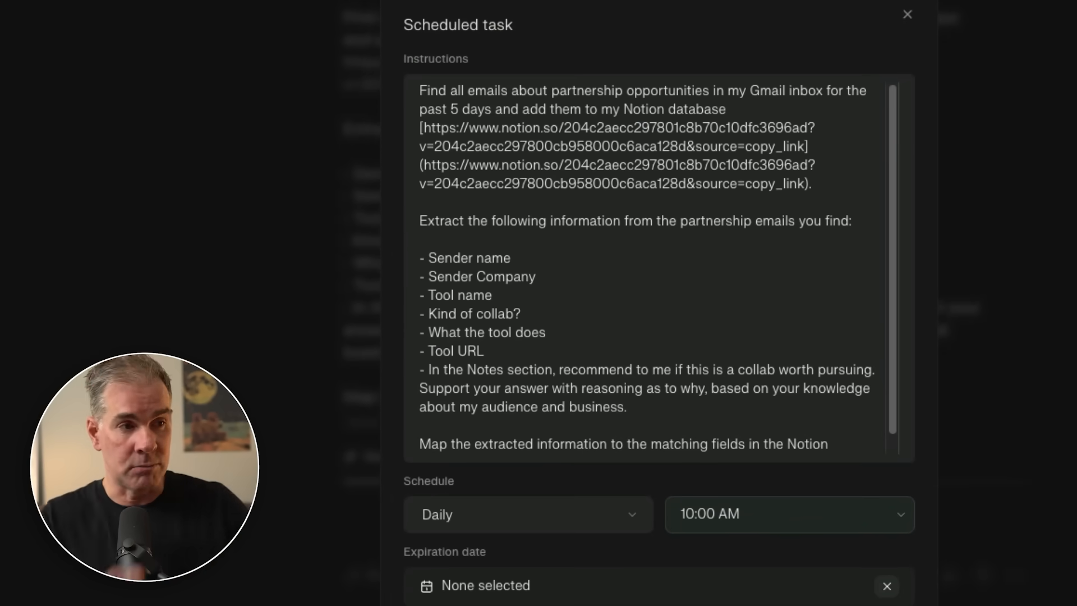
{"action": "left_click", "coordinate": [906, 15]}
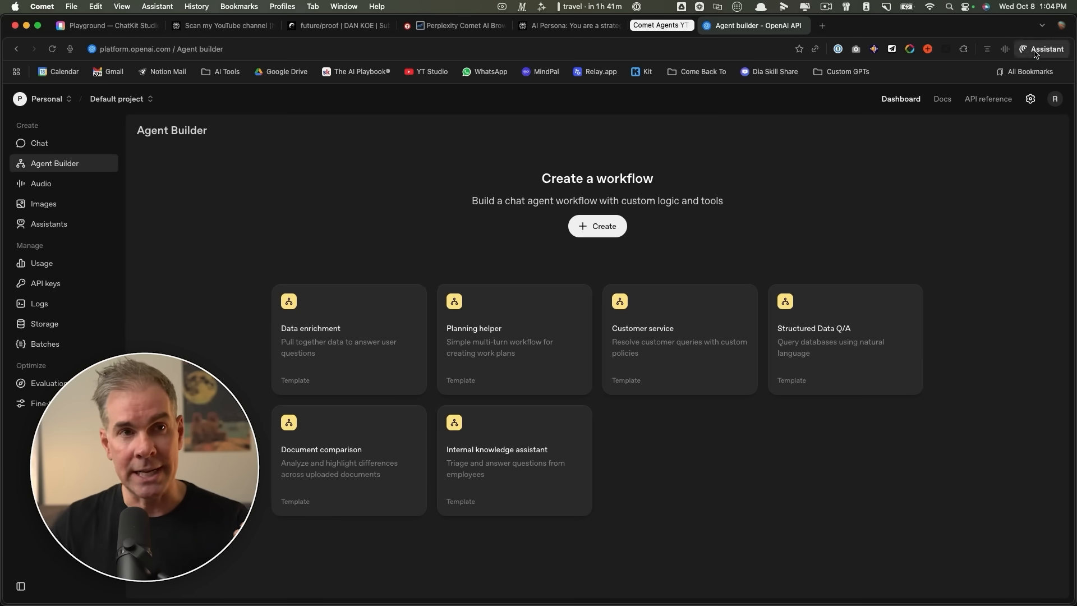
Open Comet's Assistant side panel beside the Agent Builder workflow templates page.
{"action": "left_click", "coordinate": [1044, 49]}
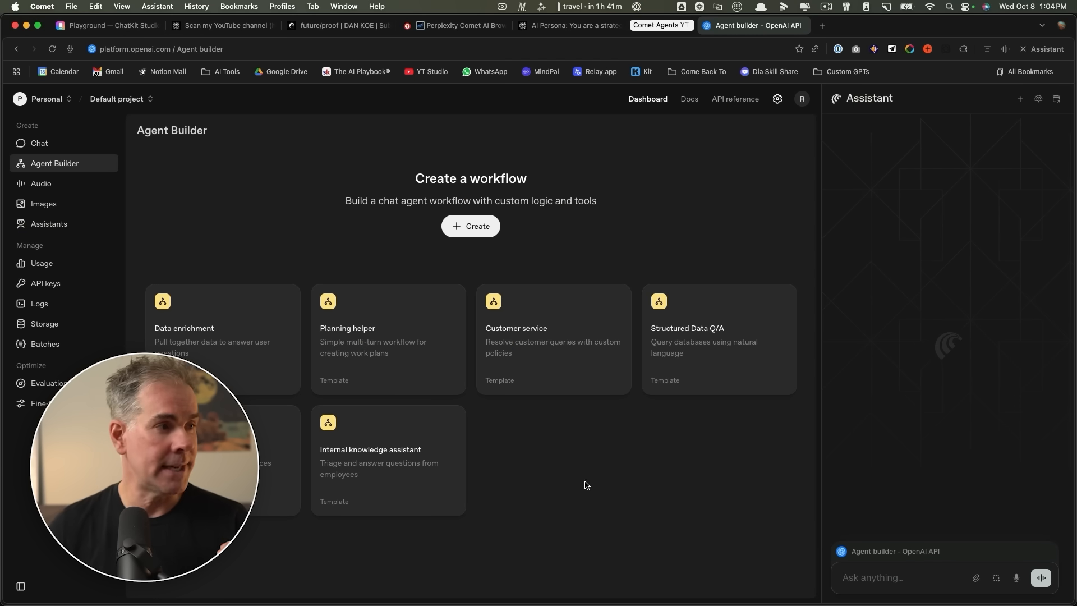
{"action": "mouse_move", "coordinate": [630, 462]}
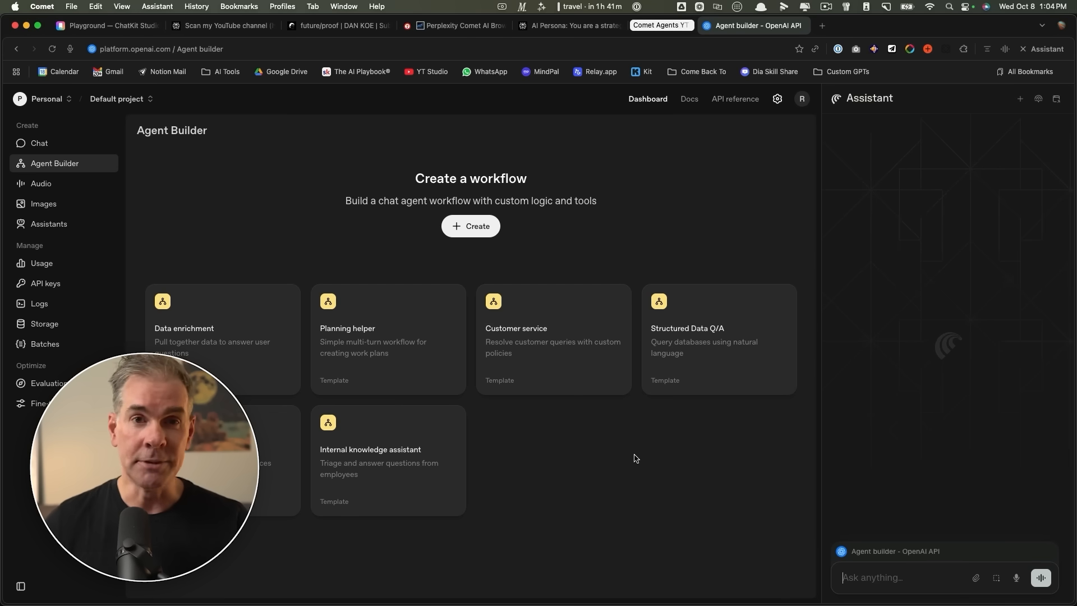
{"action": "mouse_move", "coordinate": [884, 459]}
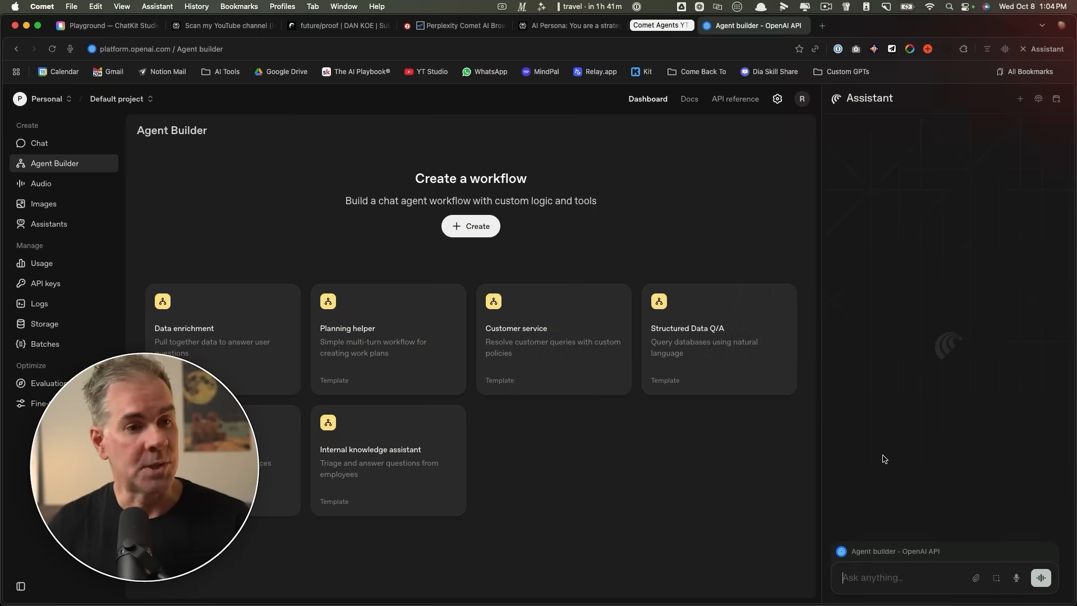
{"action": "mouse_move", "coordinate": [1022, 387]}
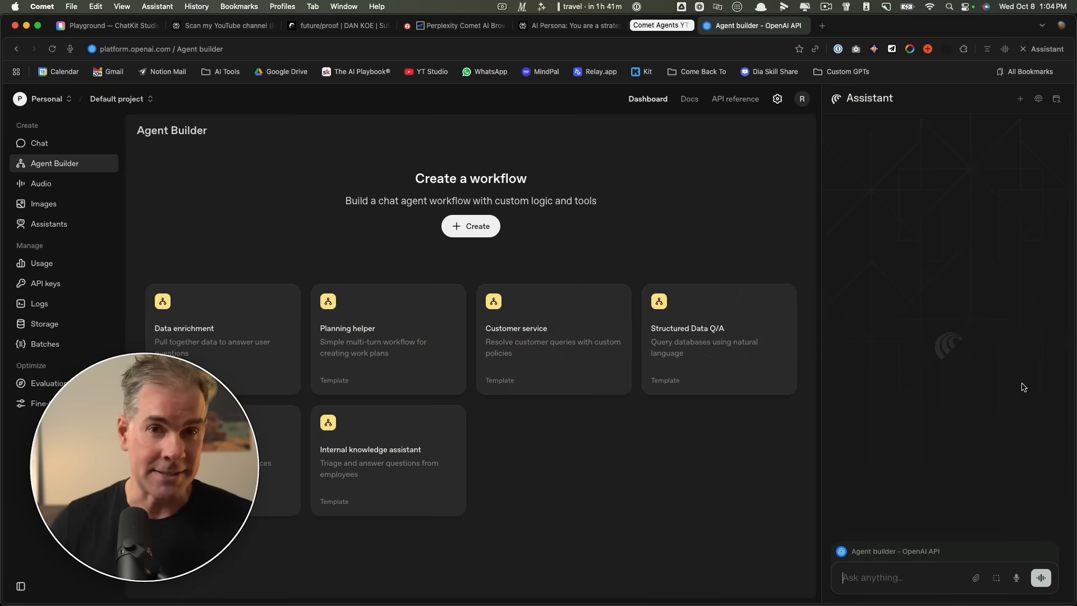
{"action": "mouse_move", "coordinate": [501, 235]}
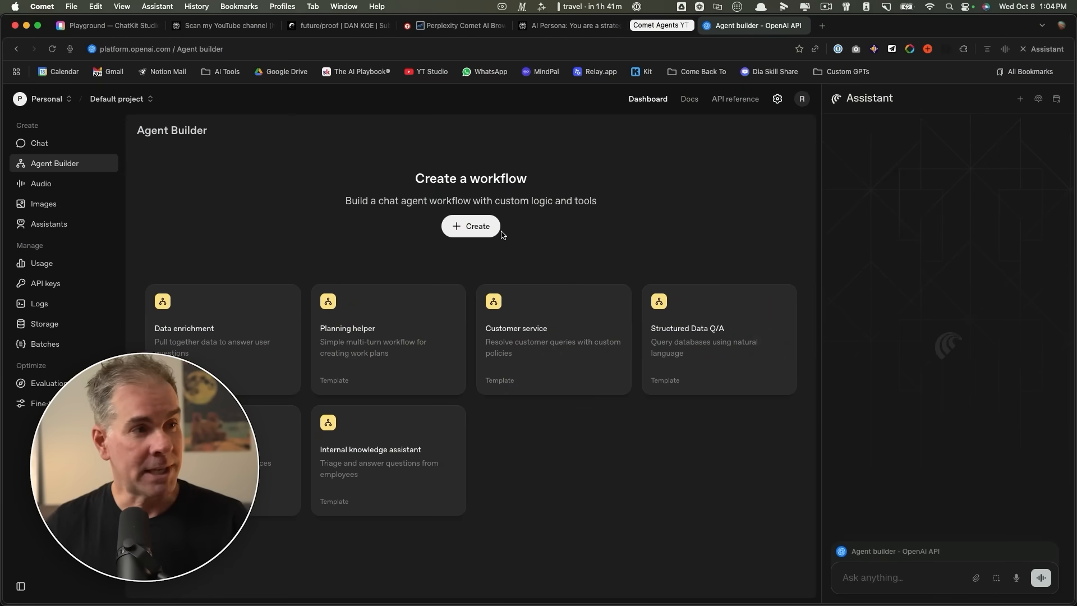
Create a new draft workflow and ask the Assistant to build an 'SEO is dead' document Q&A agent.
{"action": "left_click", "coordinate": [470, 225]}
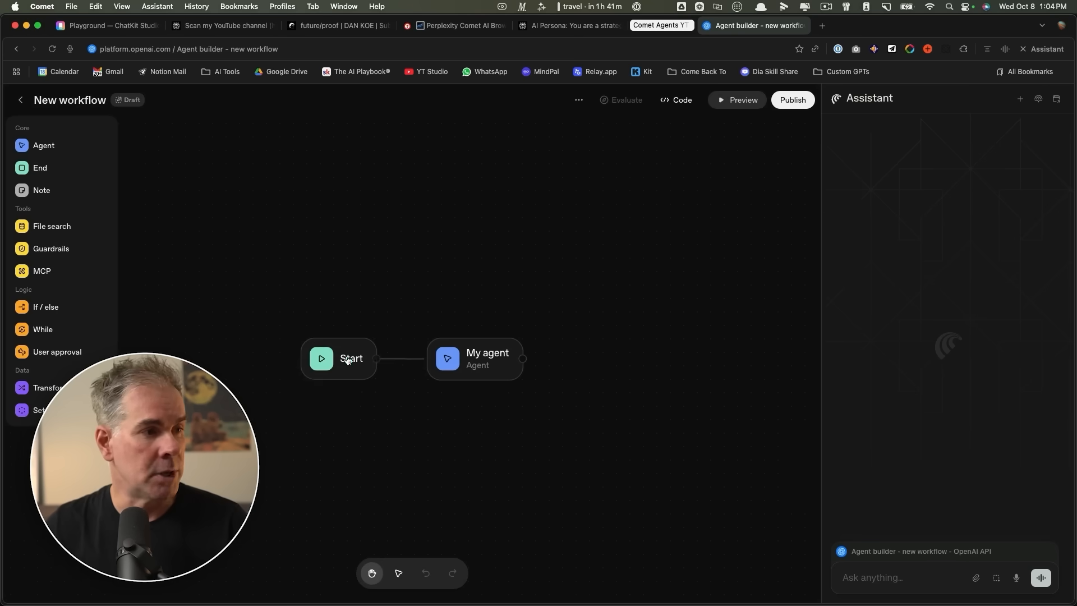
{"action": "left_click", "coordinate": [488, 358]}
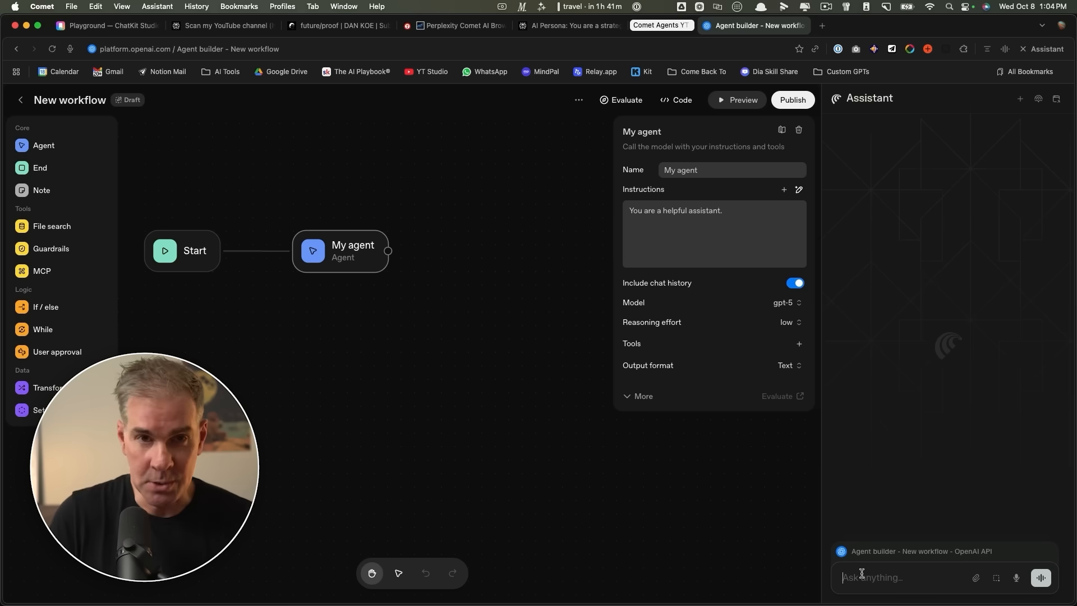
{"action": "type", "text": "I want to be able to ask questions and get answers from the document in my file search called \"SEO is dead.\" Please build me an agent workflow here in Agent Builder to accomplish this."}
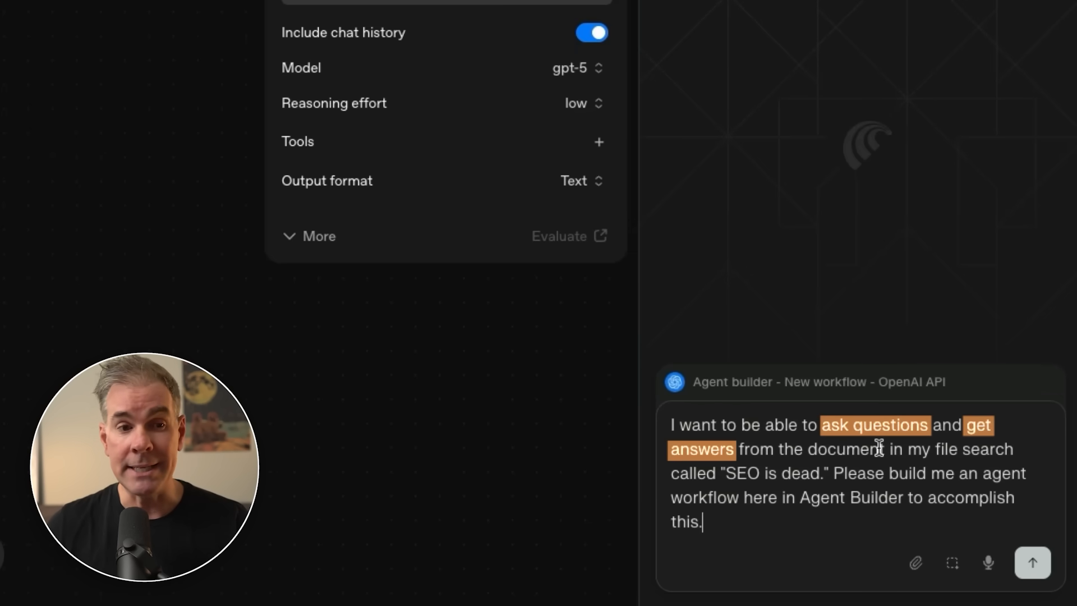
{"action": "left_click", "coordinate": [1031, 562]}
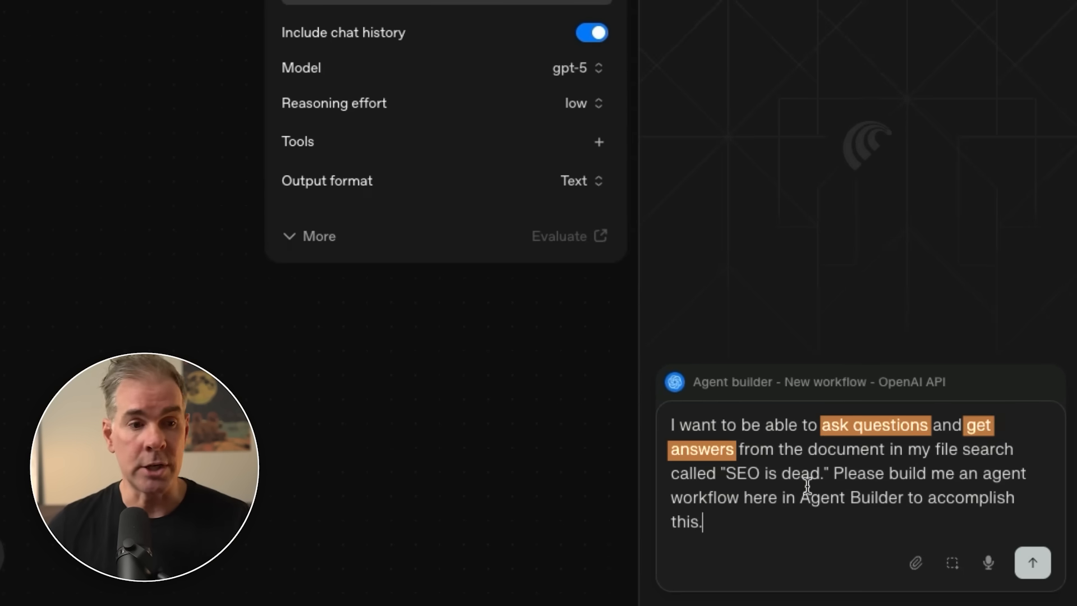
{"action": "mouse_move", "coordinate": [779, 522]}
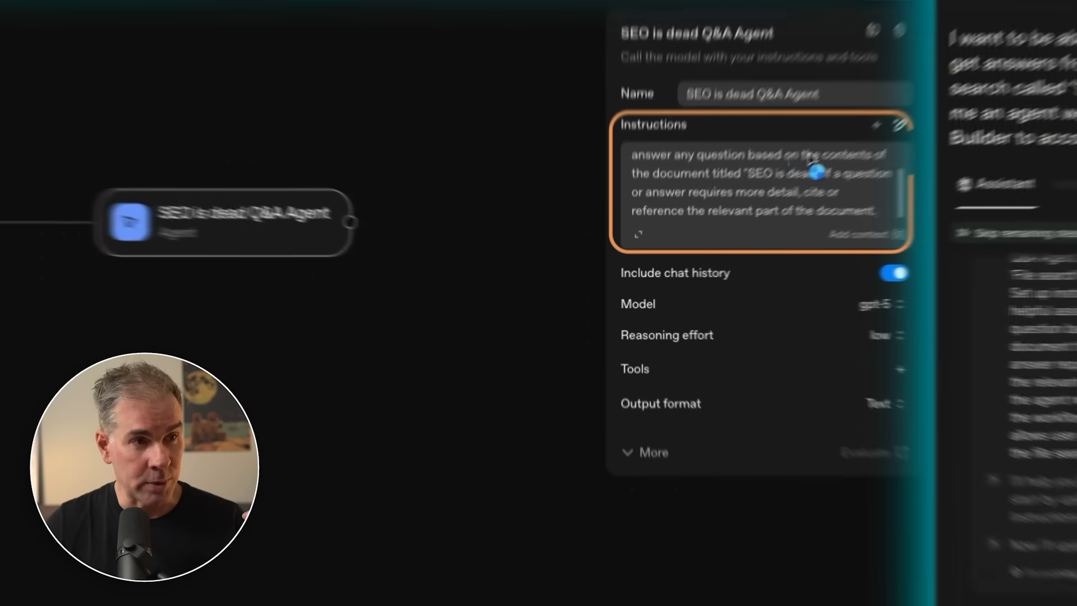
Add the File search tool to the SEO is dead Q&A Agent and open the preview.
{"action": "left_click", "coordinate": [915, 373]}
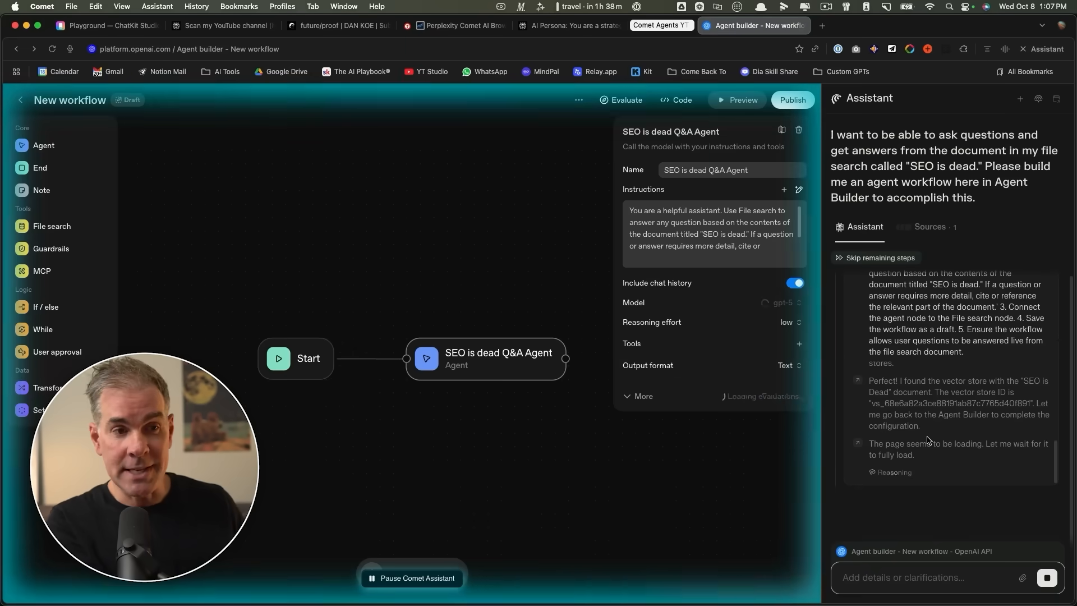
{"action": "left_click", "coordinate": [798, 343]}
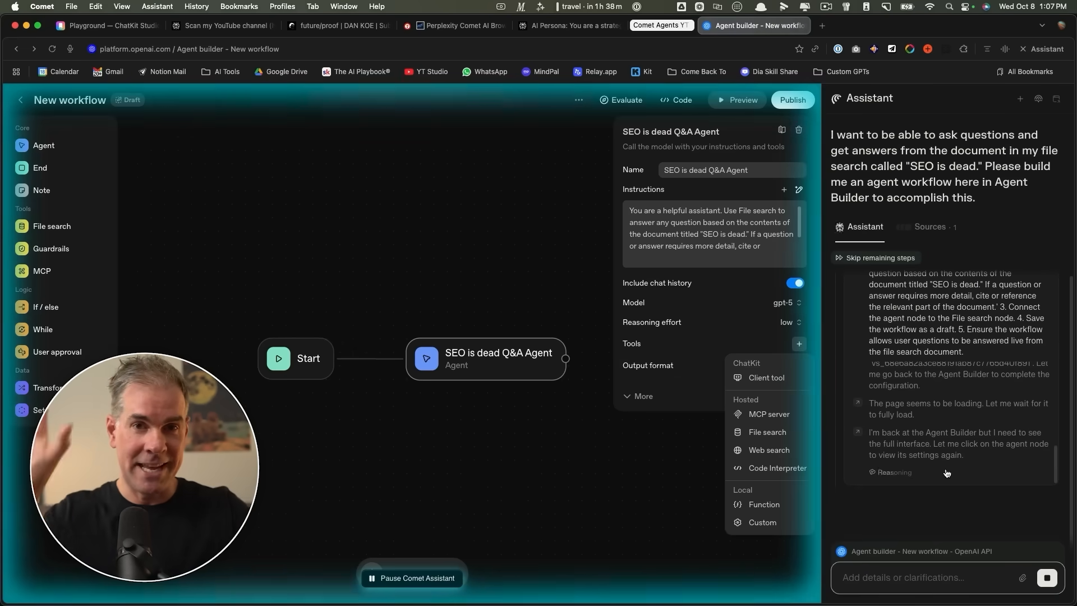
{"action": "left_click", "coordinate": [768, 431]}
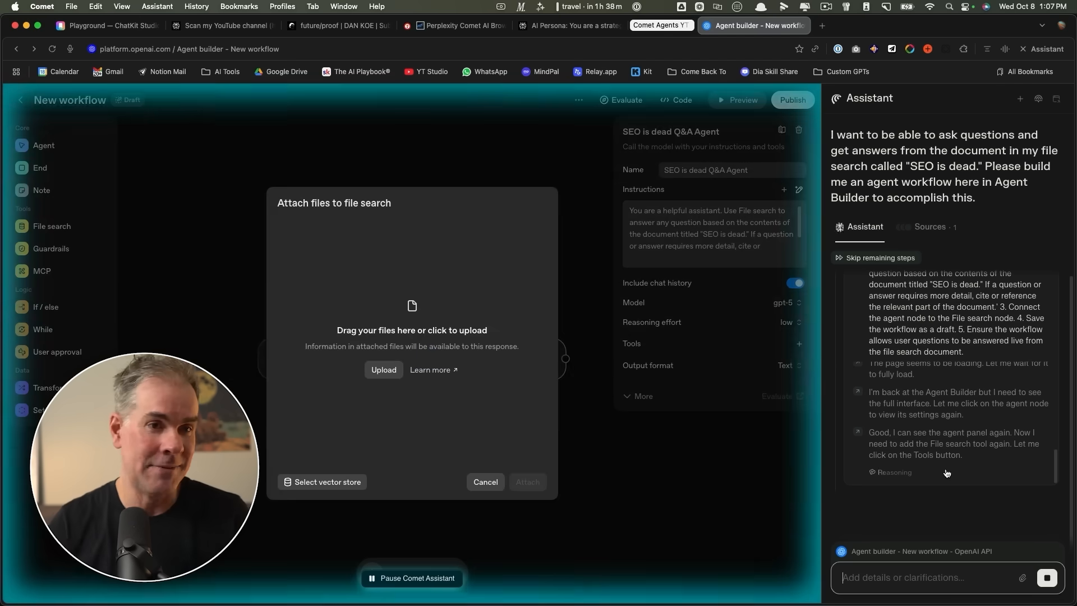
{"action": "left_click", "coordinate": [741, 100]}
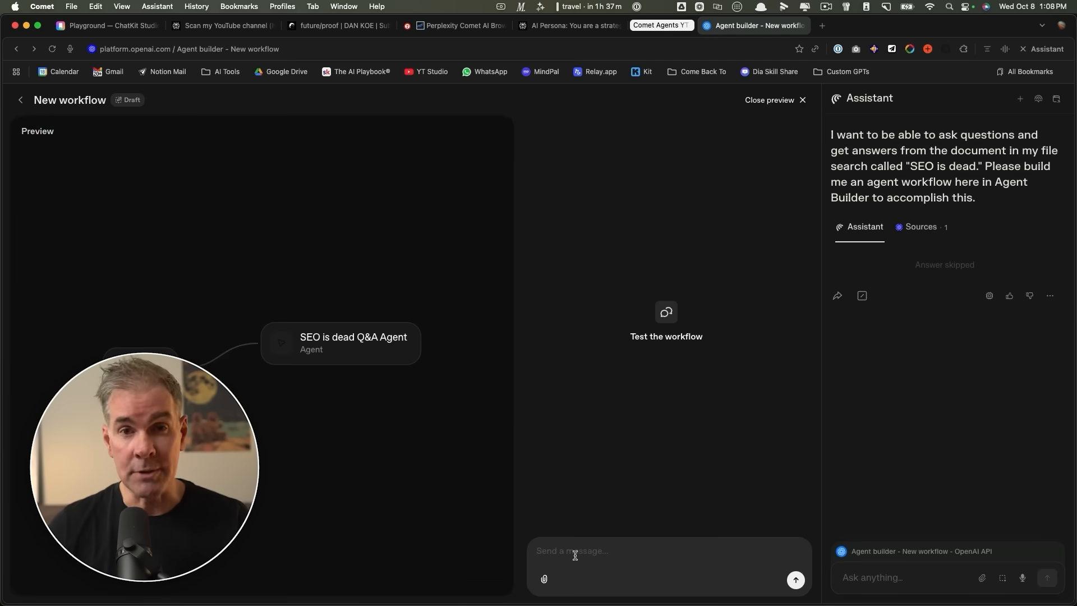
Send the test question 'What is AGI' in the workflow preview.
{"action": "type", "text": "W"}
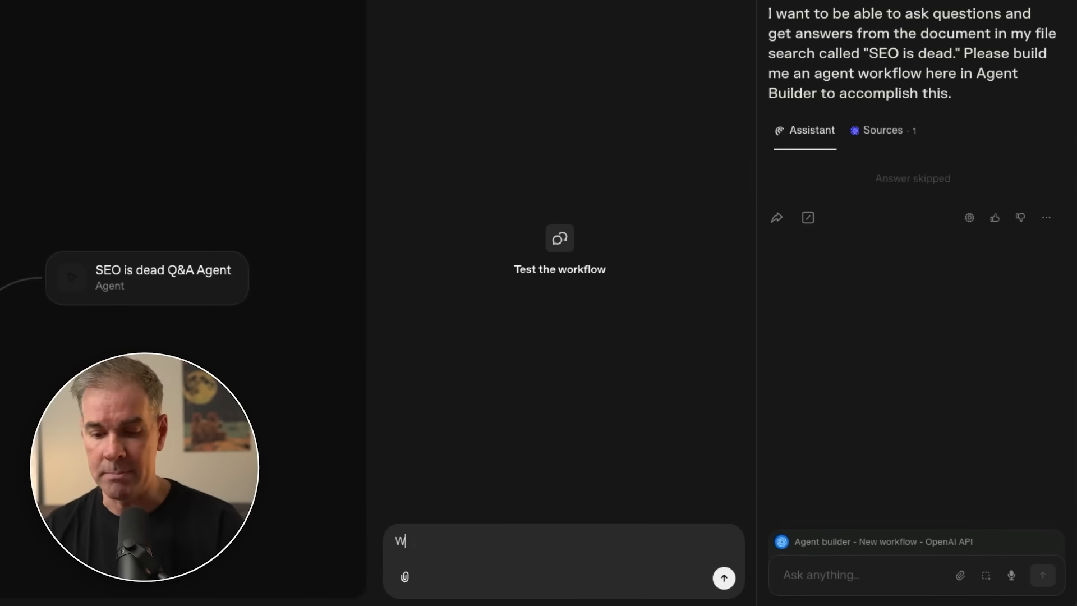
{"action": "type", "text": "hat is AGI"}
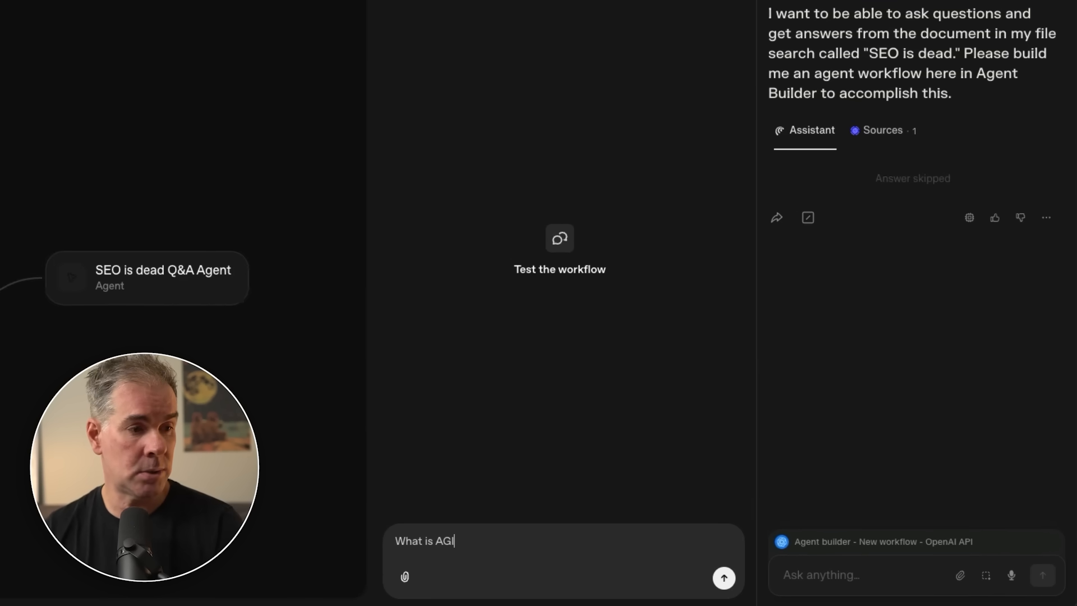
{"action": "left_click", "coordinate": [722, 578]}
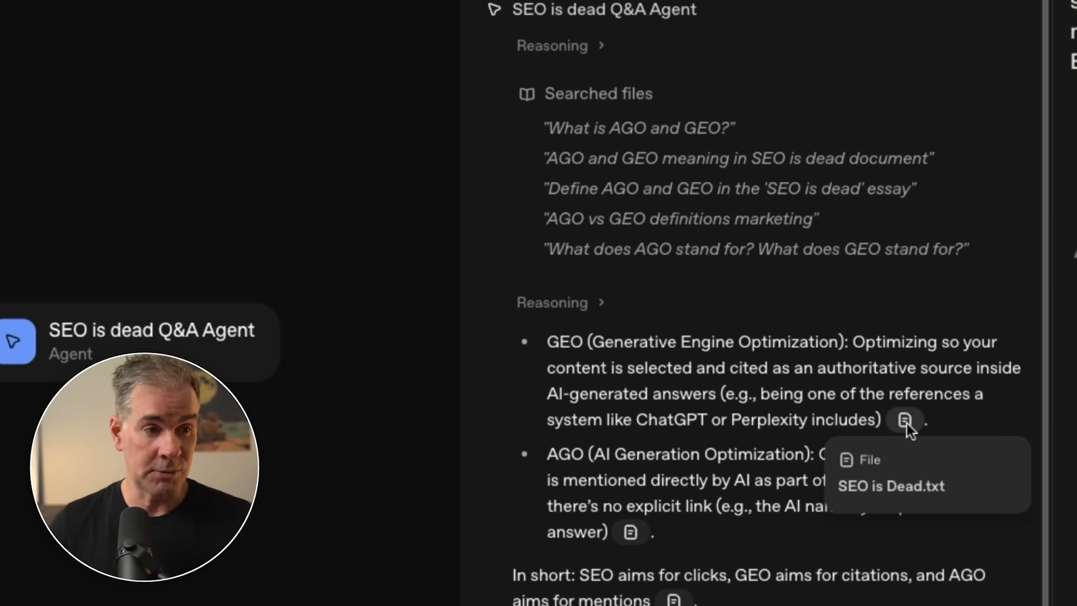
{"action": "mouse_move", "coordinate": [902, 489]}
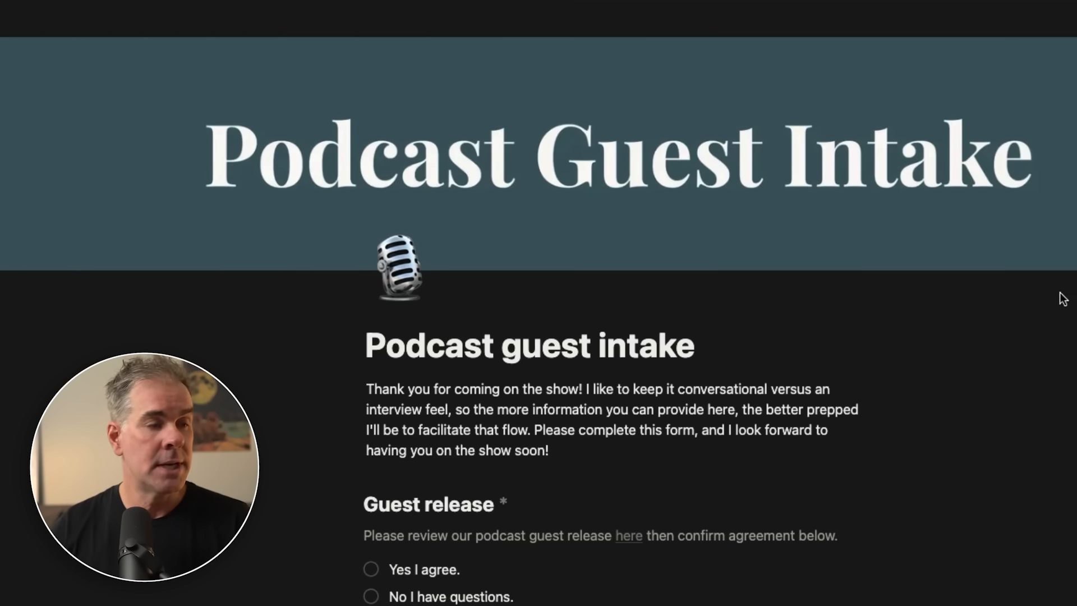
Review the podcast guest intake form and have the Assistant fill out the questionnaire.
{"action": "scroll", "scroll_direction": "down", "scroll_amount": 3}
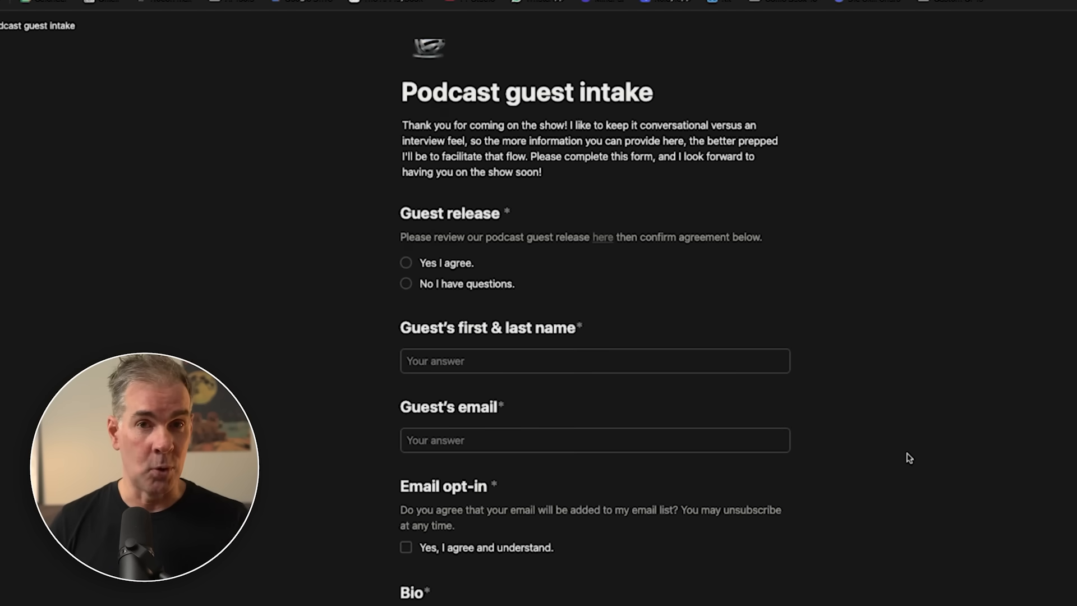
{"action": "scroll", "scroll_direction": "up", "scroll_amount": 3}
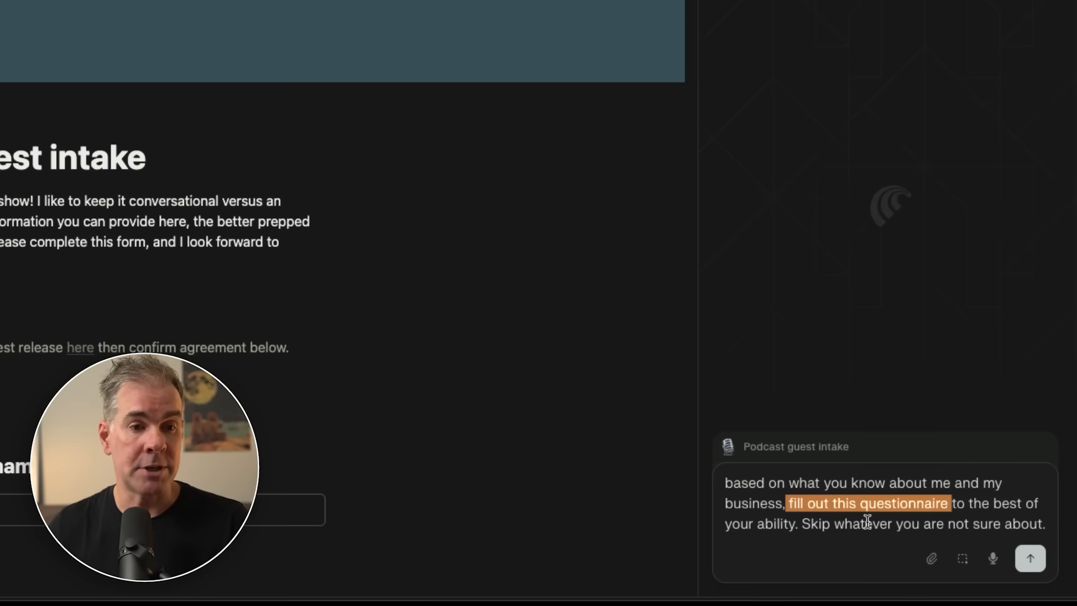
{"action": "left_click", "coordinate": [1029, 557]}
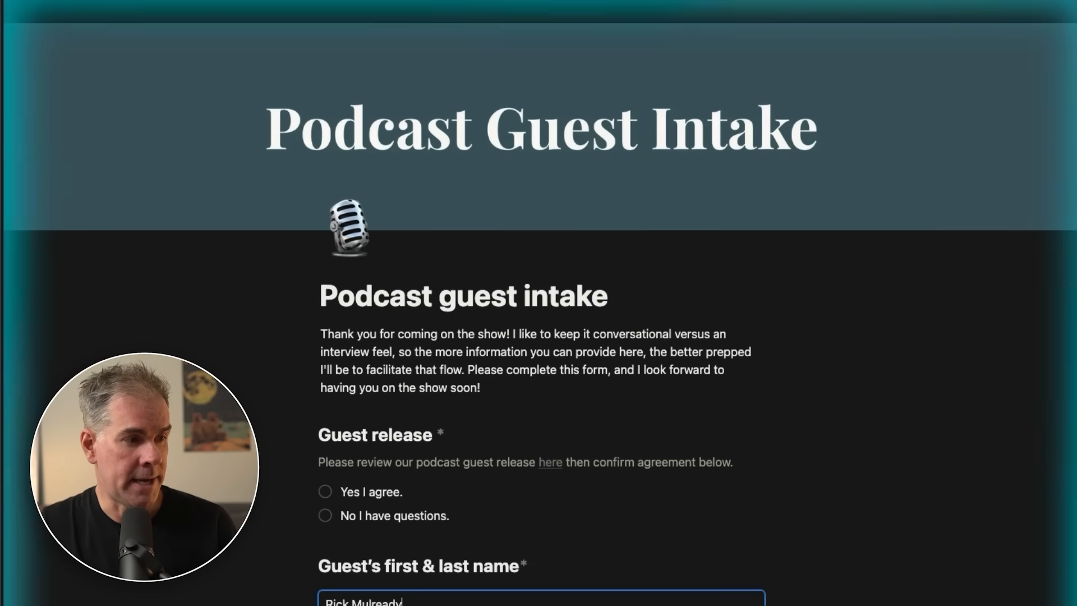
Enter LinkedIn (linkedin.com/in/rickmulready) and website (rickmulready.com), and answer No to agency booking.
{"action": "scroll", "scroll_direction": "down", "scroll_amount": 3}
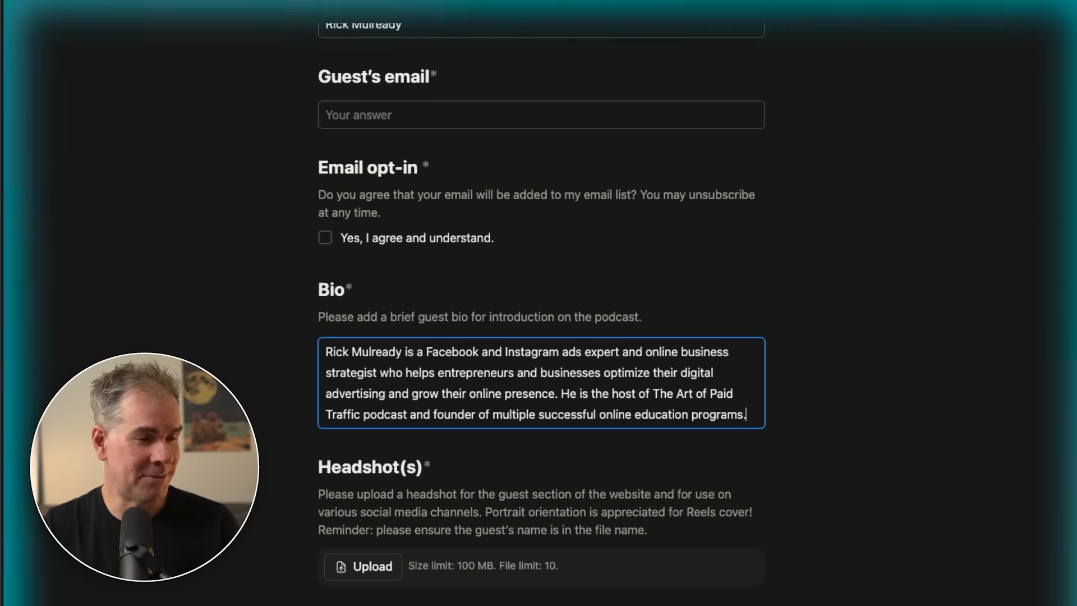
{"action": "scroll", "scroll_direction": "down", "scroll_amount": 3}
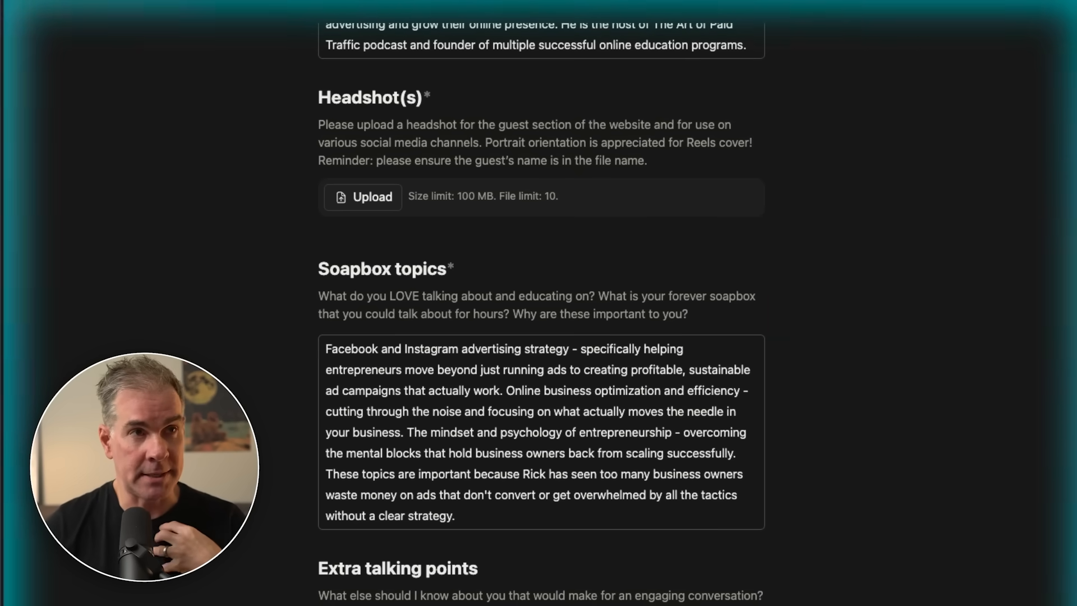
{"action": "scroll", "scroll_direction": "down", "scroll_amount": 3}
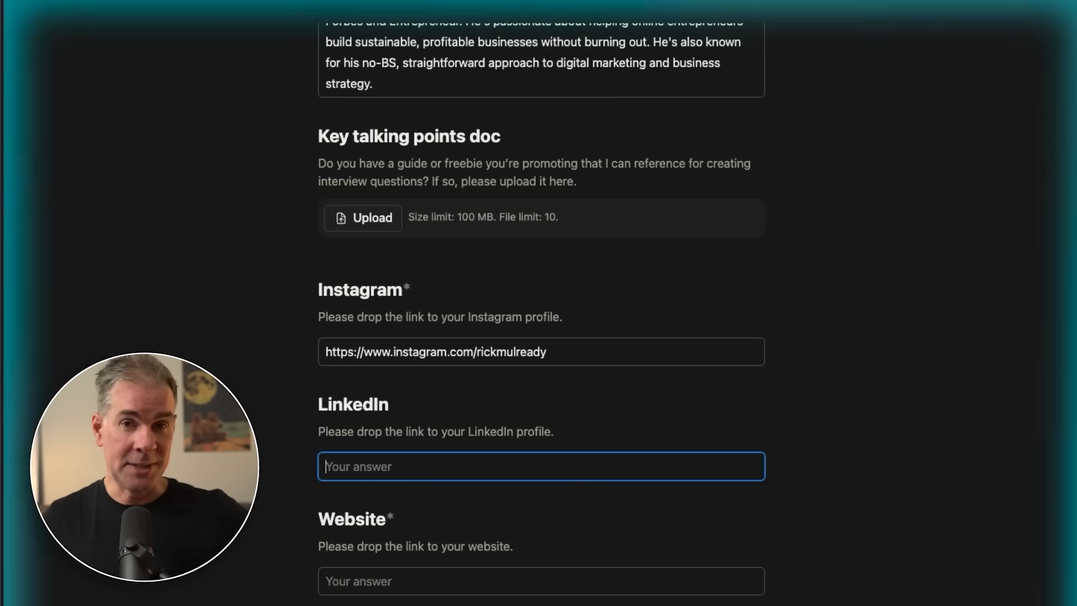
{"action": "type", "text": "https://www.linkedin.com/in/rickmulready"}
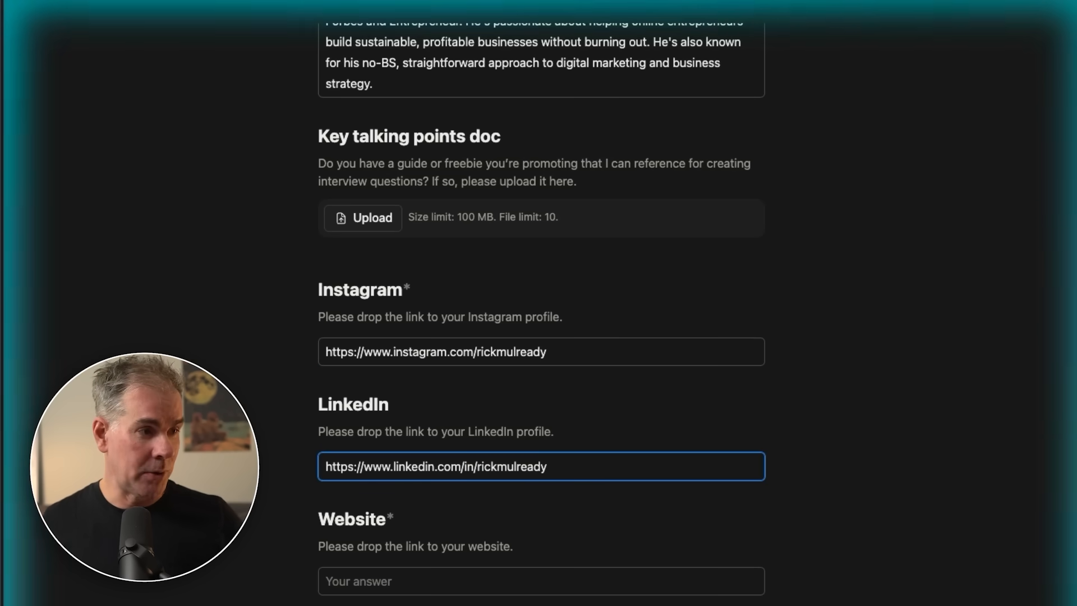
{"action": "type", "text": "https://rickmulready.com"}
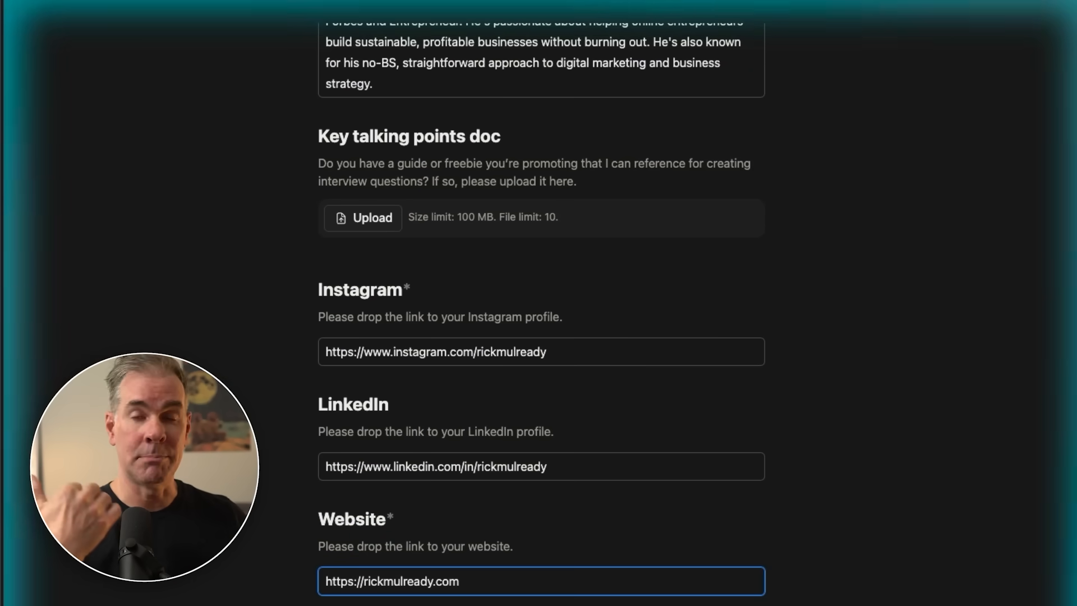
{"action": "scroll", "scroll_direction": "down", "scroll_amount": 3}
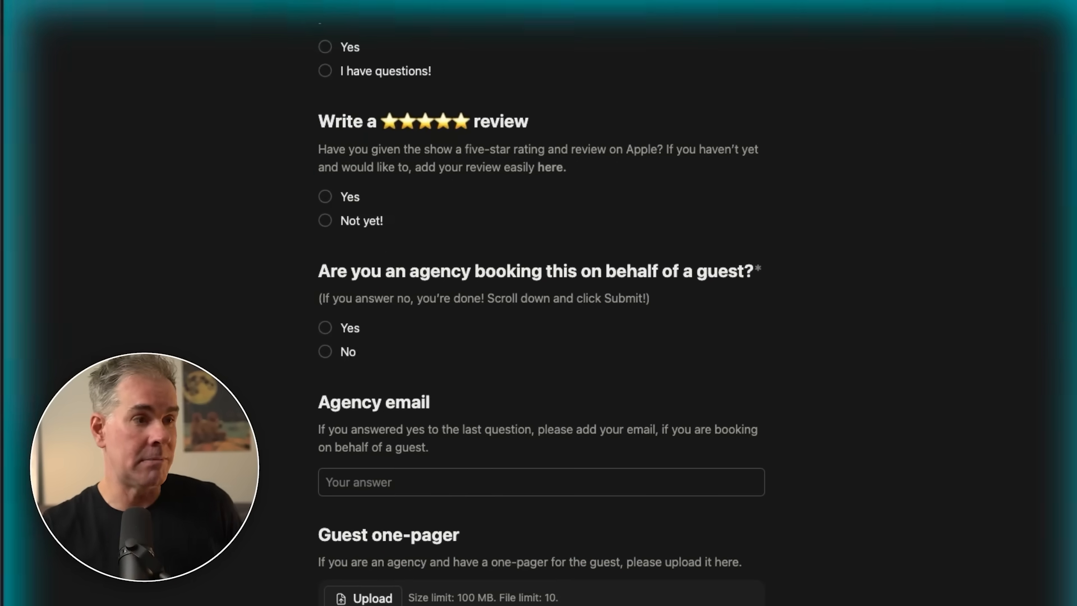
{"action": "left_click", "coordinate": [325, 351]}
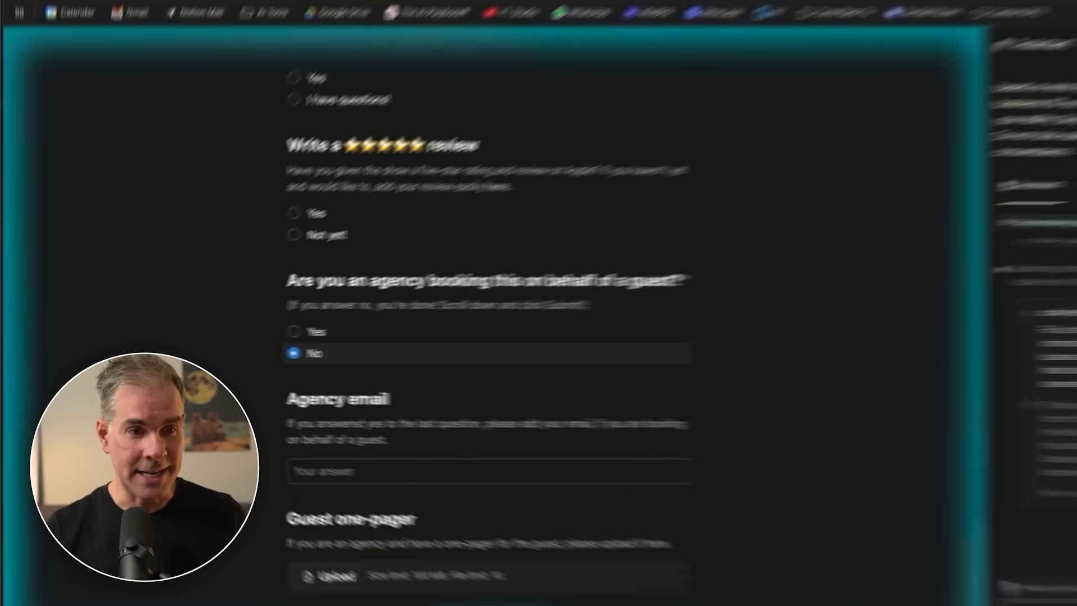
{"action": "left_click", "coordinate": [73, 15]}
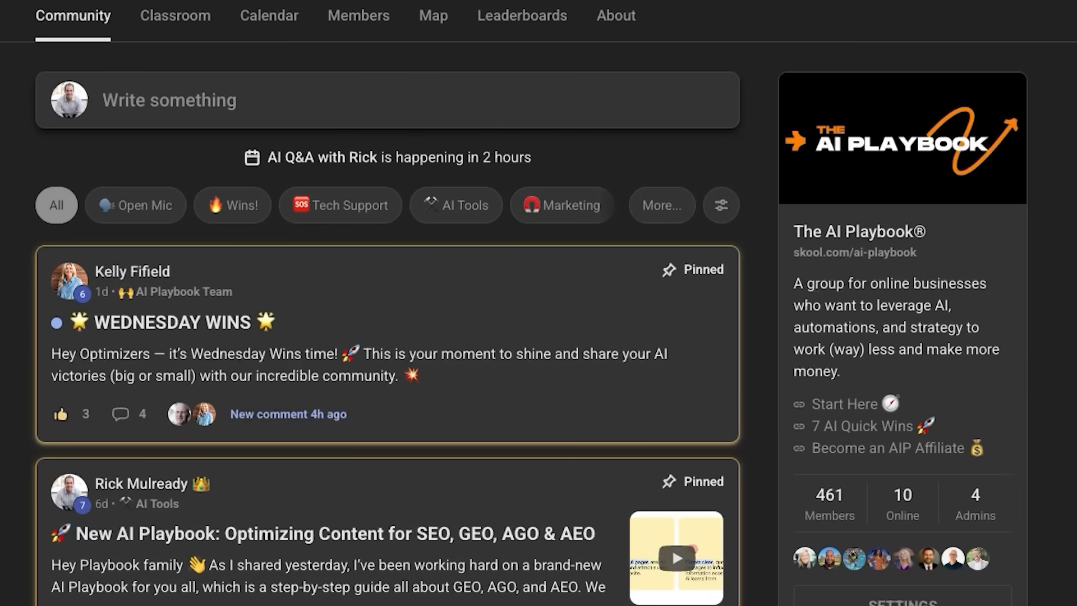
Scroll The AI Playbook feed to reveal more pinned posts and the 30-day leaderboard.
{"action": "scroll", "scroll_direction": "down", "scroll_amount": 3}
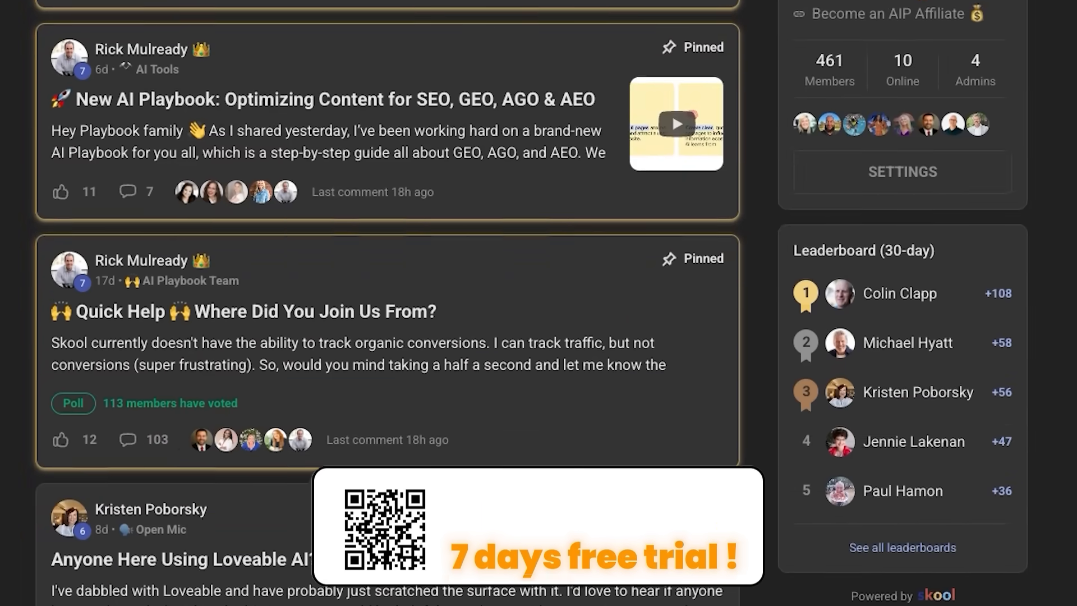